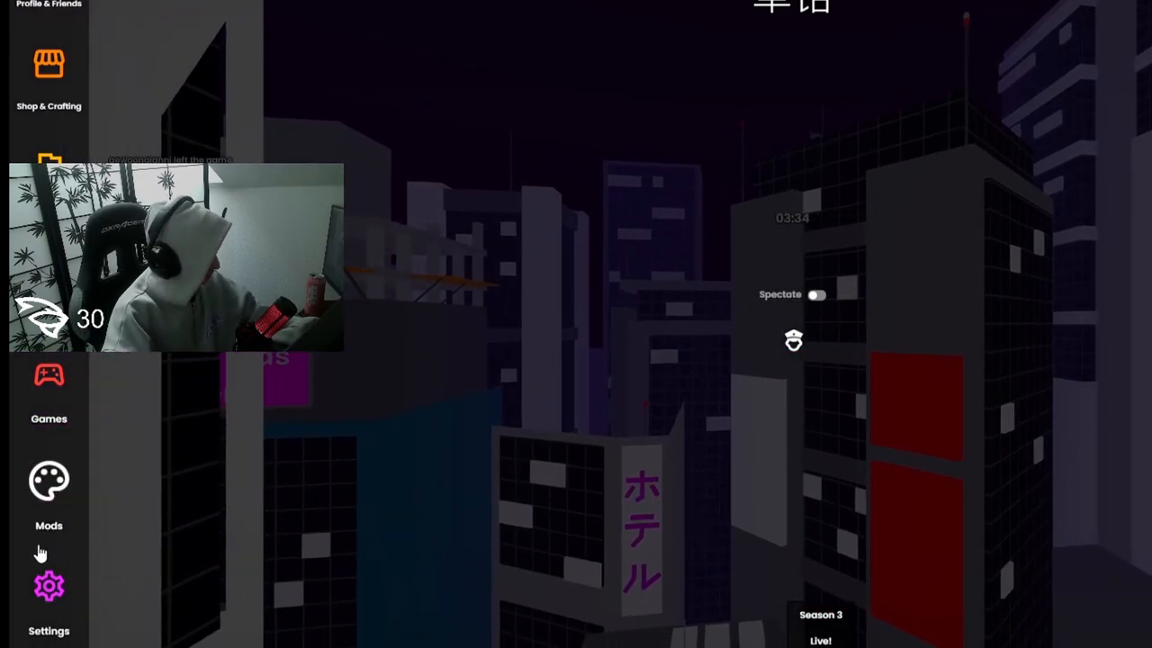
Open Settings on the General page and list the Default Region choices, Frankfurt current
{"action": "left_click", "coordinate": [49, 594]}
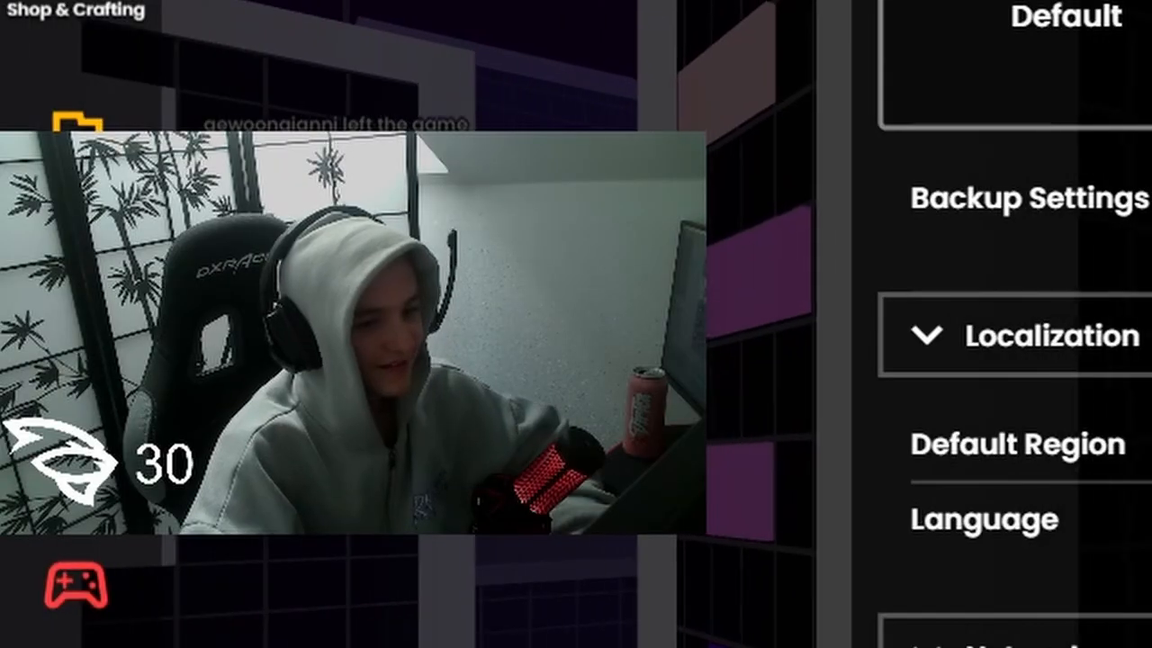
{"action": "left_click", "coordinate": [900, 309]}
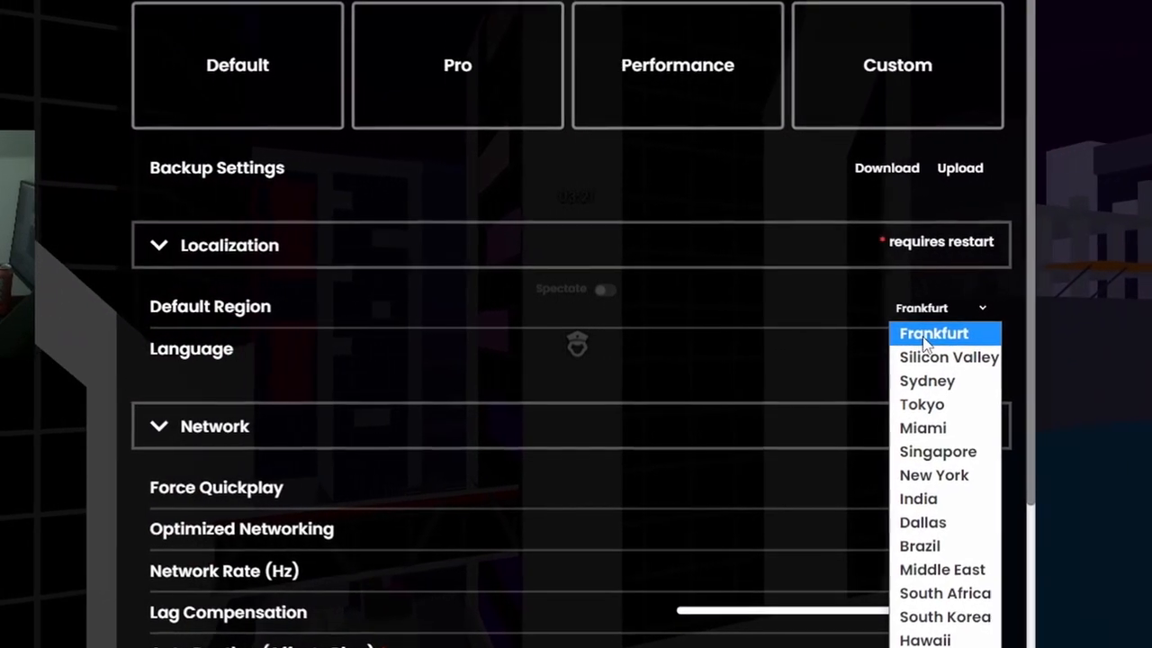
{"action": "mouse_move", "coordinate": [948, 384]}
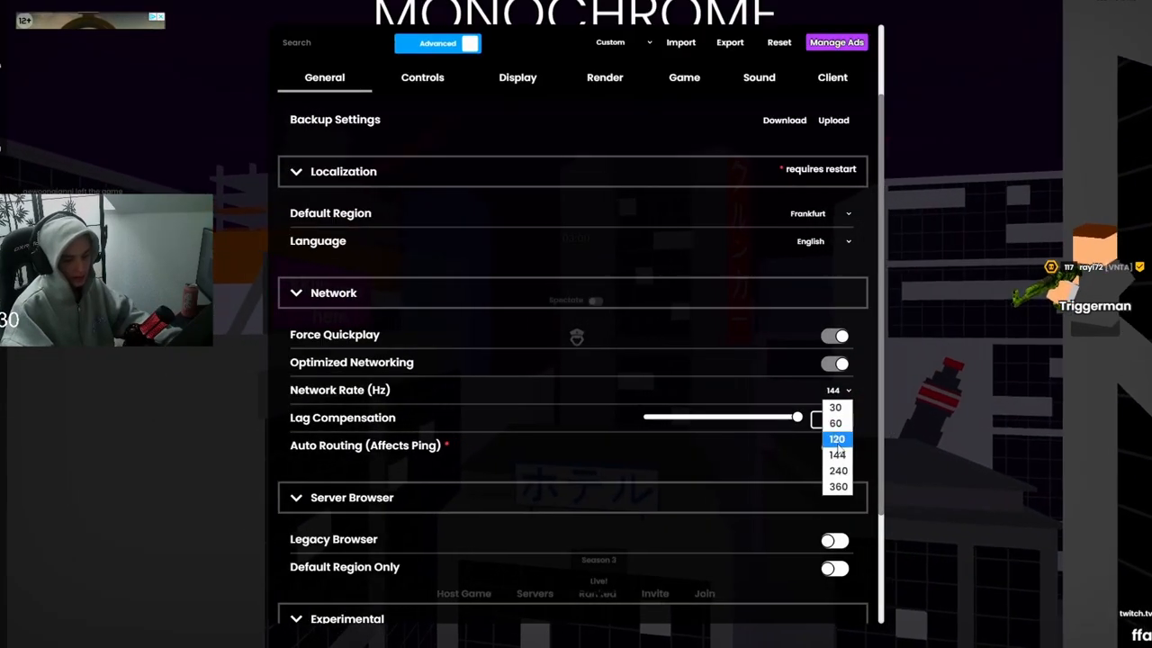
{"action": "mouse_move", "coordinate": [836, 453]}
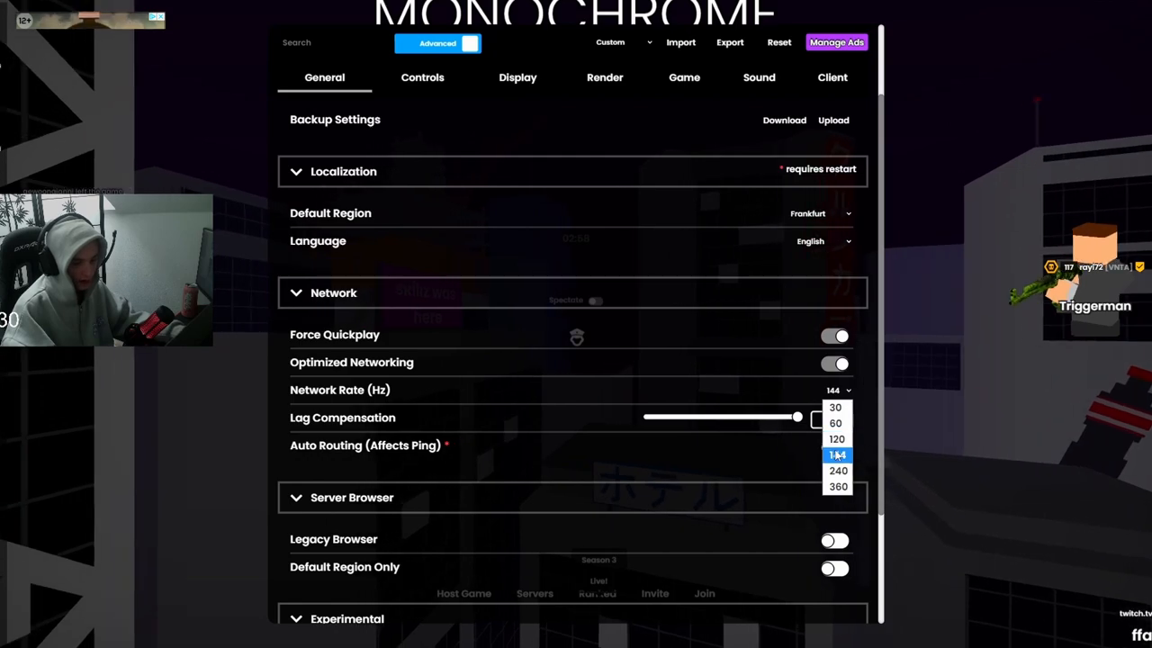
Keep Network Rate at 144 Hz and review the Network, Server Browser and Experimental sections
{"action": "left_click", "coordinate": [839, 453]}
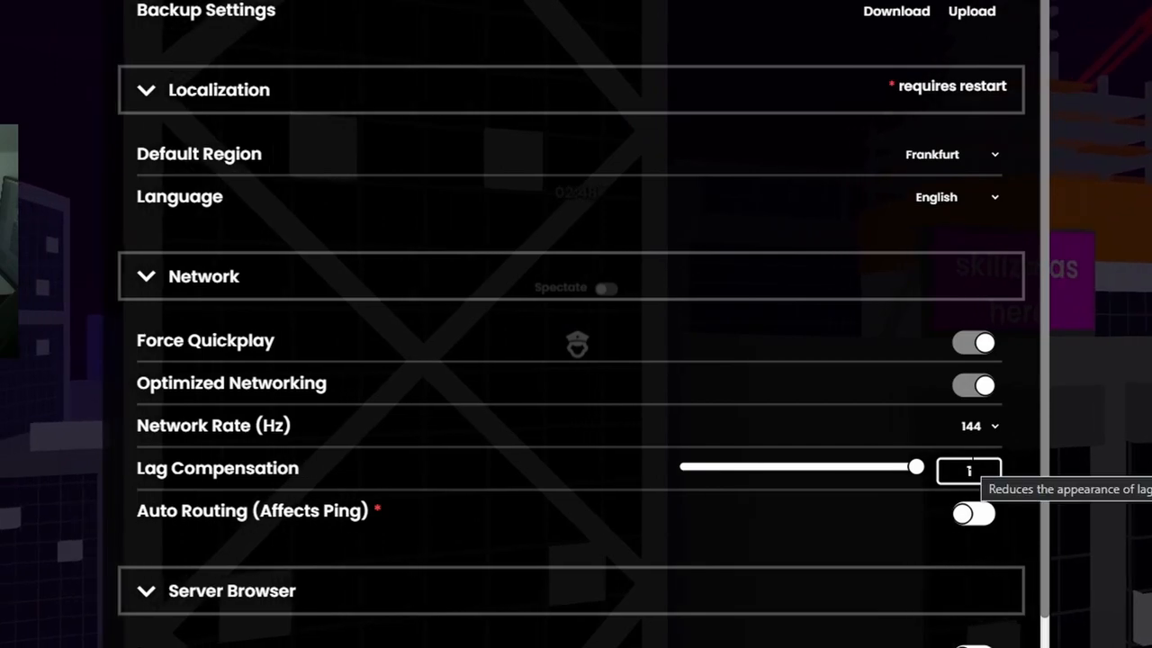
{"action": "scroll", "scroll_direction": "down", "scroll_amount": 3}
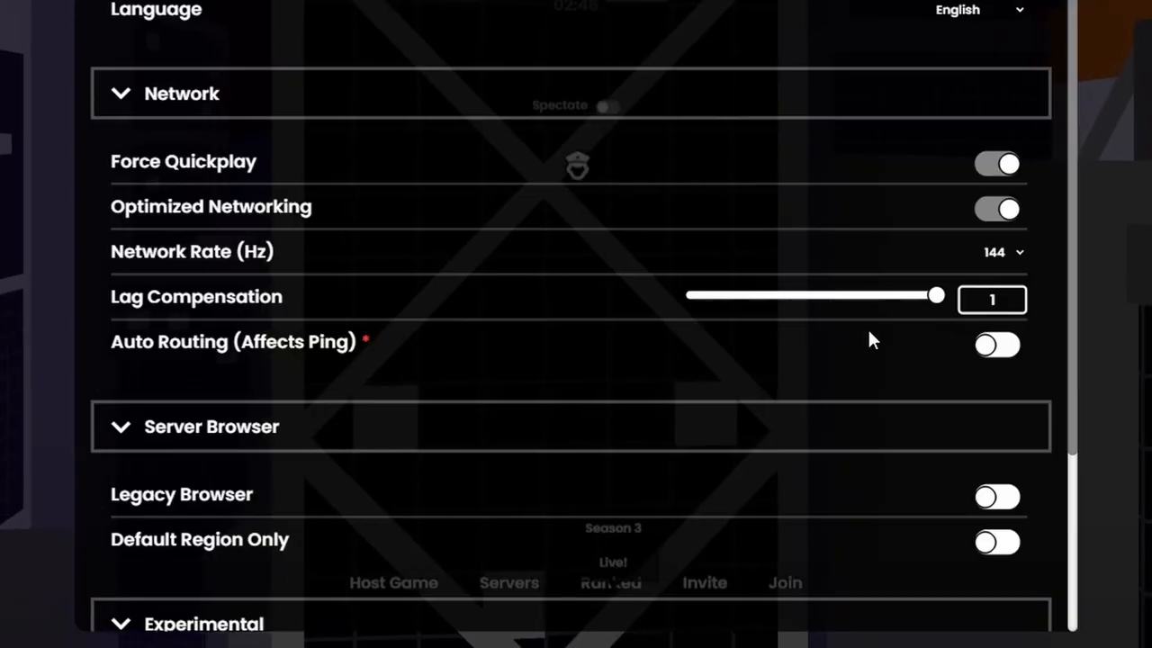
{"action": "scroll", "scroll_direction": "down", "scroll_amount": 3}
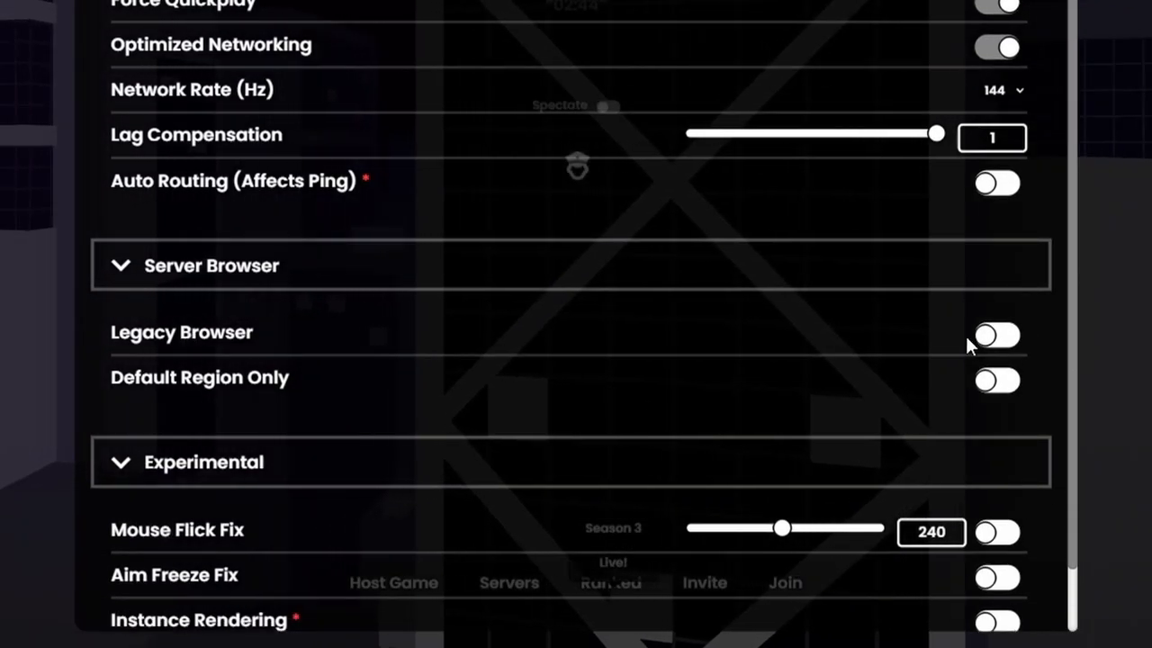
{"action": "scroll", "scroll_direction": "down", "scroll_amount": 3}
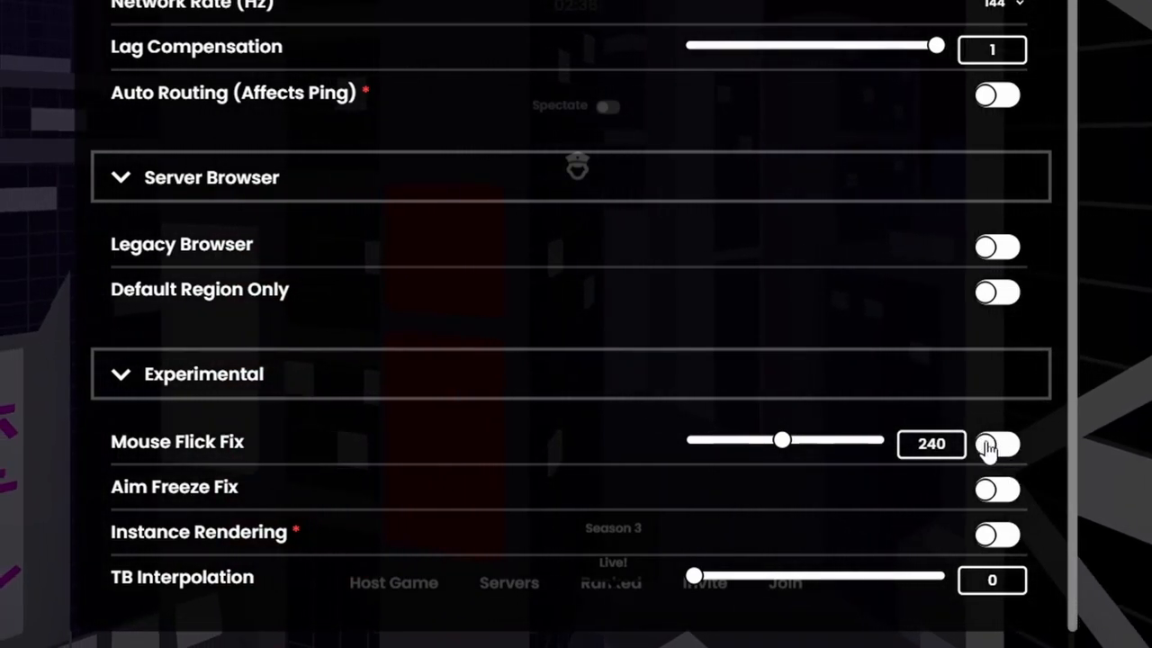
{"action": "mouse_move", "coordinate": [1061, 447]}
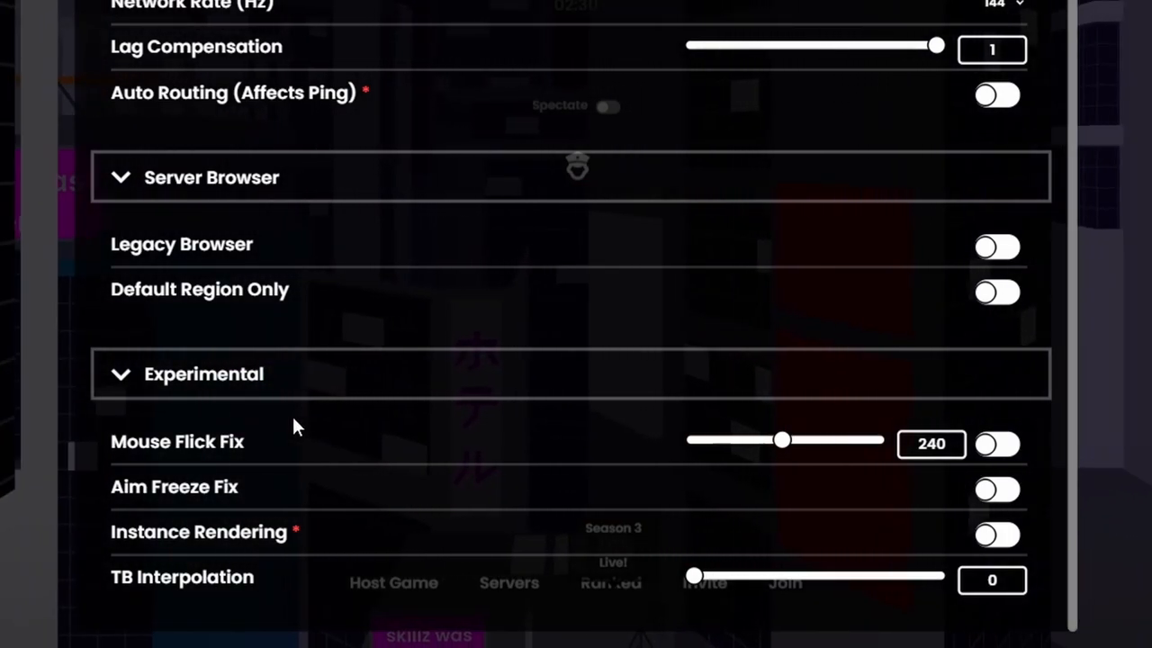
{"action": "scroll", "scroll_direction": "up", "scroll_amount": 3}
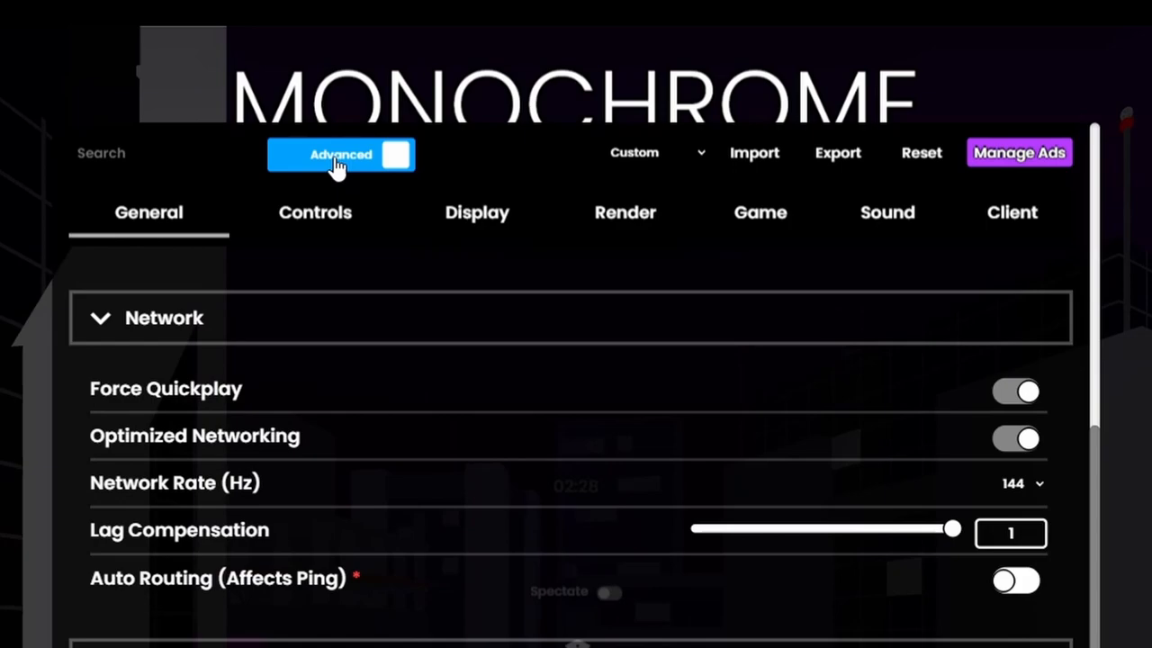
Switch to the Display settings showing Interface options like UI scale 0.5
{"action": "left_click", "coordinate": [396, 155]}
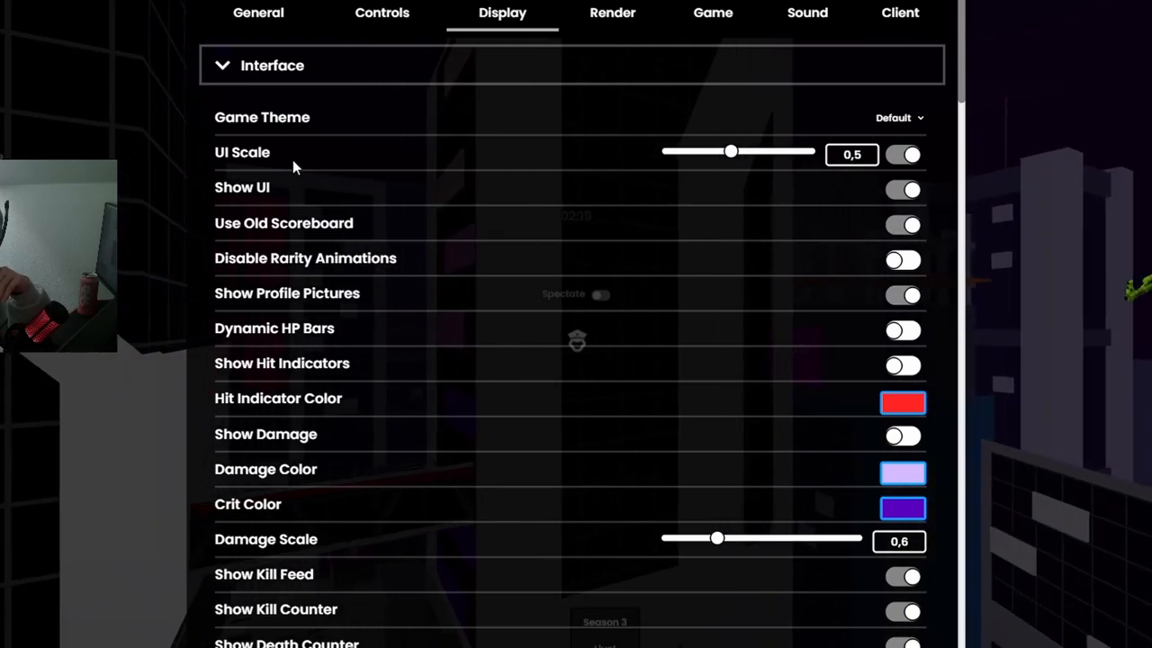
{"action": "mouse_move", "coordinate": [790, 170]}
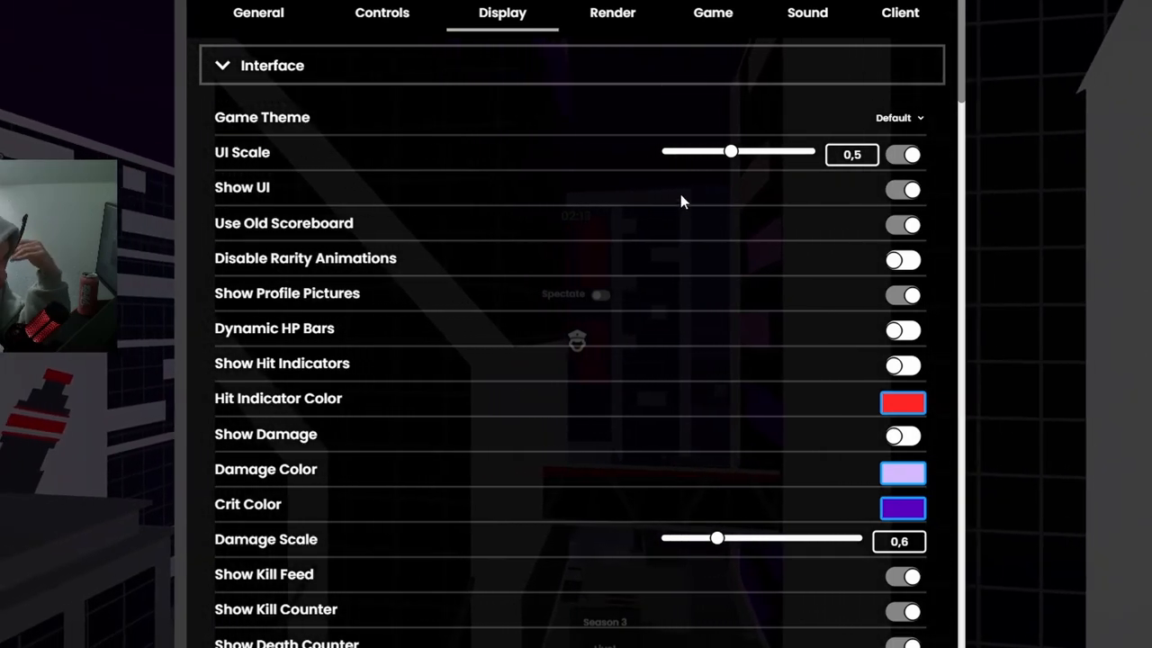
{"action": "mouse_move", "coordinate": [331, 234]}
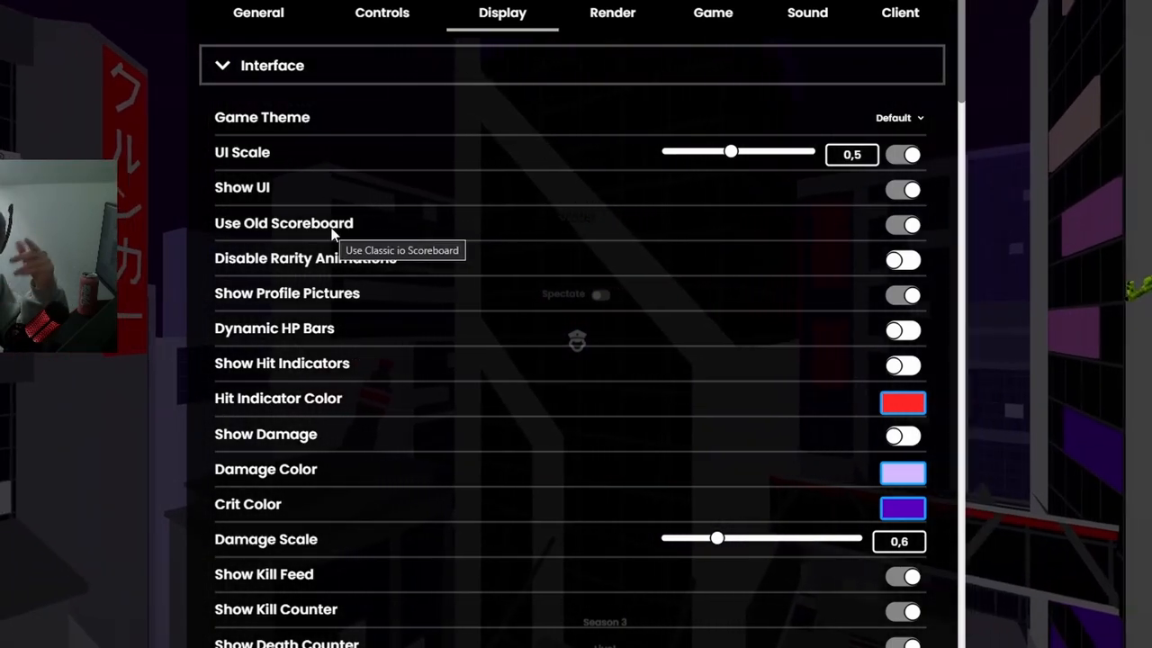
{"action": "mouse_move", "coordinate": [310, 306]}
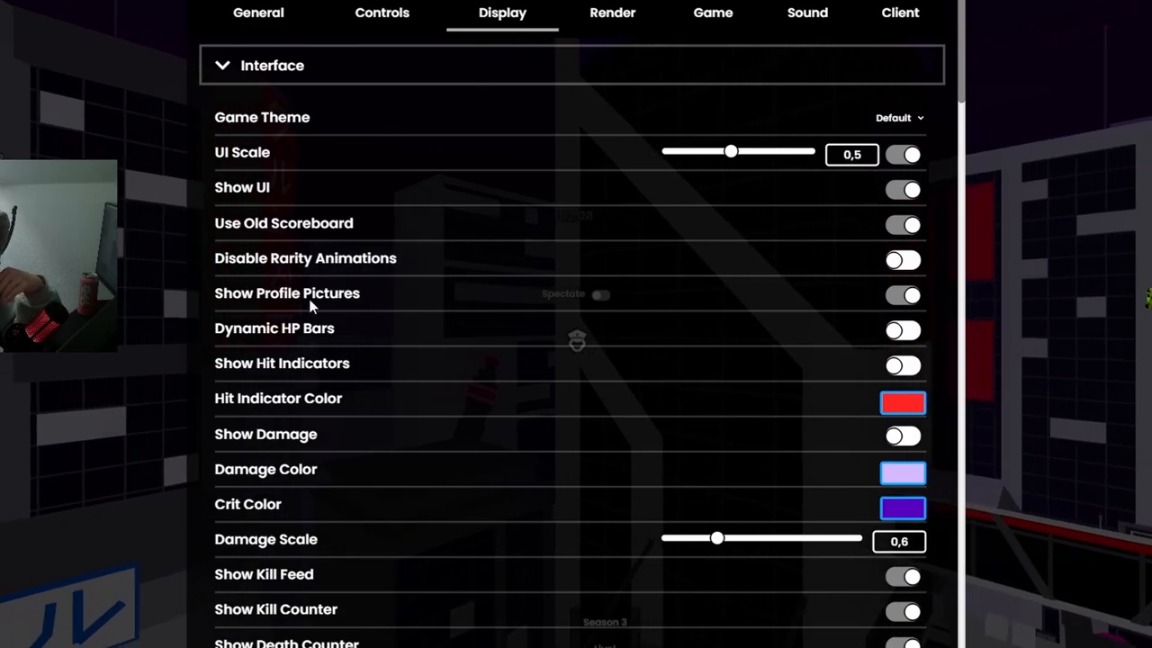
{"action": "mouse_move", "coordinate": [465, 297]}
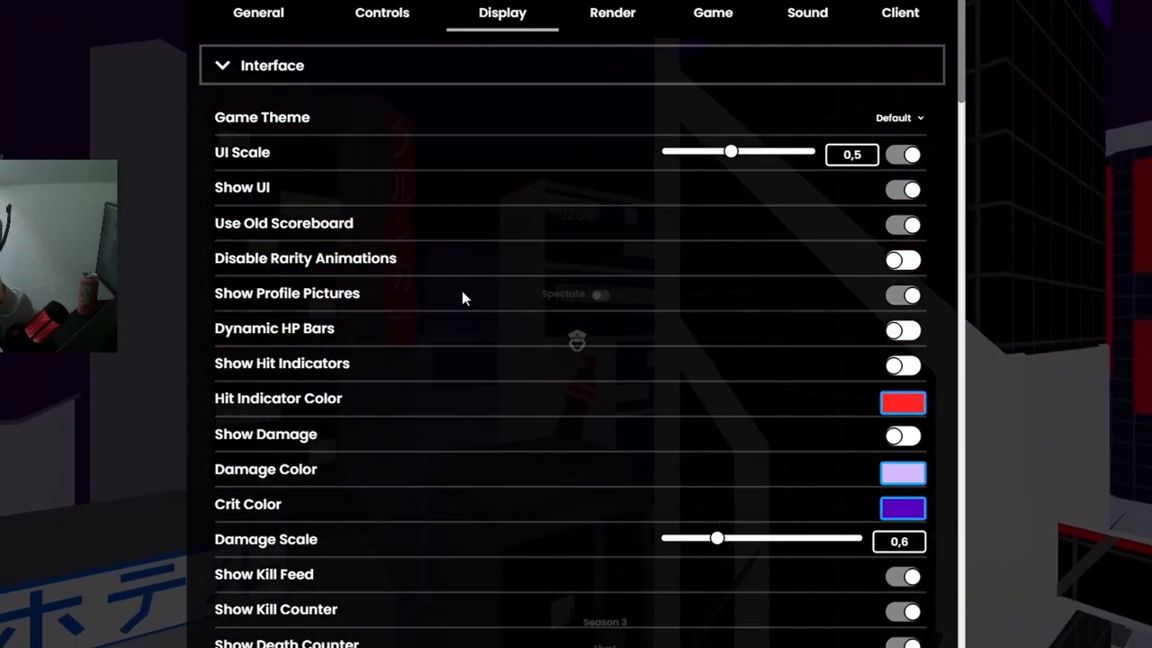
{"action": "mouse_move", "coordinate": [466, 306]}
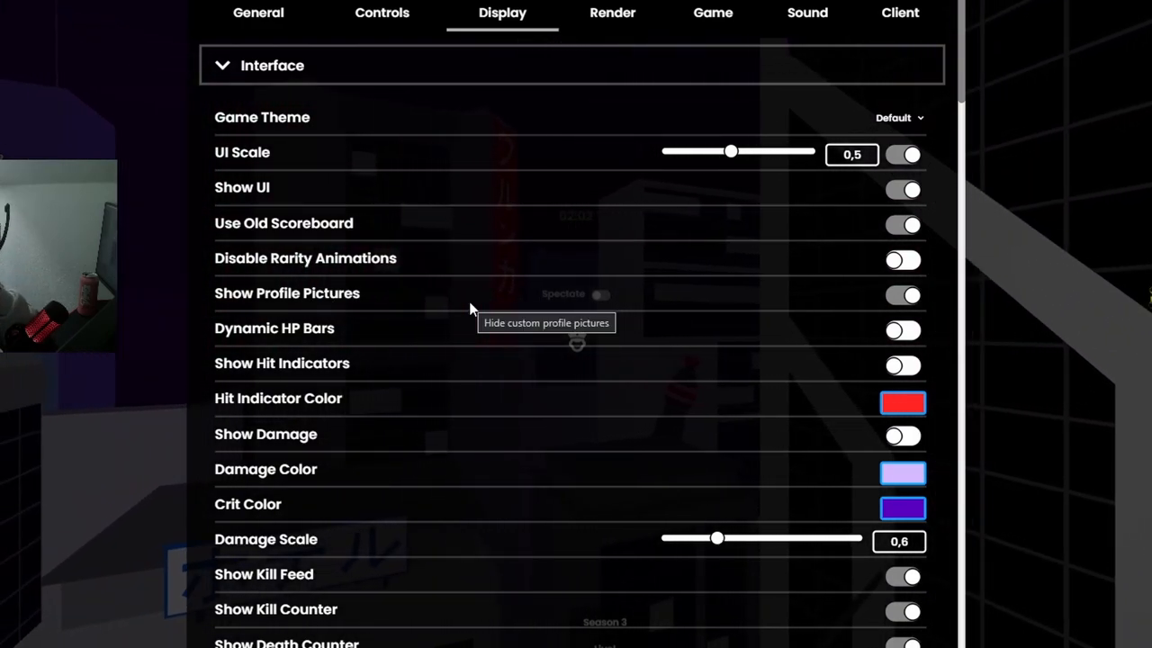
{"action": "mouse_move", "coordinate": [479, 360]}
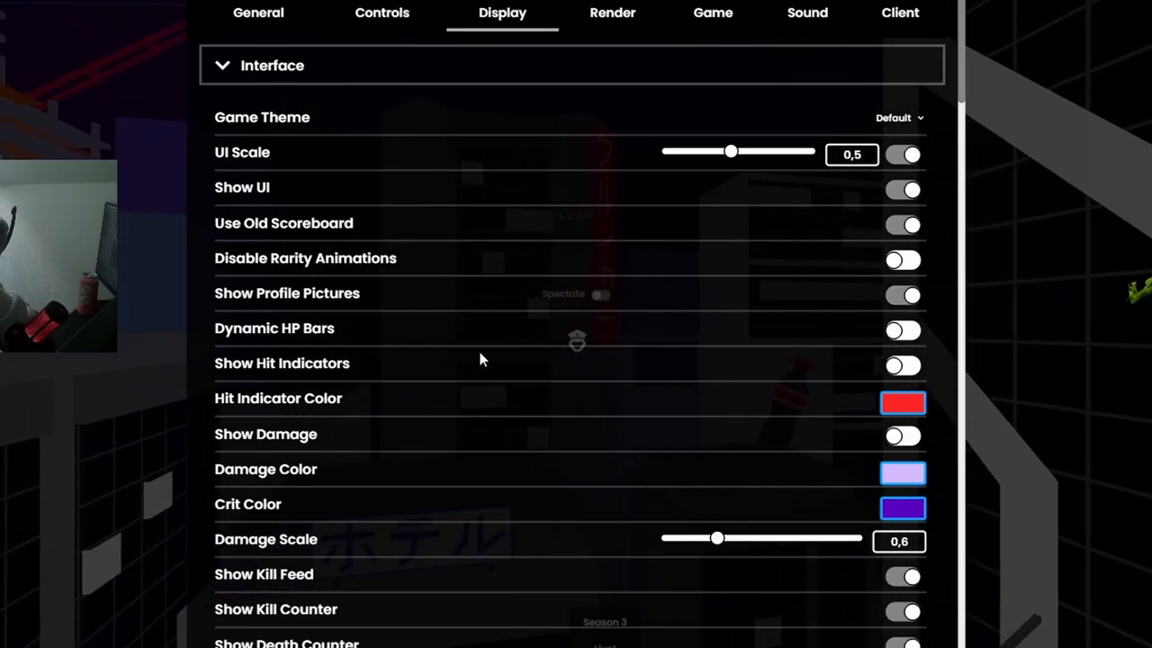
{"action": "mouse_move", "coordinate": [430, 439]}
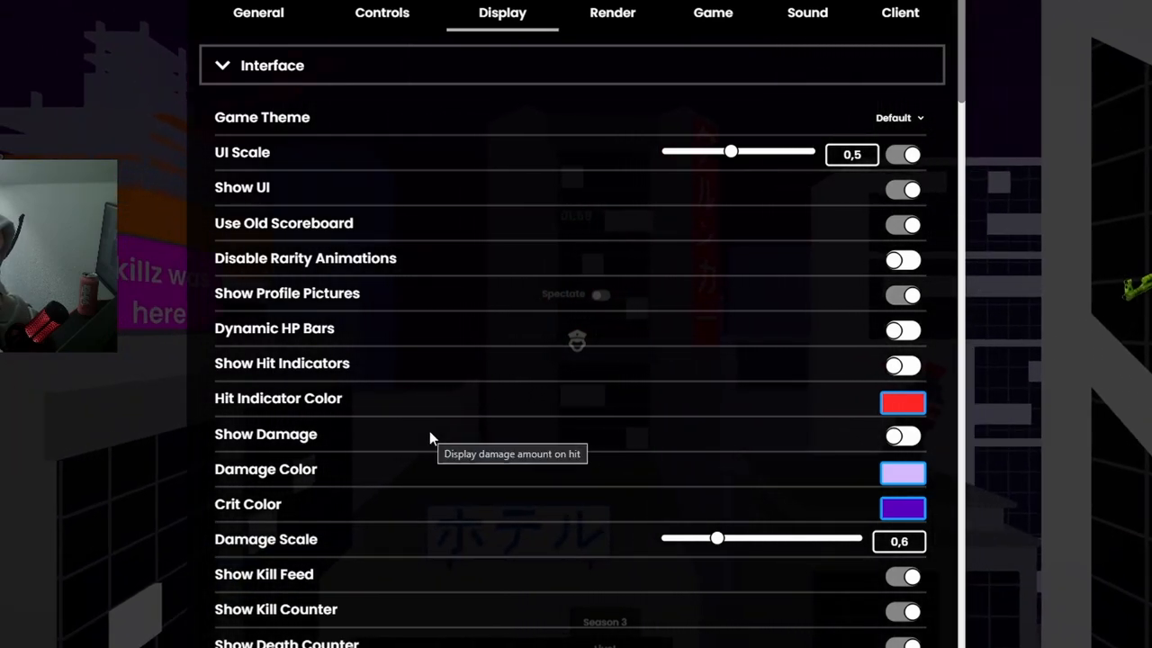
{"action": "mouse_move", "coordinate": [351, 386]}
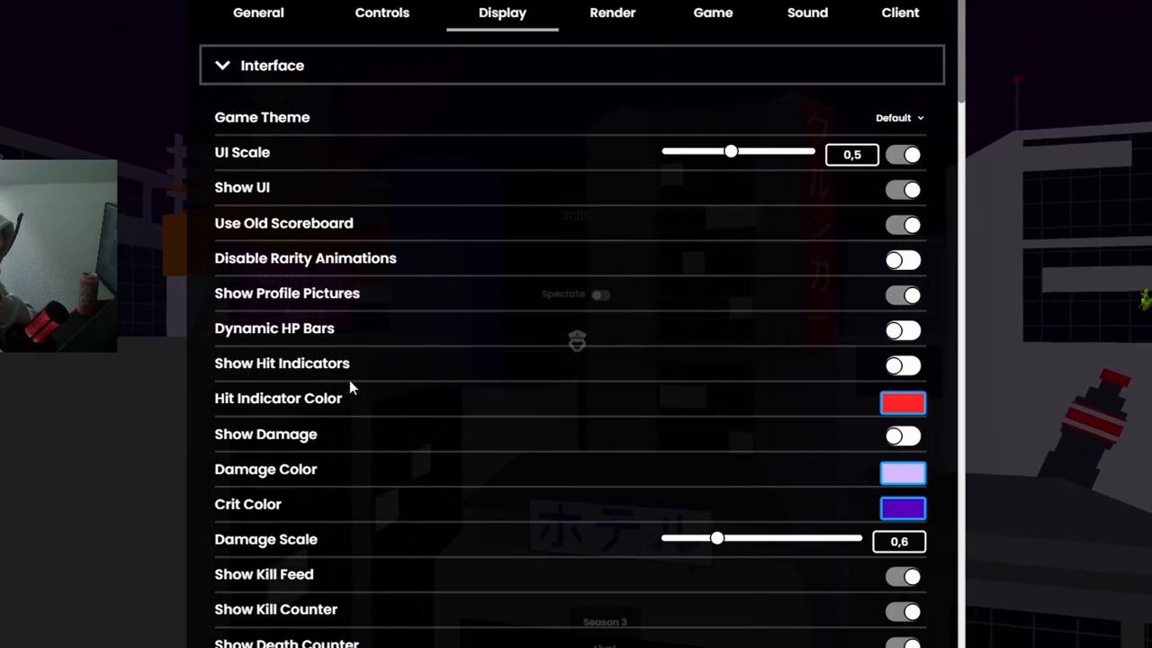
{"action": "scroll", "scroll_direction": "down", "scroll_amount": 3}
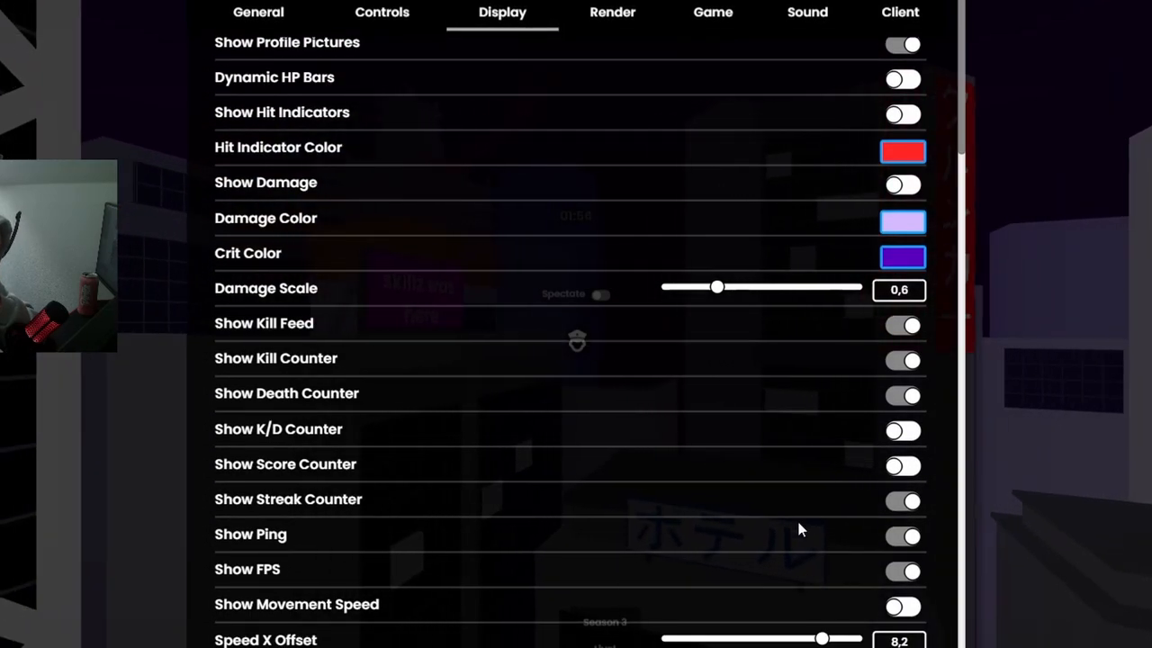
{"action": "scroll", "scroll_direction": "down", "scroll_amount": 3}
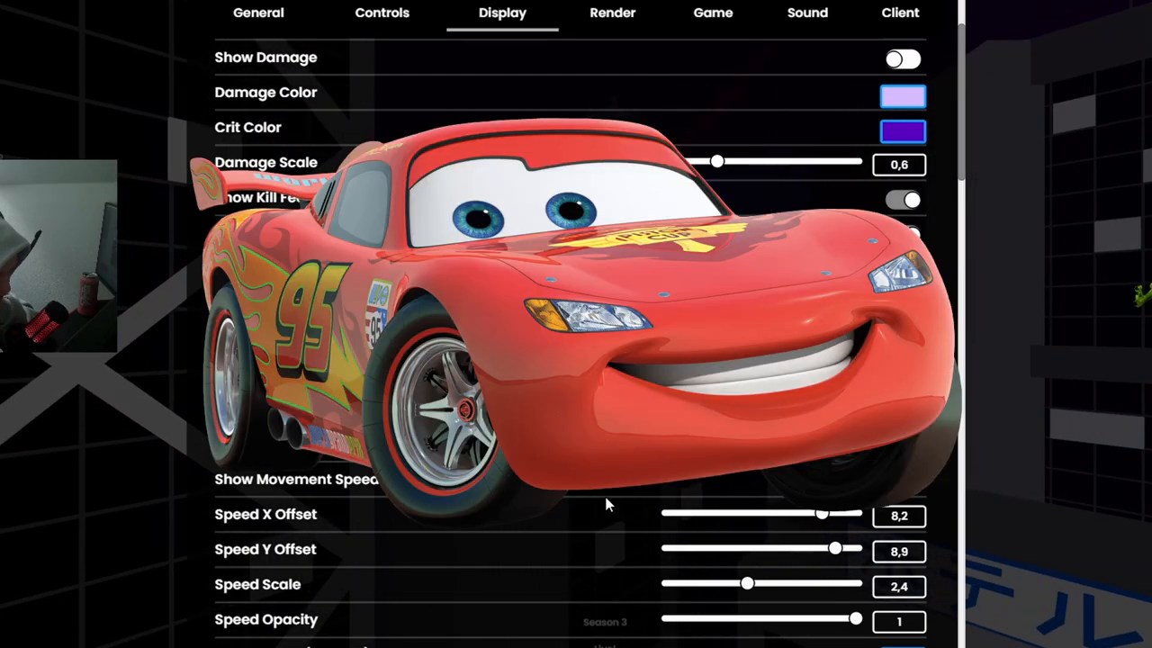
{"action": "scroll", "scroll_direction": "down", "scroll_amount": 3}
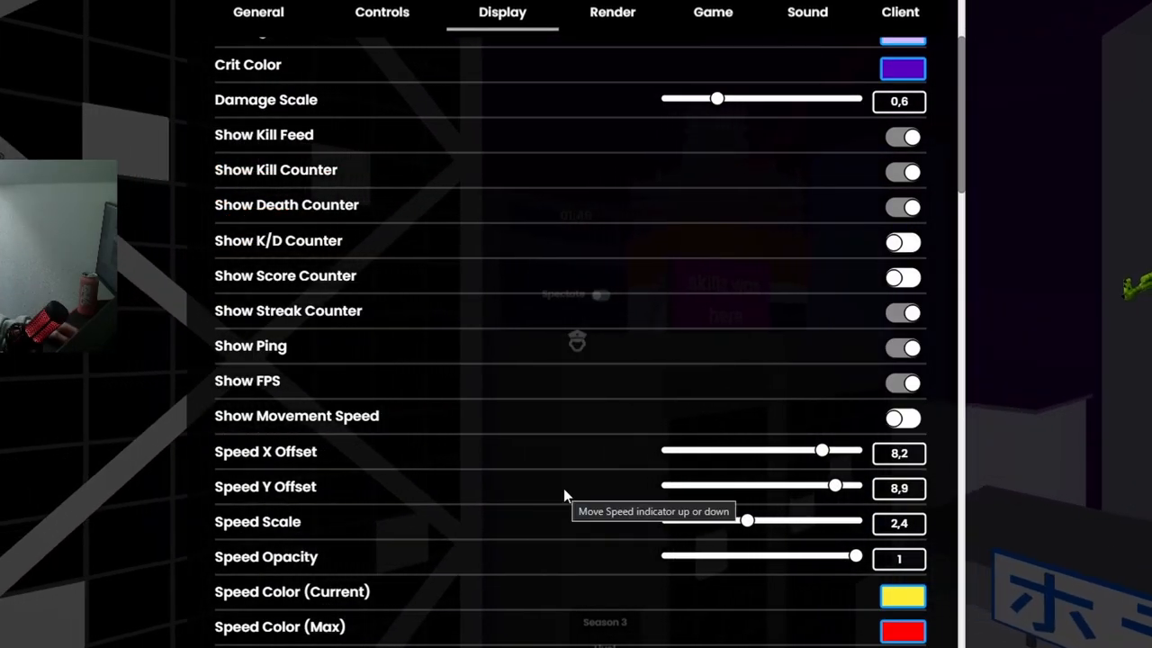
{"action": "mouse_move", "coordinate": [238, 407]}
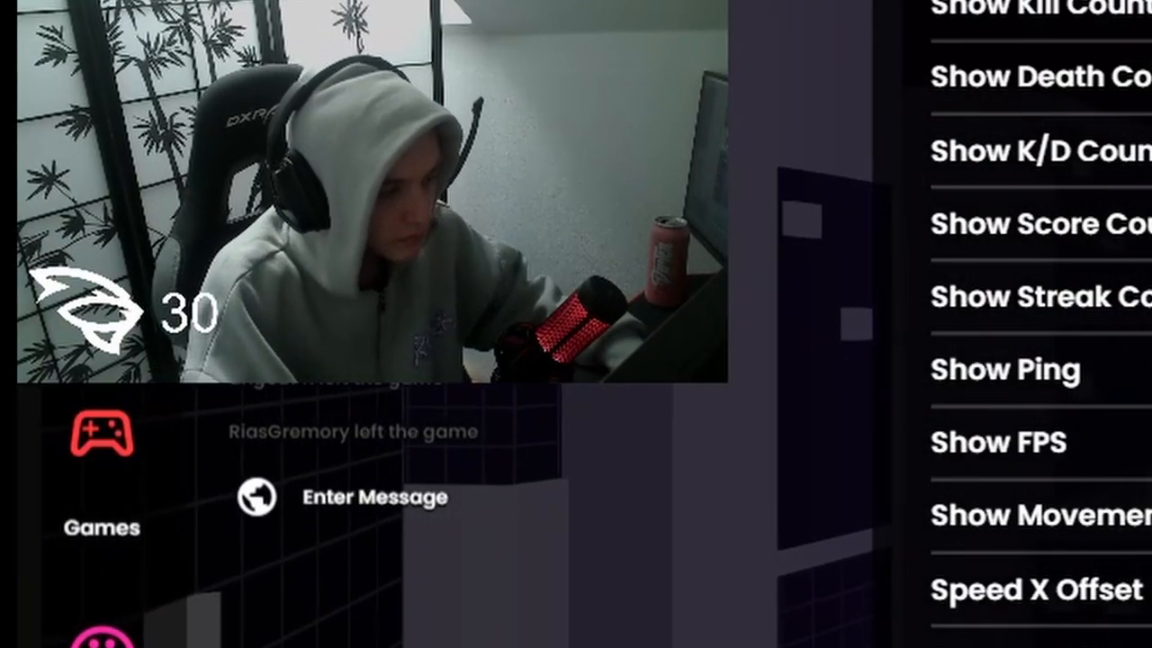
{"action": "scroll", "scroll_direction": "down", "scroll_amount": 3}
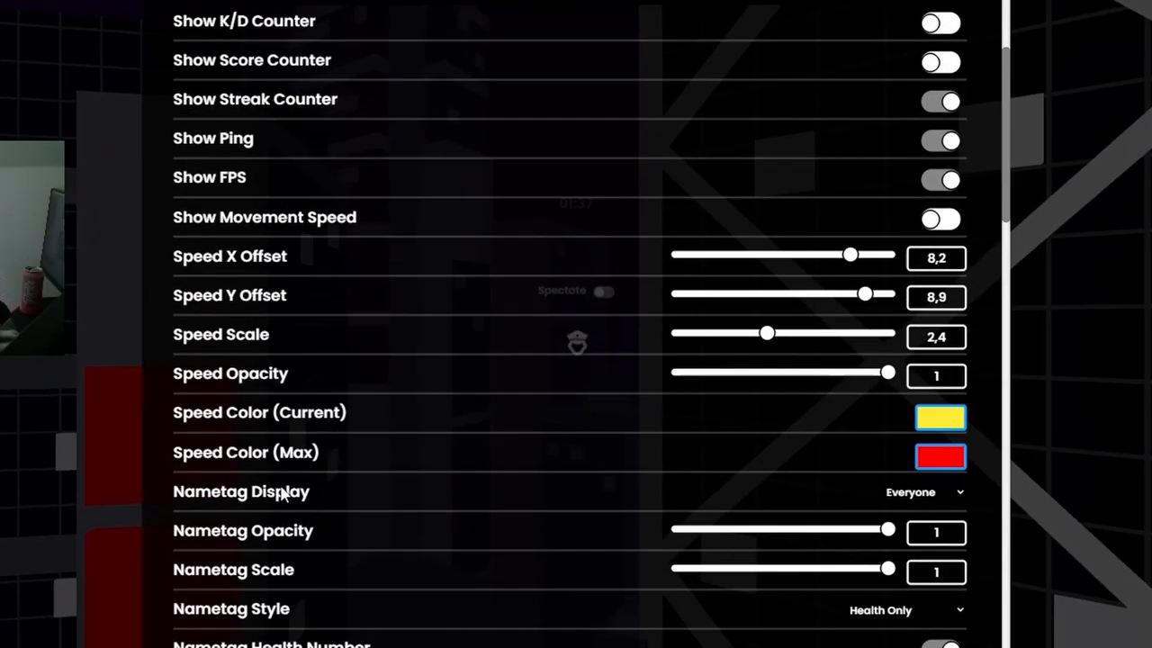
{"action": "mouse_move", "coordinate": [745, 500]}
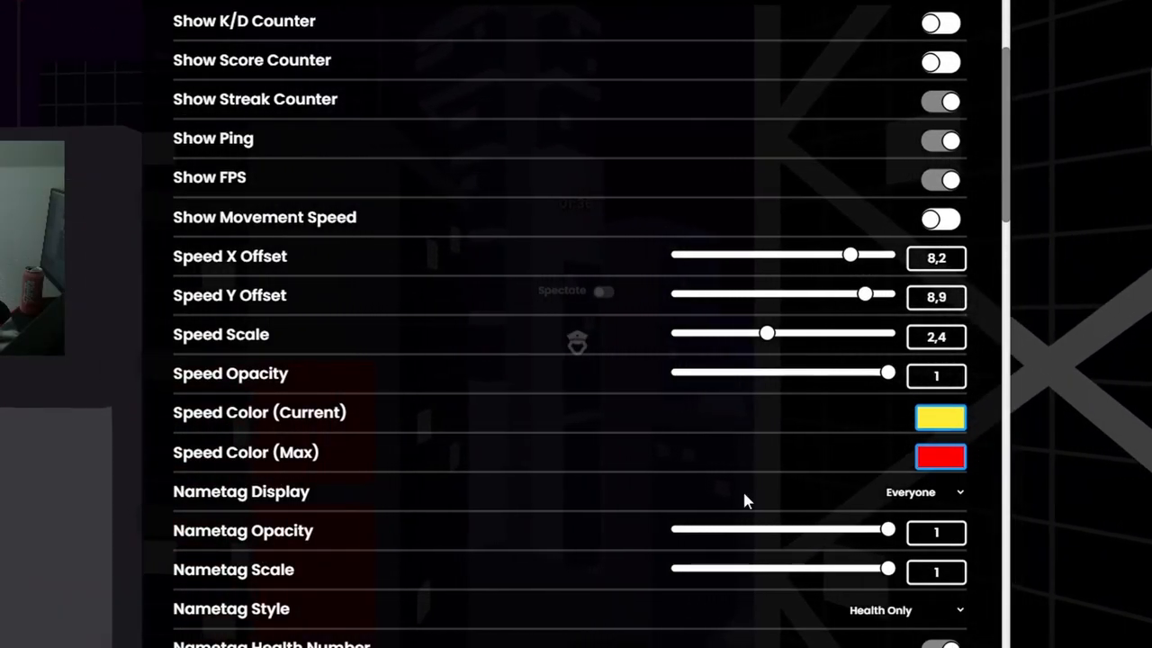
{"action": "scroll", "scroll_direction": "down", "scroll_amount": 3}
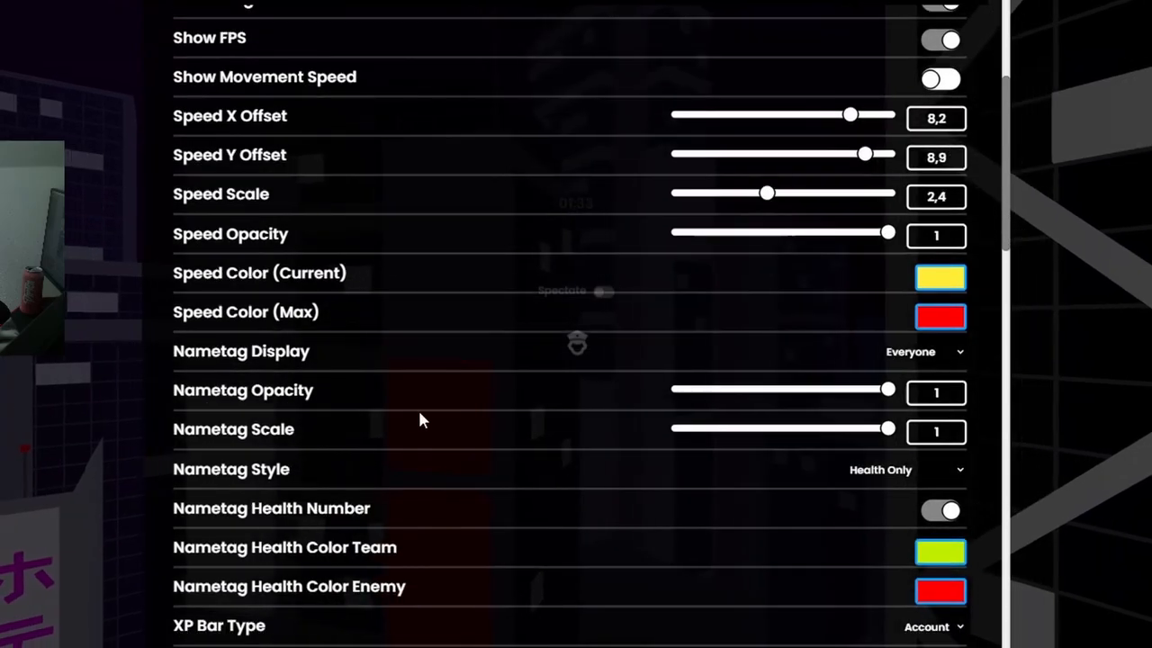
{"action": "scroll", "scroll_direction": "down", "scroll_amount": 3}
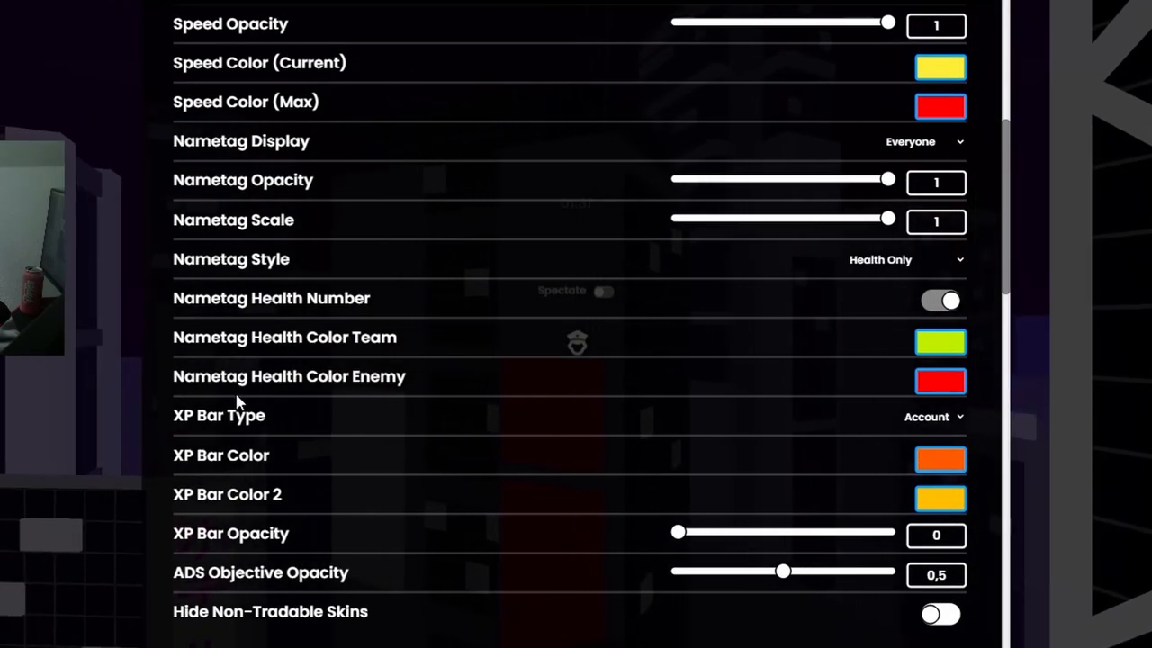
{"action": "scroll", "scroll_direction": "down", "scroll_amount": 3}
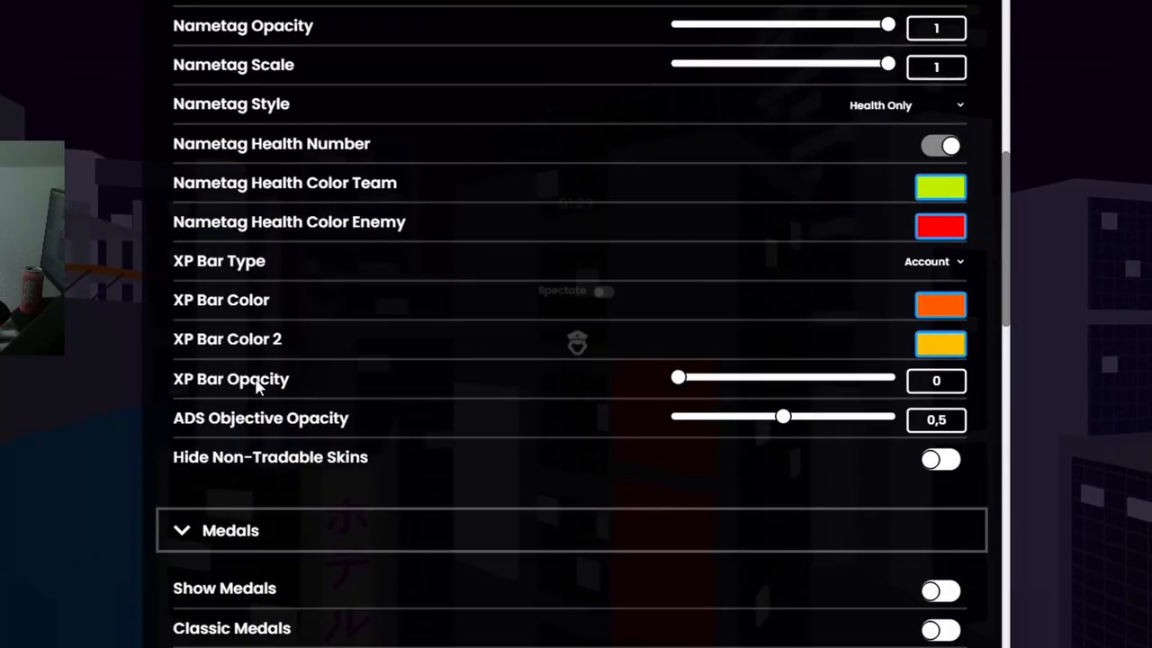
{"action": "scroll", "scroll_direction": "up", "scroll_amount": 3}
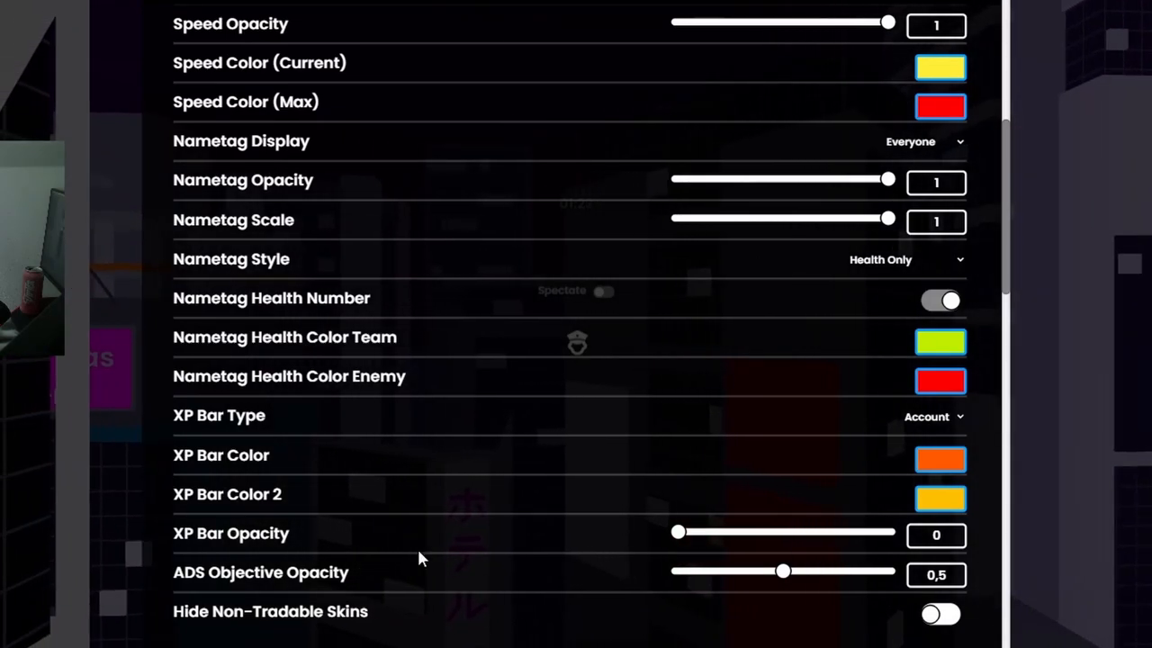
Enable Play Medal Sounds and review the Medals and Chat sections, BG opacity 0.2
{"action": "scroll", "scroll_direction": "down", "scroll_amount": 3}
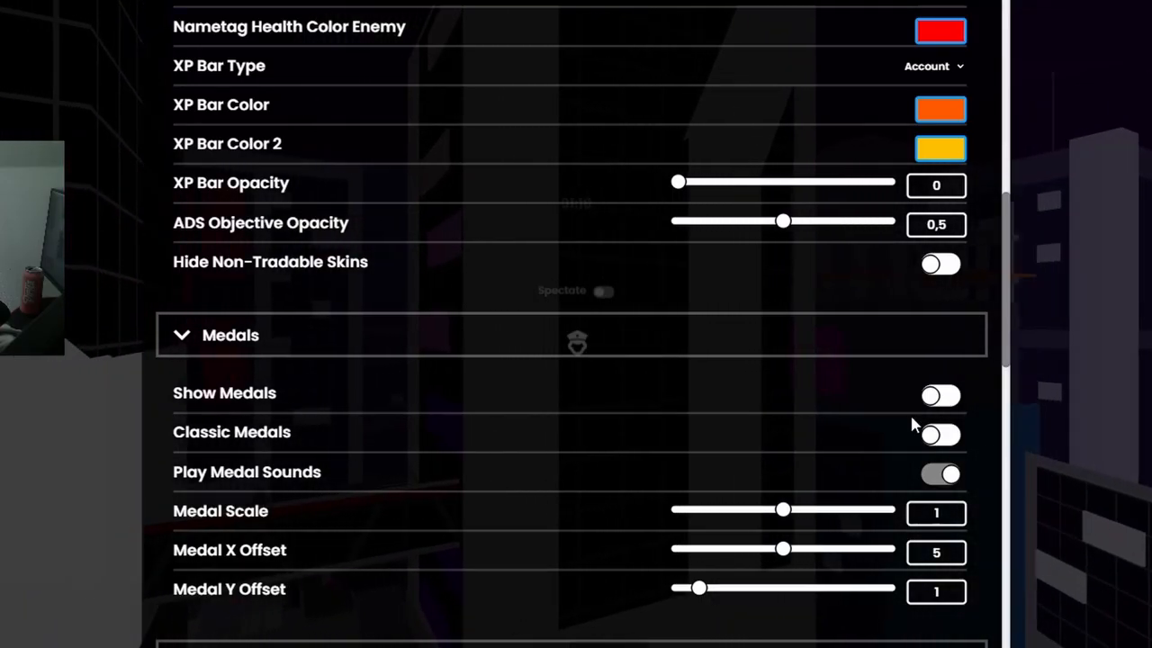
{"action": "left_click", "coordinate": [940, 475]}
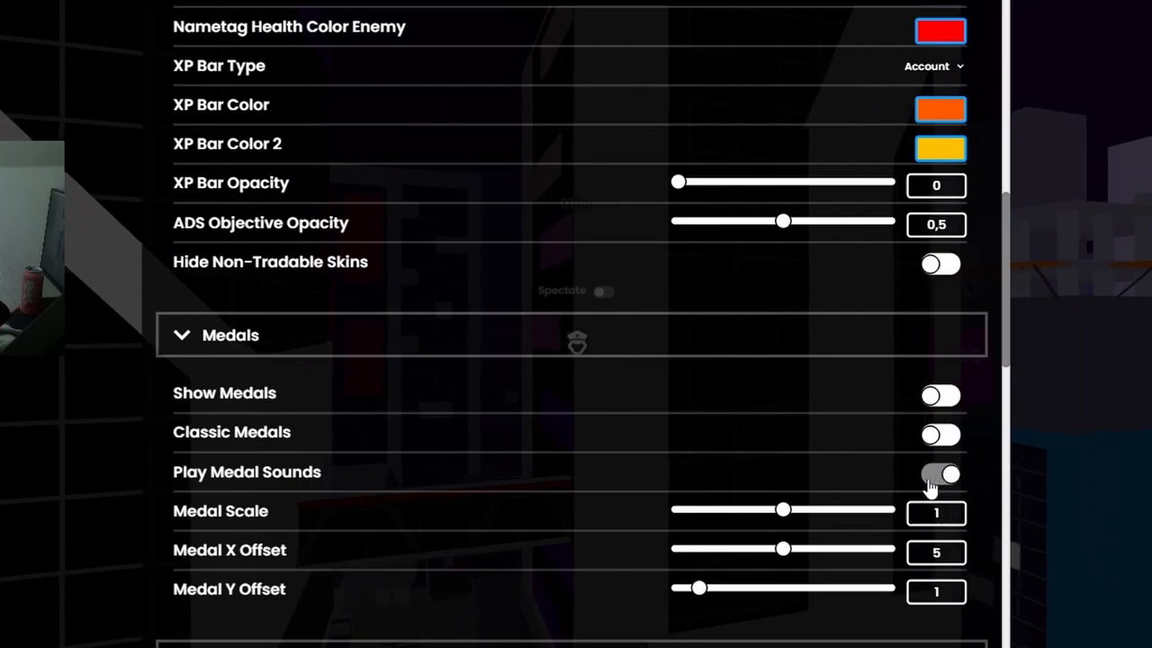
{"action": "scroll", "scroll_direction": "down", "scroll_amount": 3}
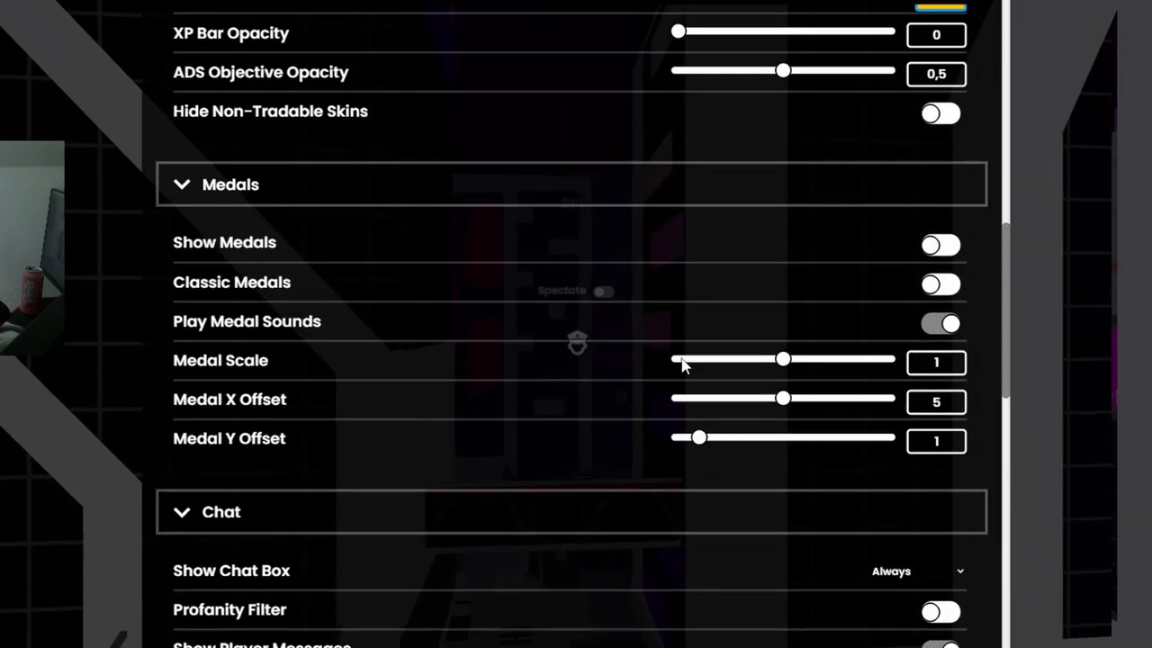
{"action": "scroll", "scroll_direction": "down", "scroll_amount": 3}
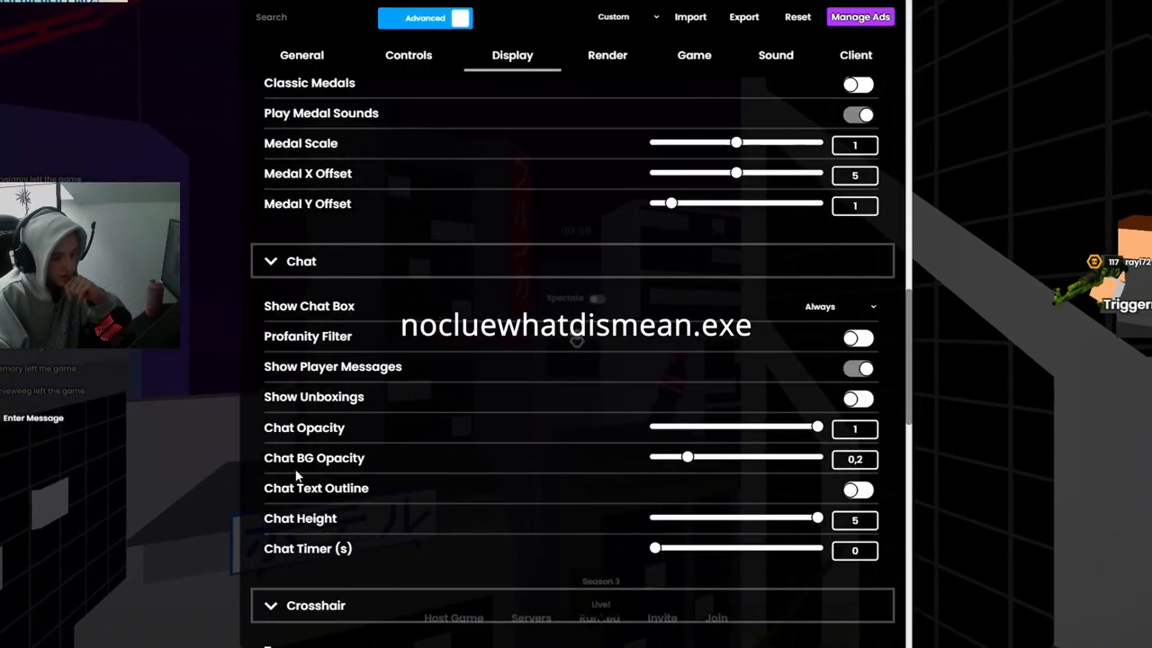
{"action": "mouse_move", "coordinate": [423, 493]}
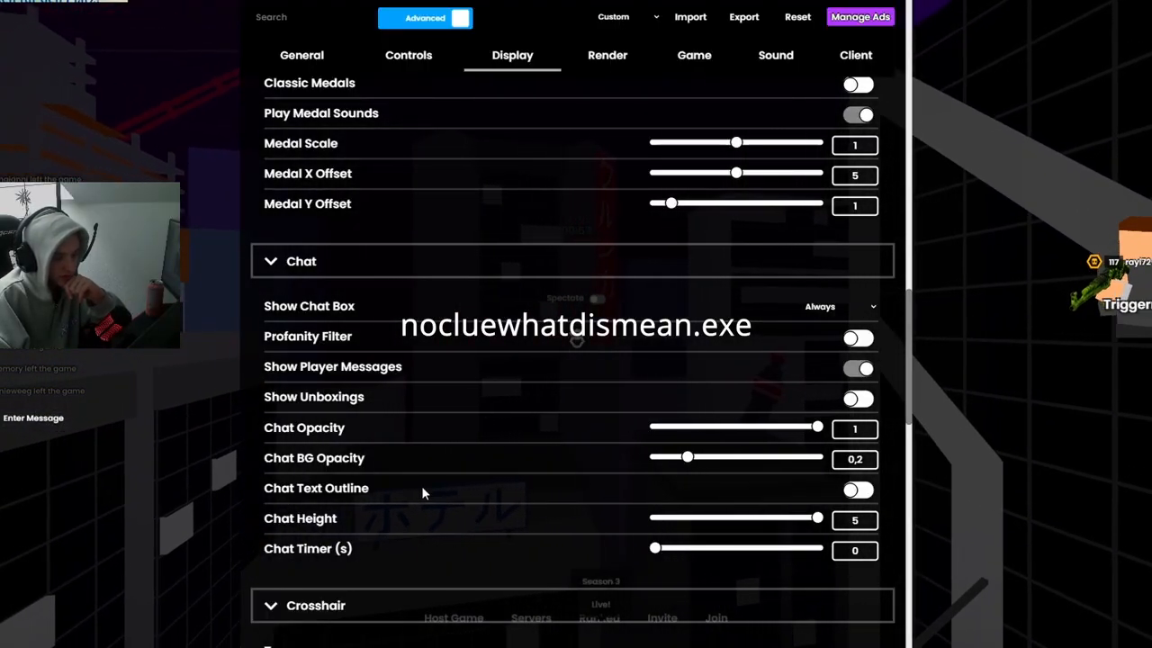
{"action": "mouse_move", "coordinate": [389, 515]}
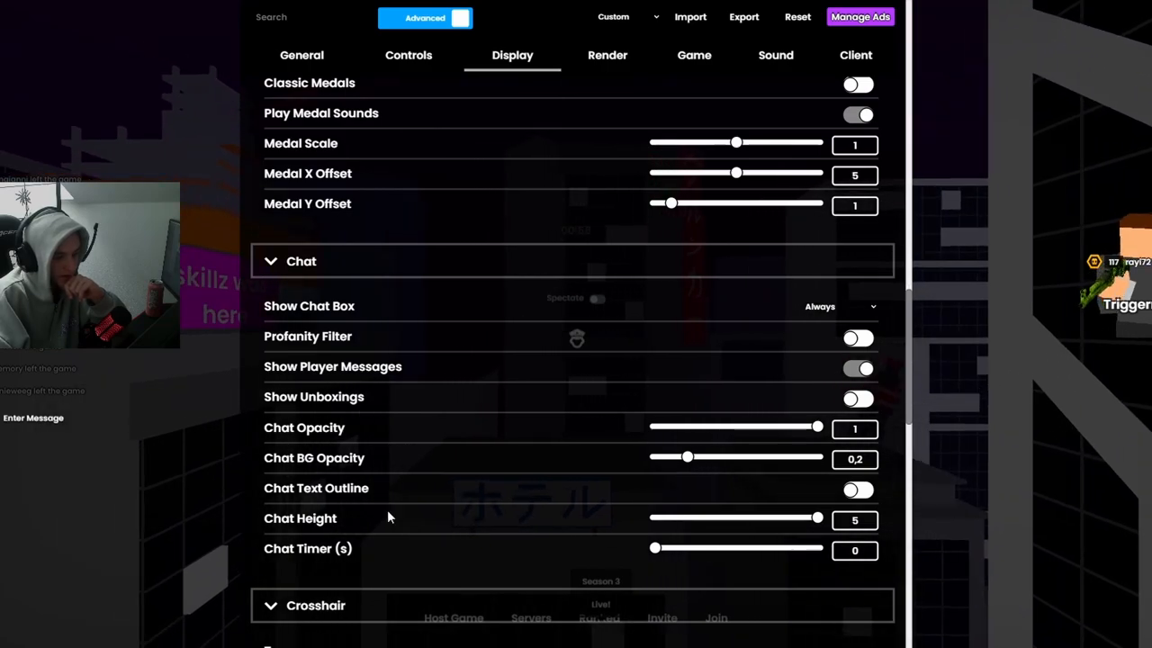
{"action": "scroll", "scroll_direction": "down", "scroll_amount": 3}
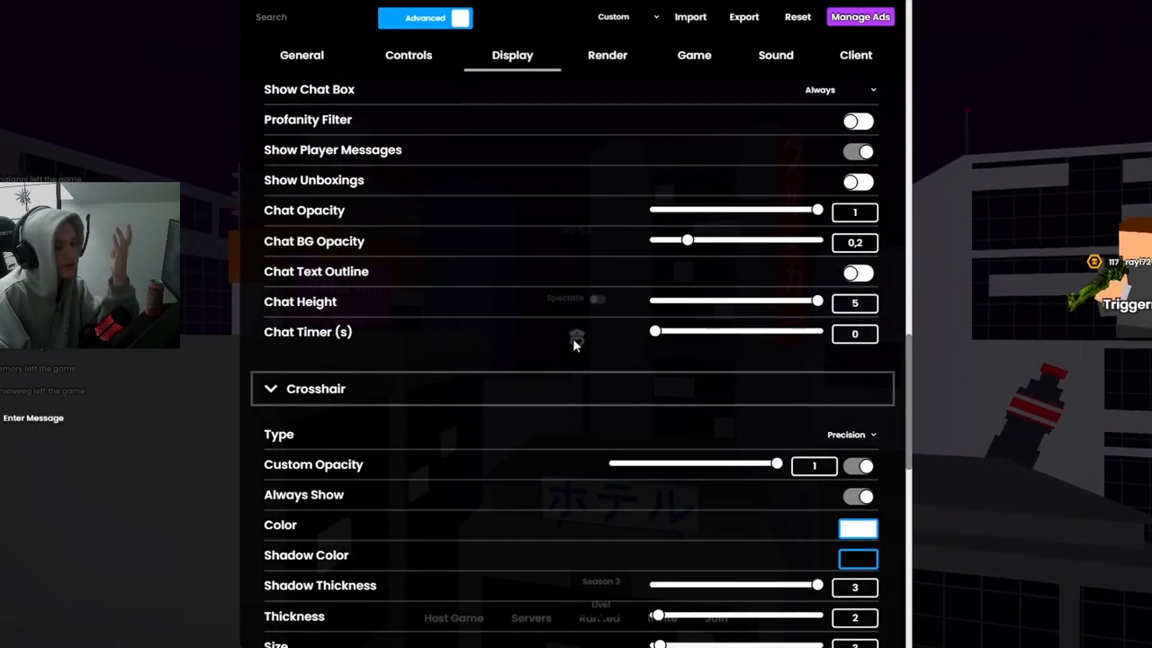
Set the crosshair colour to red, then review Crosshair (Throwing) and Hitmarker settings
{"action": "scroll", "scroll_direction": "down", "scroll_amount": 3}
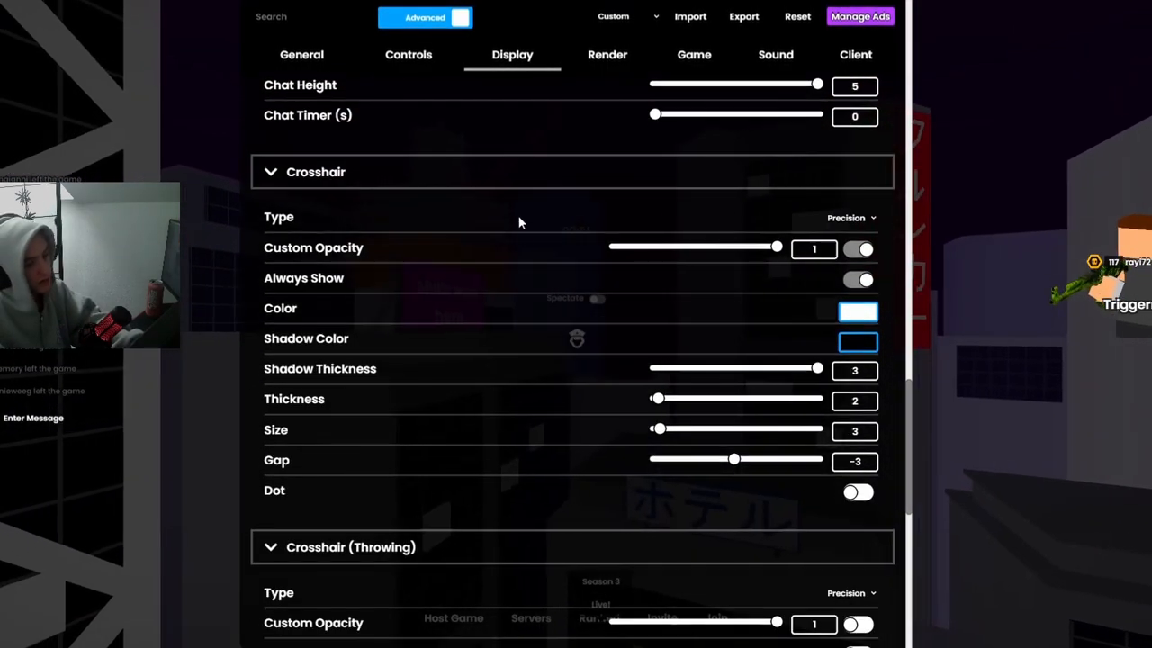
{"action": "mouse_move", "coordinate": [525, 232]}
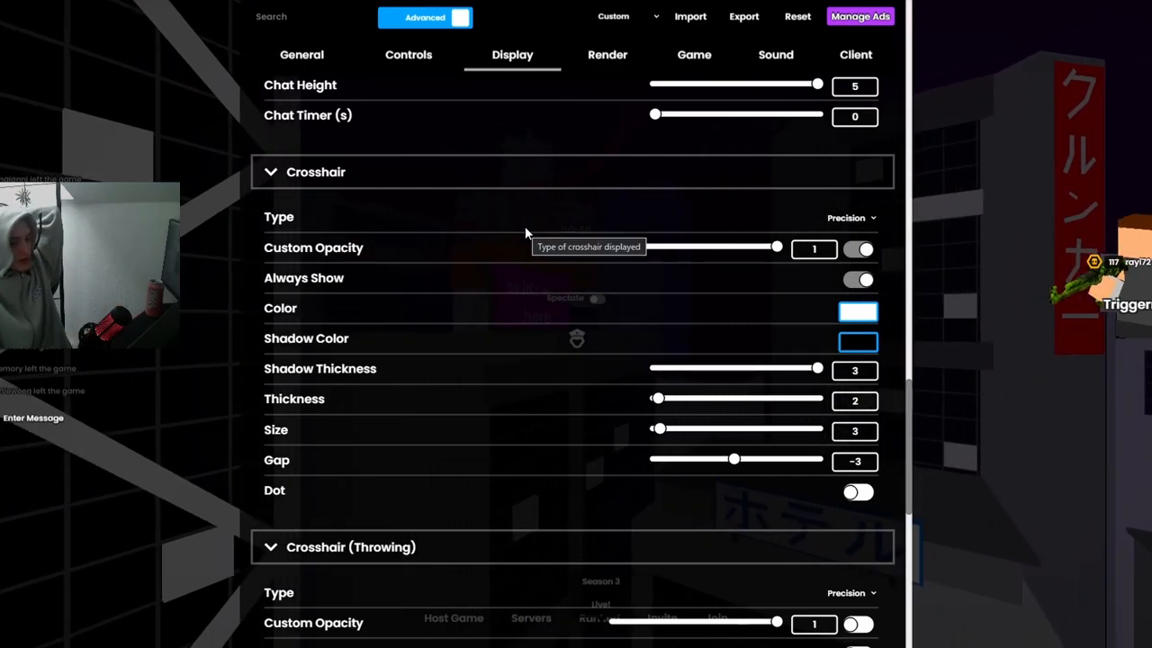
{"action": "left_click", "coordinate": [856, 310]}
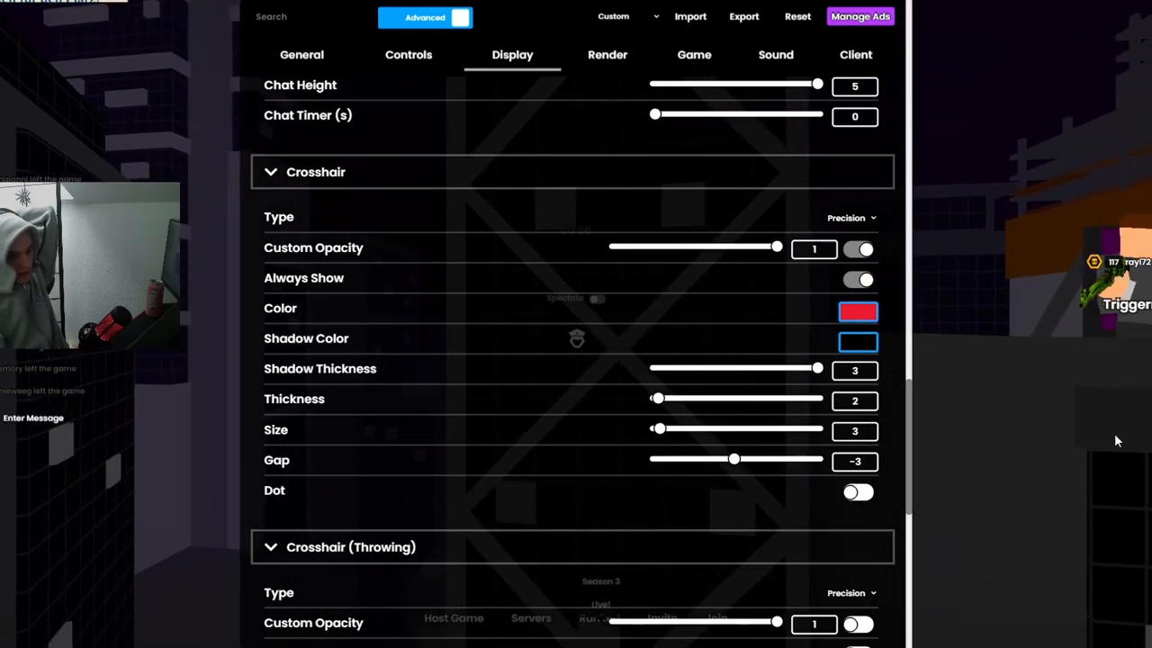
{"action": "key", "text": "Escape"}
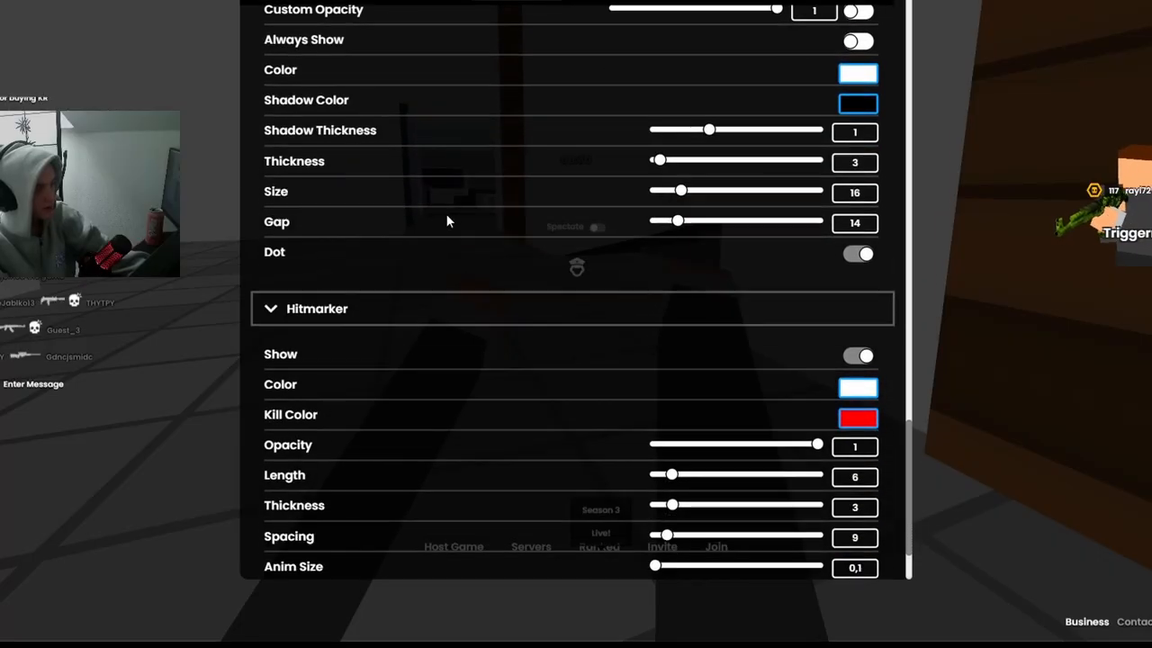
{"action": "scroll", "scroll_direction": "up", "scroll_amount": 3}
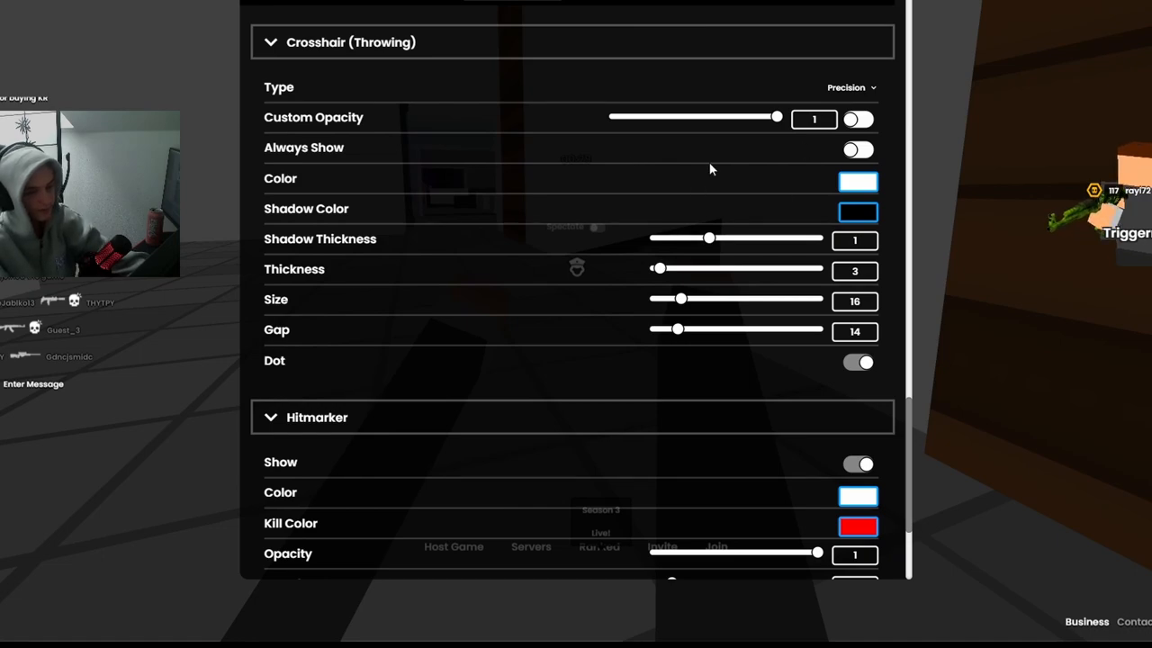
{"action": "mouse_move", "coordinate": [644, 277]}
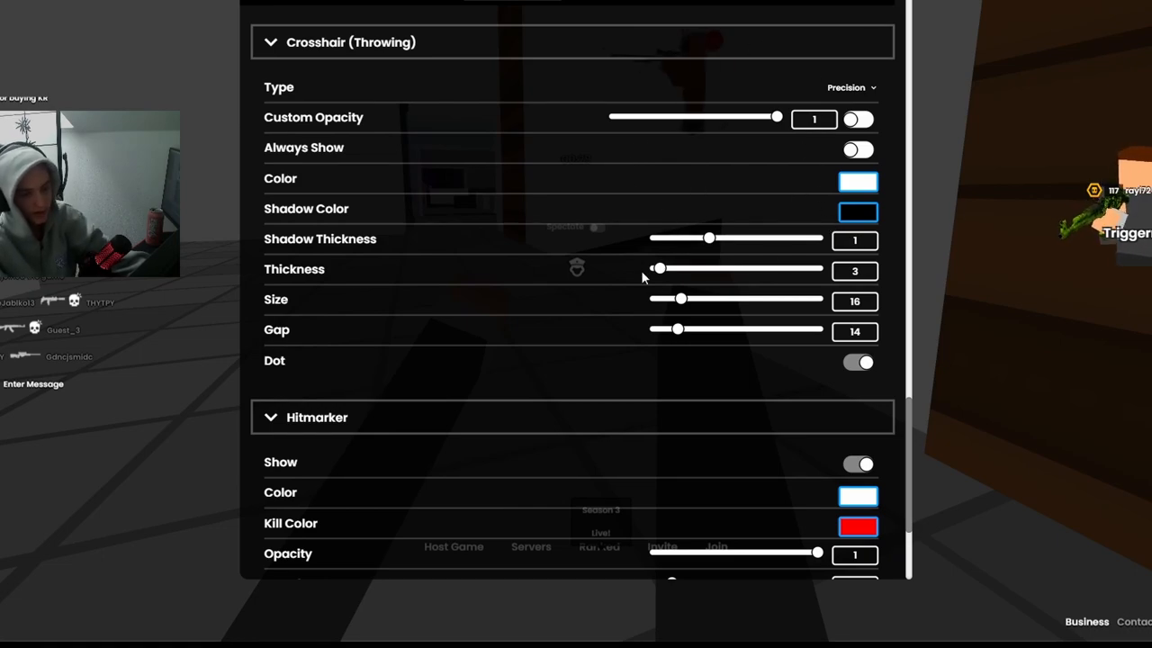
{"action": "scroll", "scroll_direction": "down", "scroll_amount": 3}
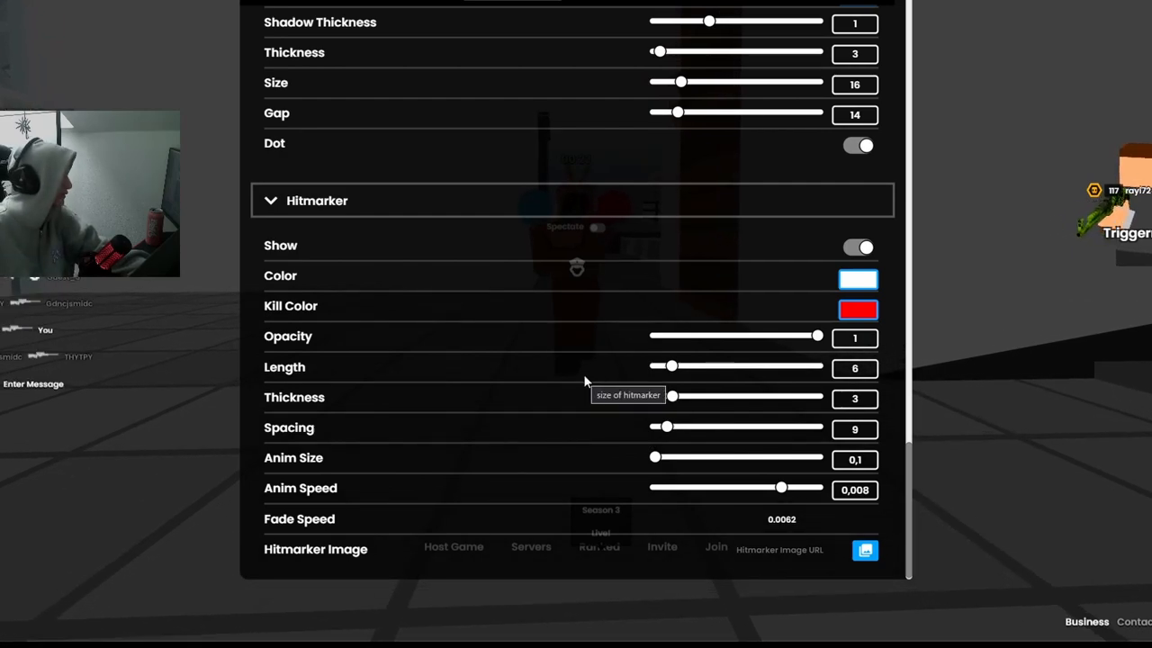
{"action": "mouse_move", "coordinate": [486, 361]}
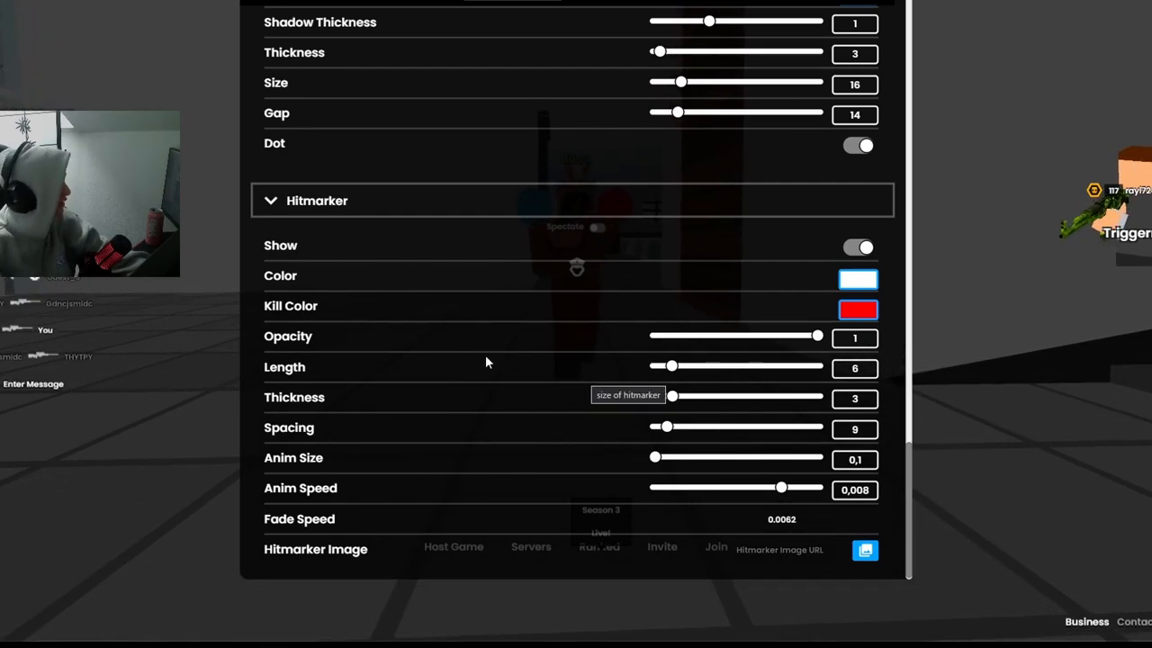
{"action": "mouse_move", "coordinate": [255, 237]}
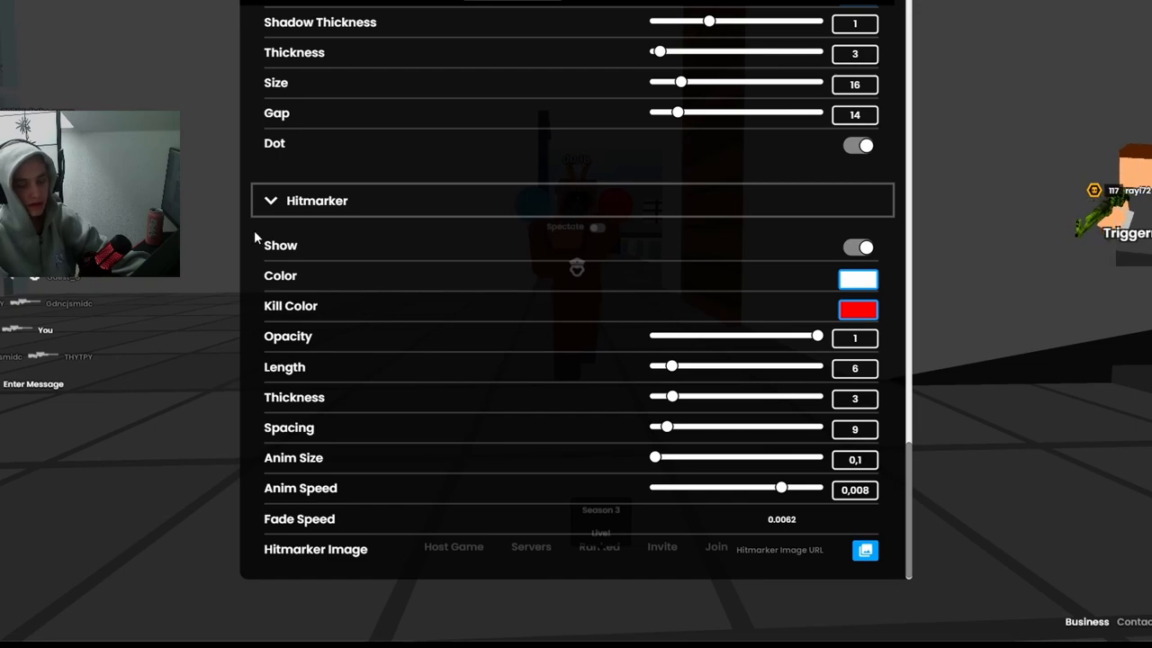
{"action": "mouse_move", "coordinate": [313, 182]}
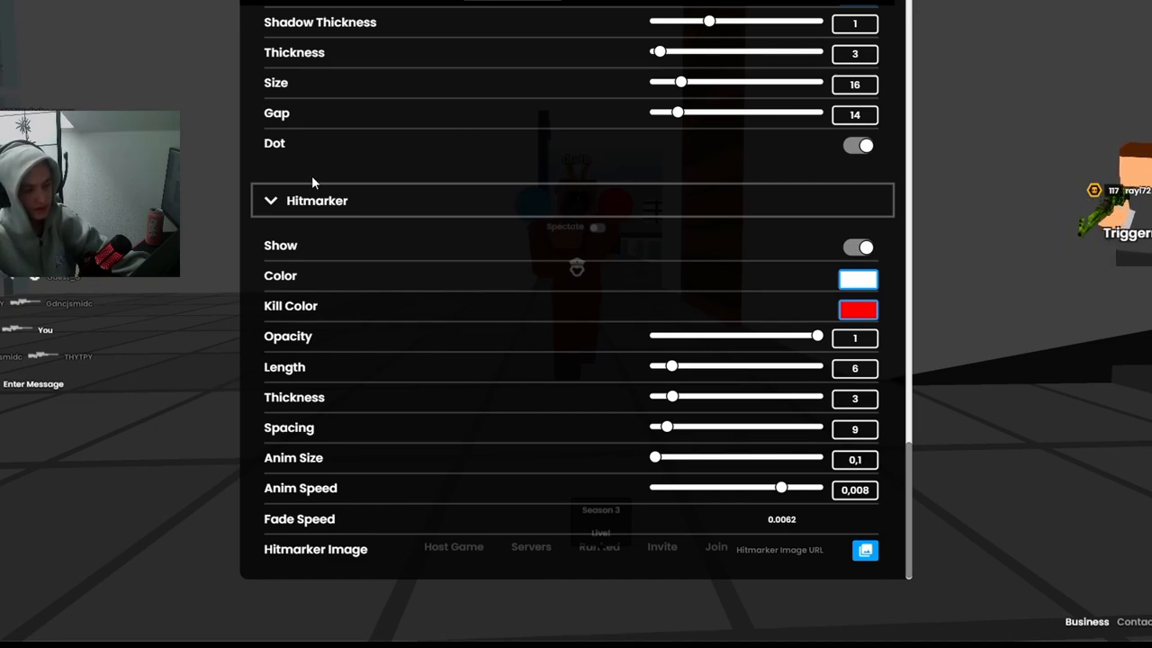
{"action": "mouse_move", "coordinate": [702, 255]}
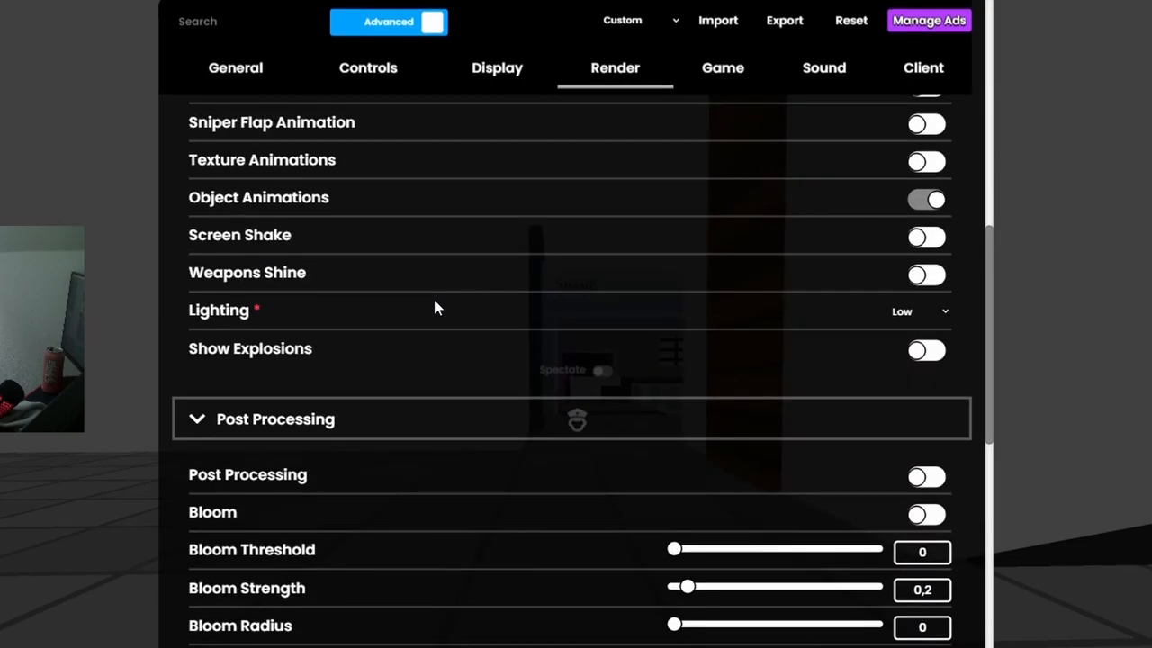
Scroll down the Render settings to the Performance section
{"action": "scroll", "scroll_direction": "up", "scroll_amount": 3}
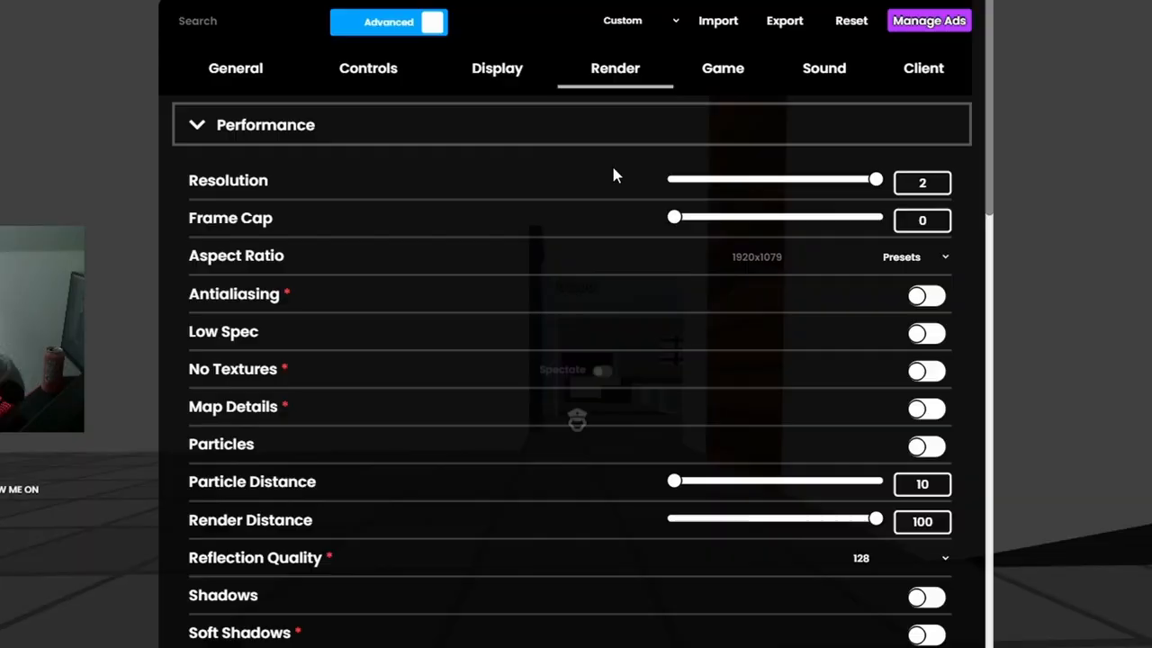
{"action": "mouse_move", "coordinate": [637, 245]}
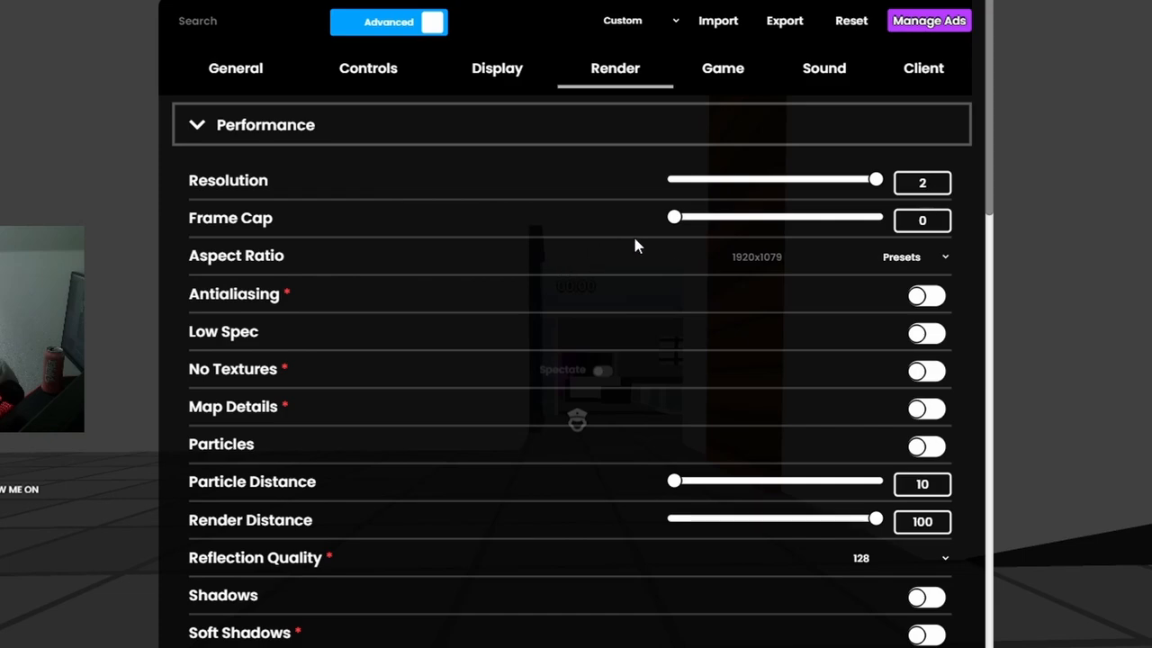
{"action": "mouse_move", "coordinate": [685, 236]}
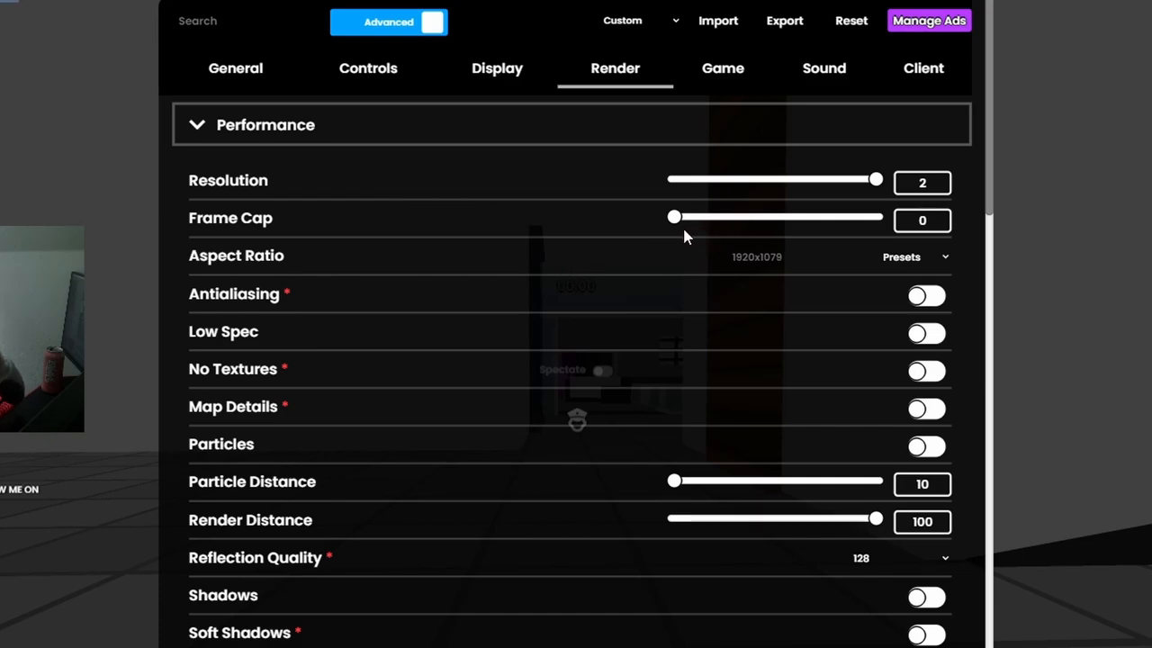
{"action": "mouse_move", "coordinate": [340, 268]}
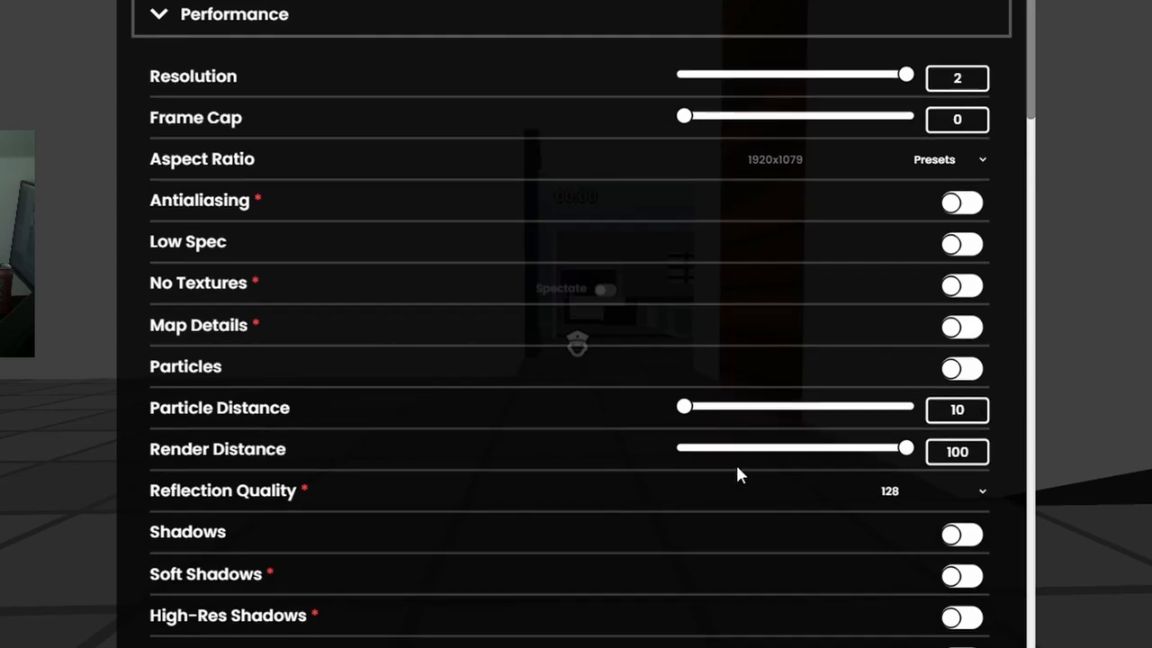
{"action": "scroll", "scroll_direction": "down", "scroll_amount": 3}
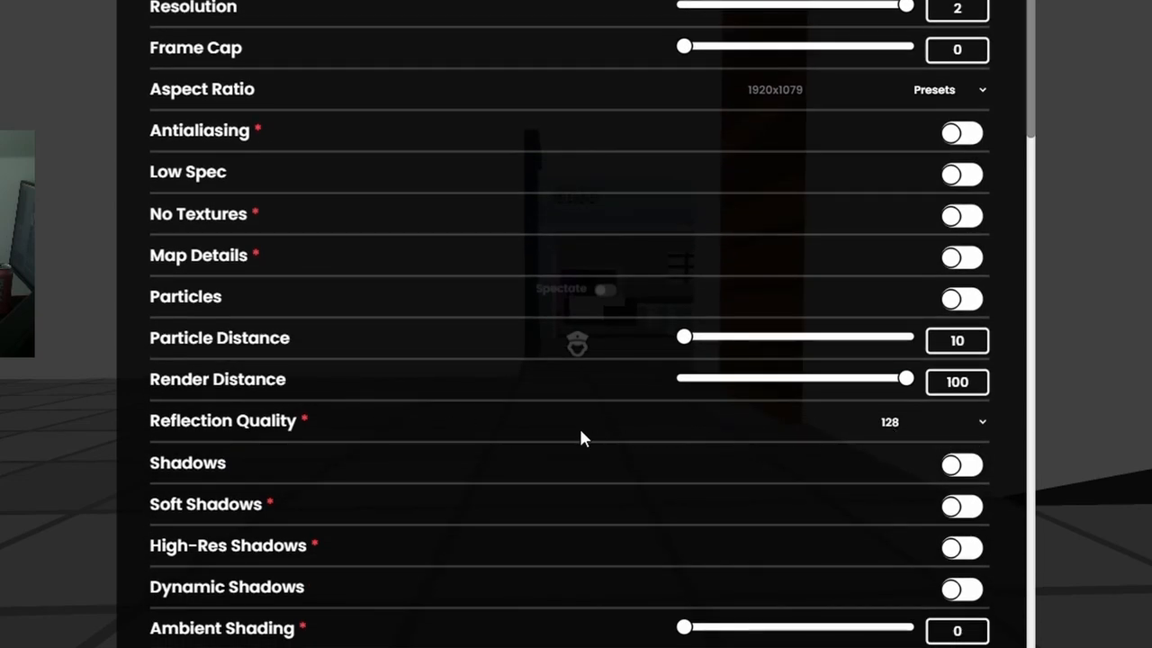
{"action": "scroll", "scroll_direction": "down", "scroll_amount": 3}
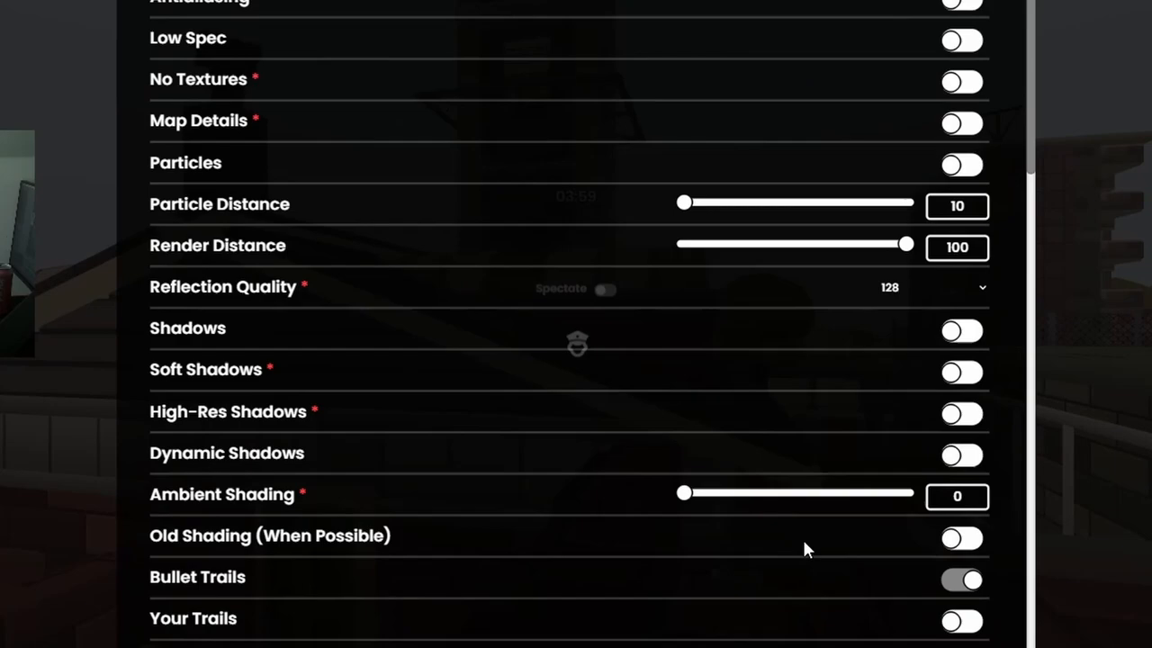
{"action": "scroll", "scroll_direction": "down", "scroll_amount": 3}
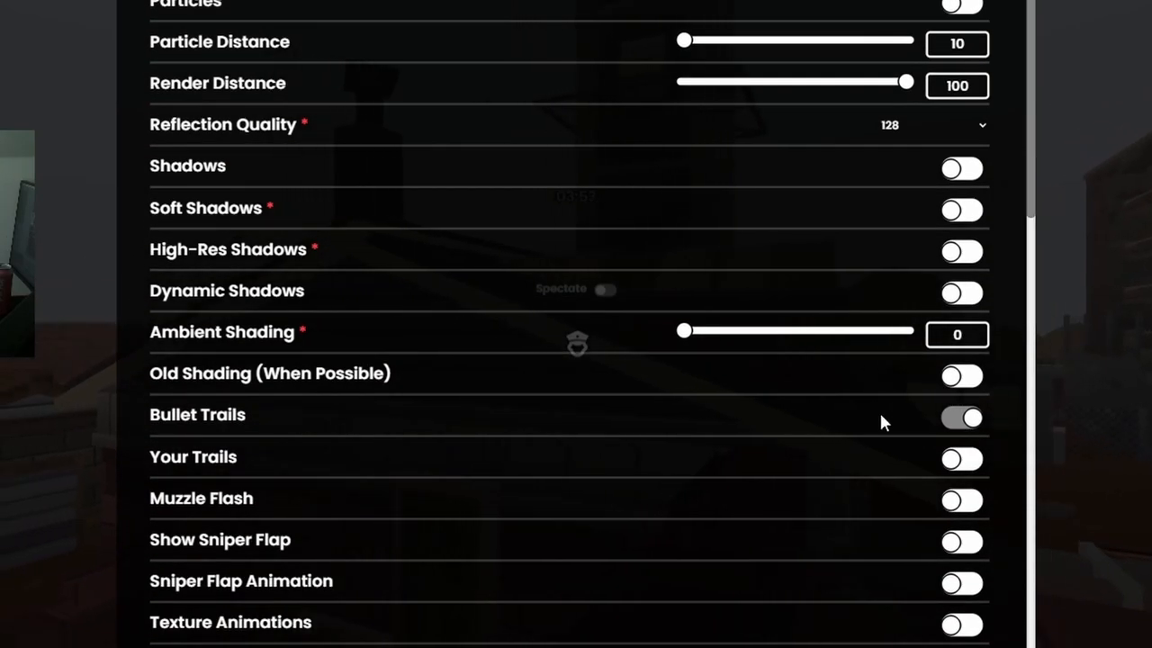
{"action": "scroll", "scroll_direction": "down", "scroll_amount": 3}
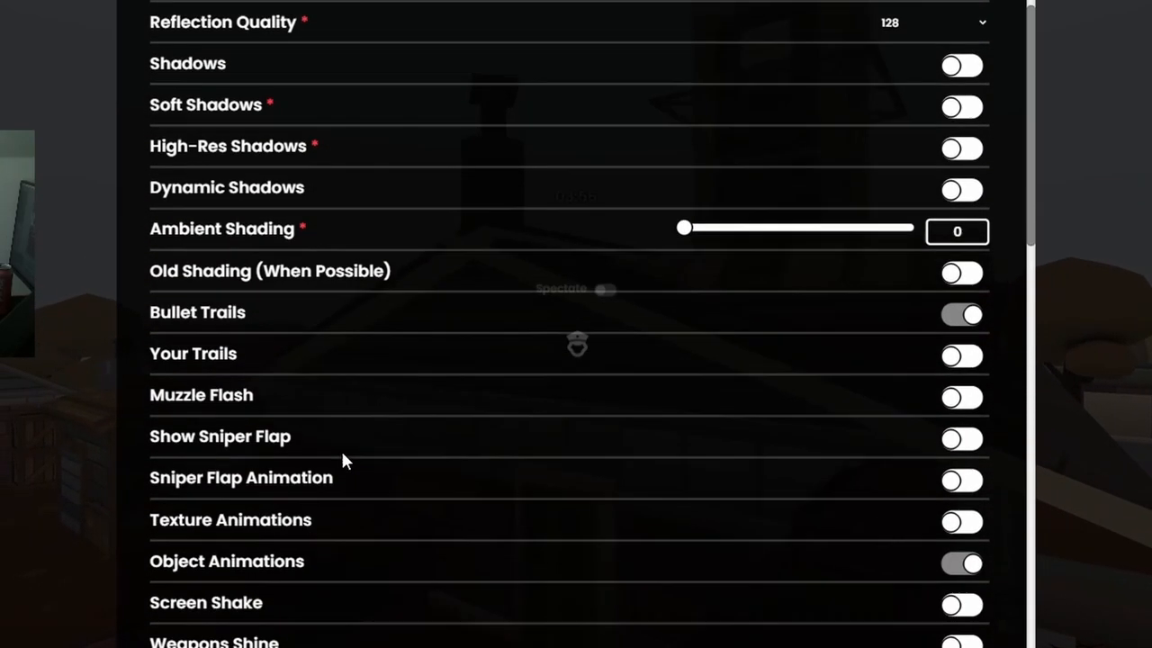
{"action": "scroll", "scroll_direction": "down", "scroll_amount": 3}
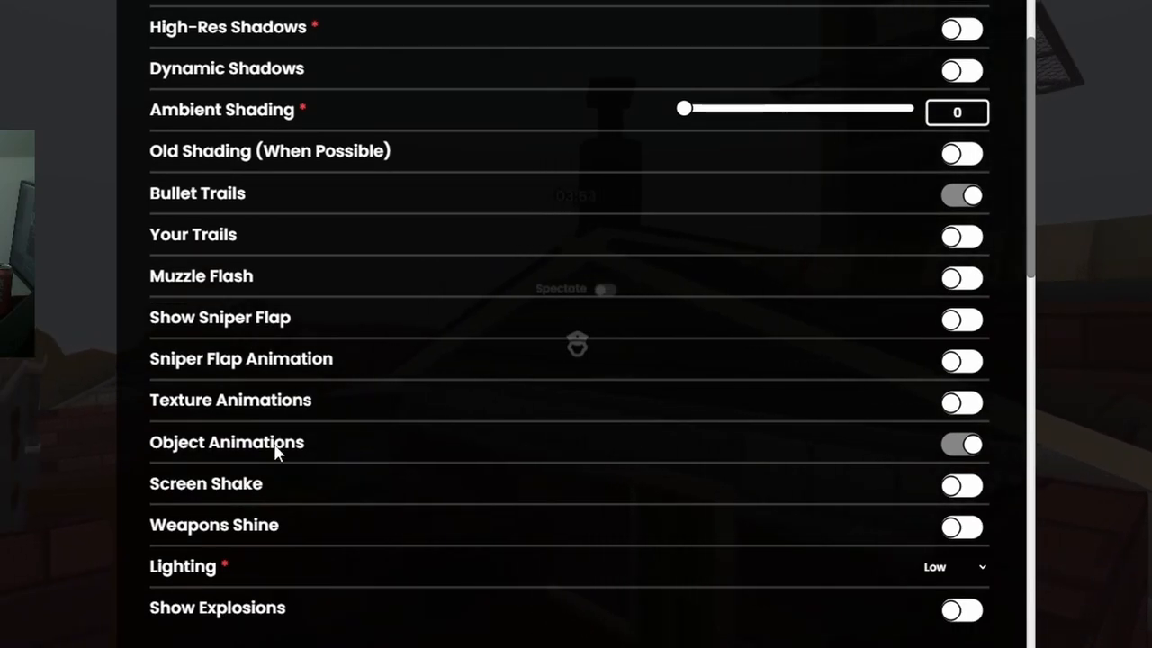
Switch on Texture Animations and check the Lighting choices, leaving it Low
{"action": "left_click", "coordinate": [961, 403]}
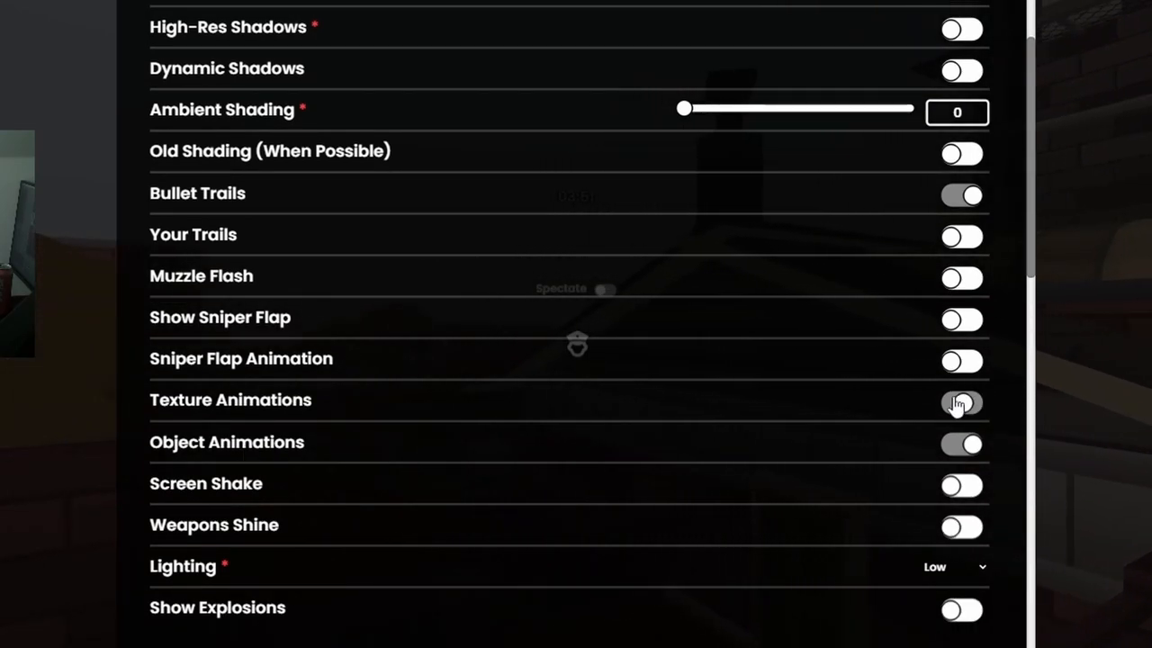
{"action": "left_click", "coordinate": [961, 403]}
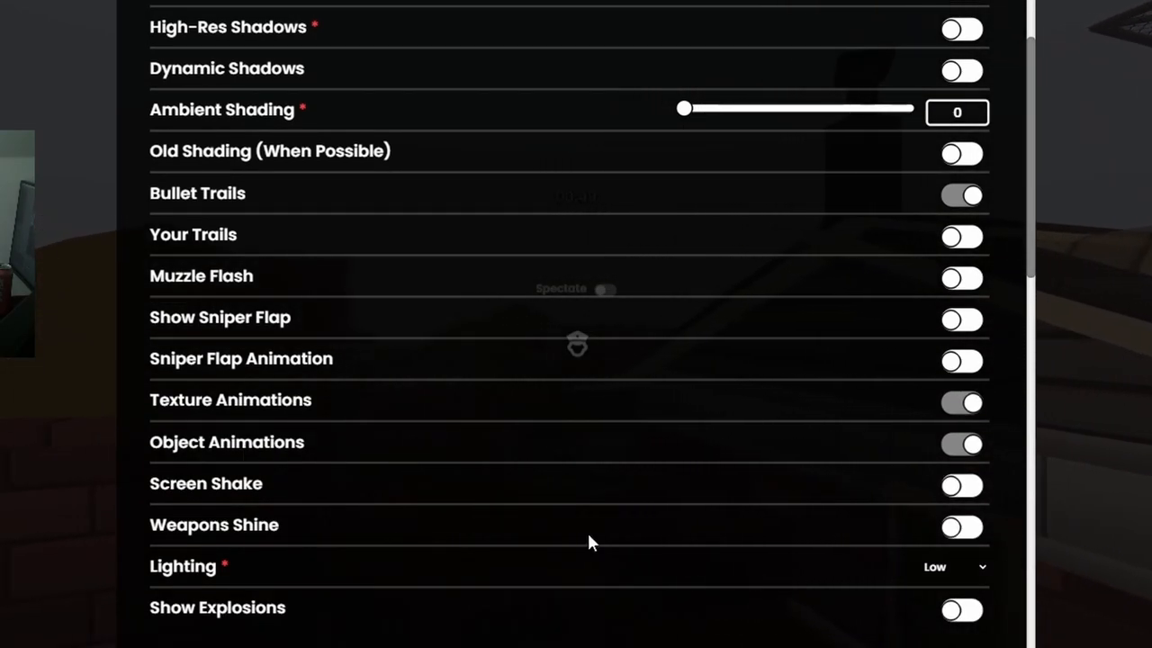
{"action": "mouse_move", "coordinate": [961, 486]}
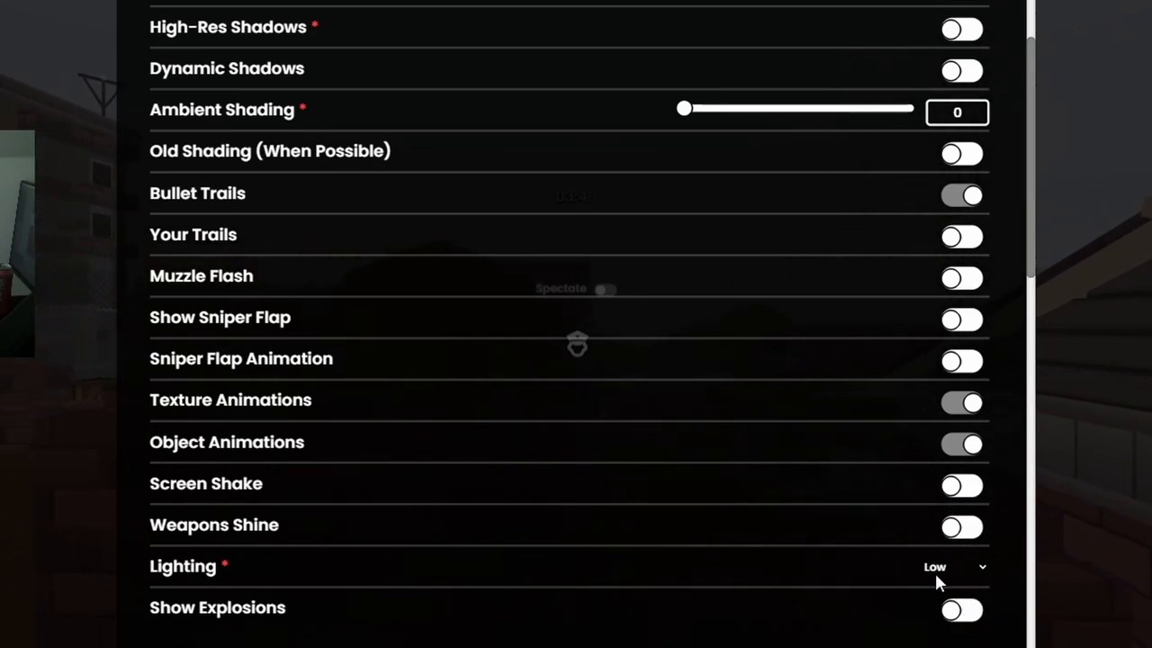
{"action": "mouse_move", "coordinate": [936, 580]}
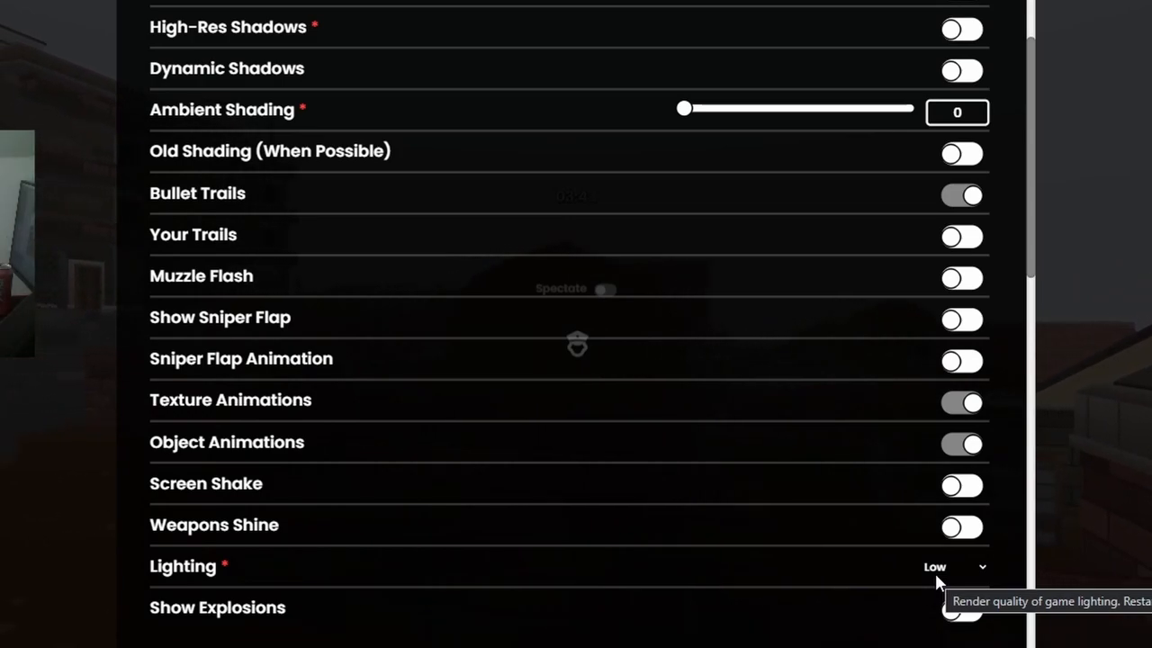
{"action": "left_click", "coordinate": [953, 565]}
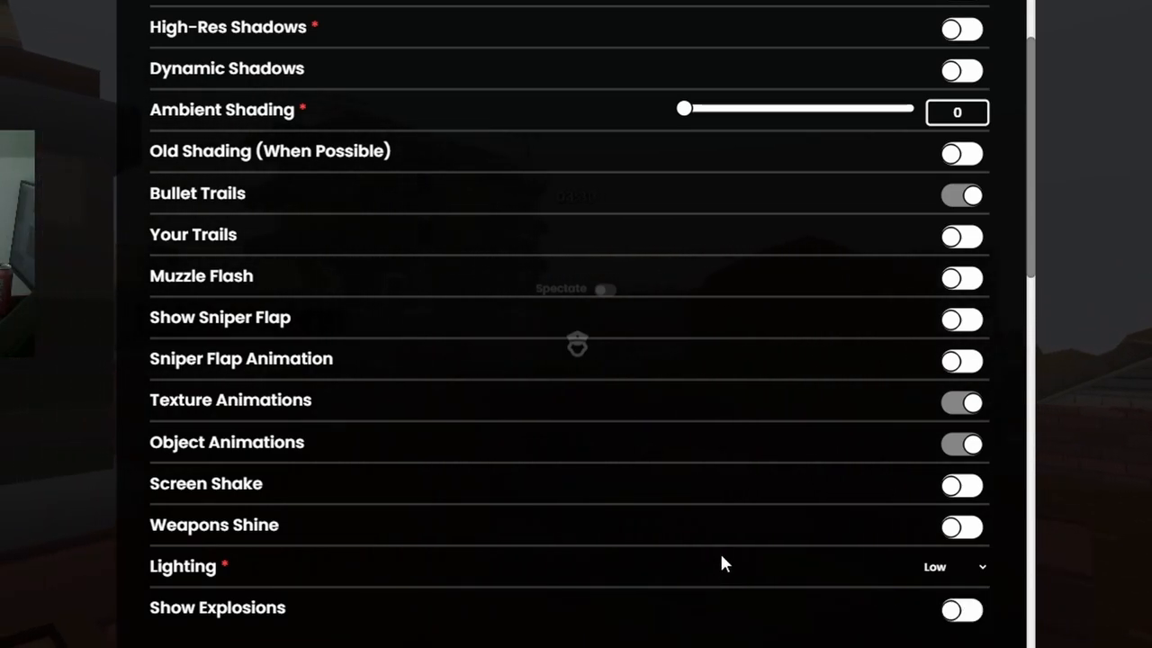
{"action": "scroll", "scroll_direction": "down", "scroll_amount": 3}
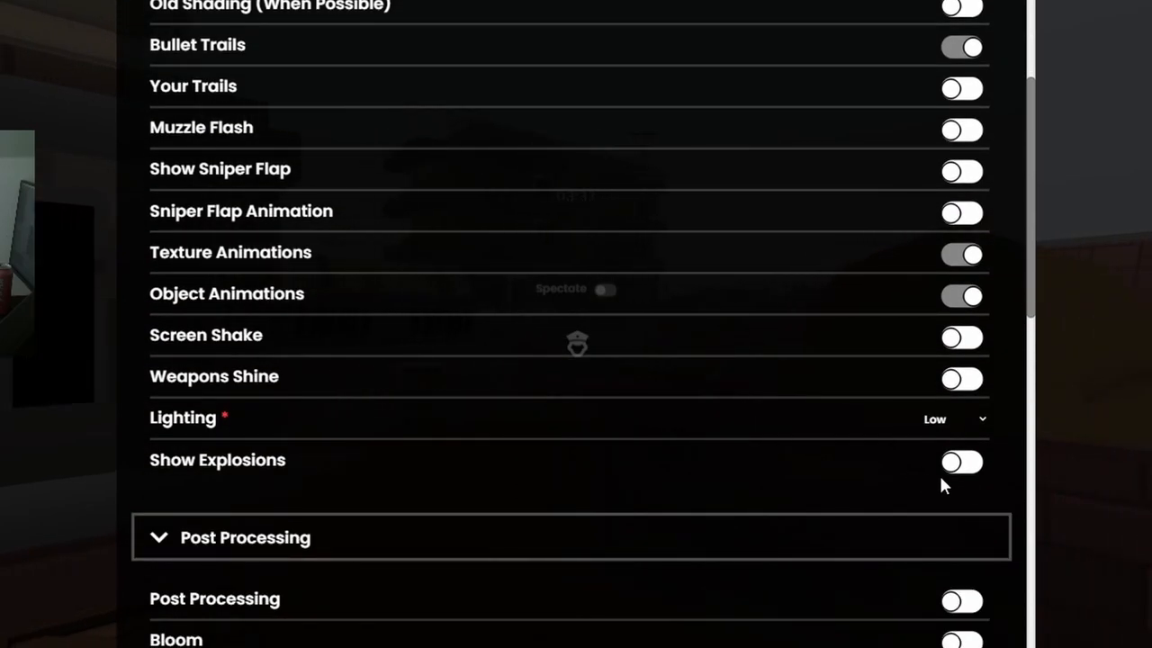
Scroll through the Post Processing and Editing sections of the Render settings
{"action": "scroll", "scroll_direction": "down", "scroll_amount": 3}
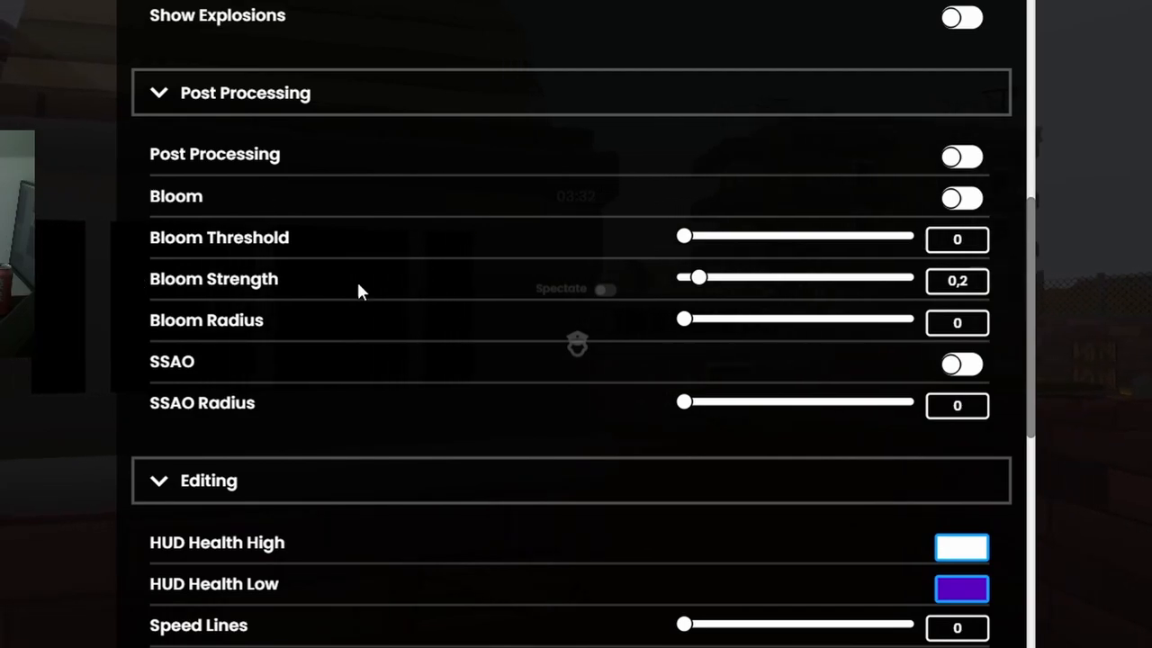
{"action": "mouse_move", "coordinate": [893, 195]}
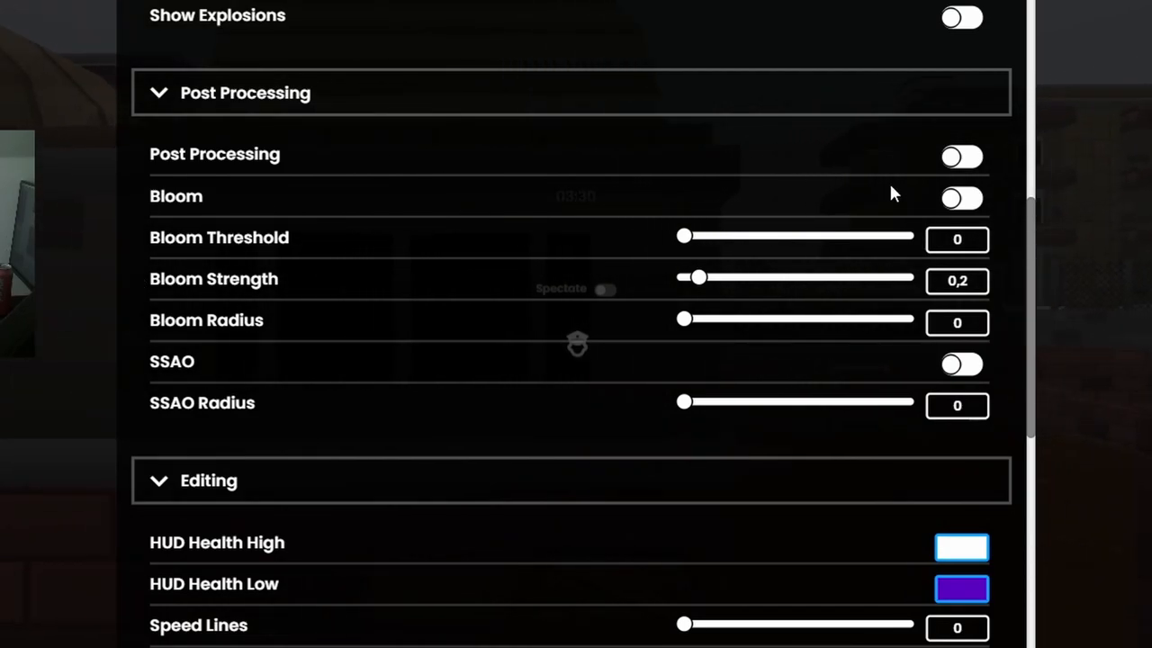
{"action": "scroll", "scroll_direction": "down", "scroll_amount": 3}
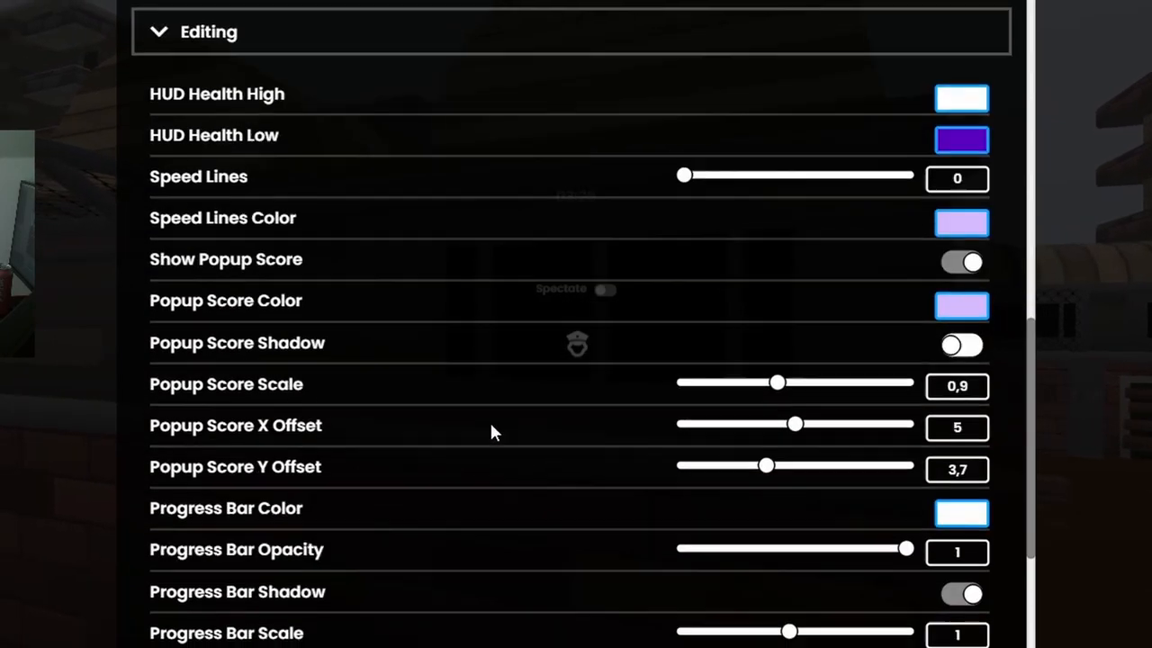
{"action": "scroll", "scroll_direction": "up", "scroll_amount": 3}
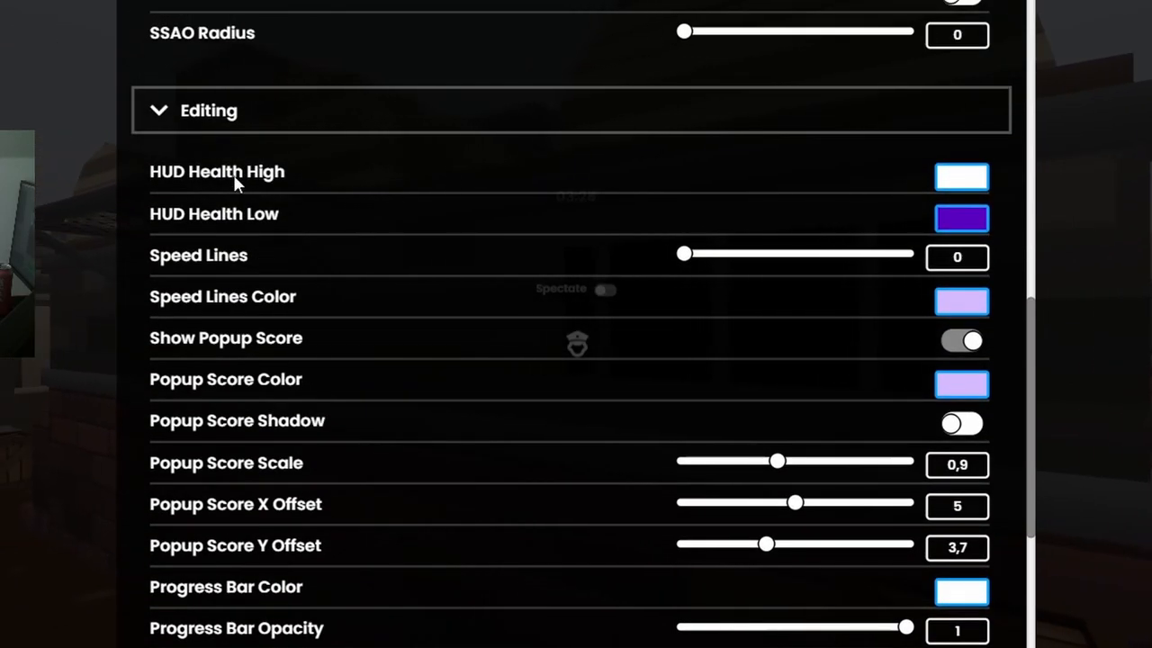
{"action": "mouse_move", "coordinate": [310, 313]}
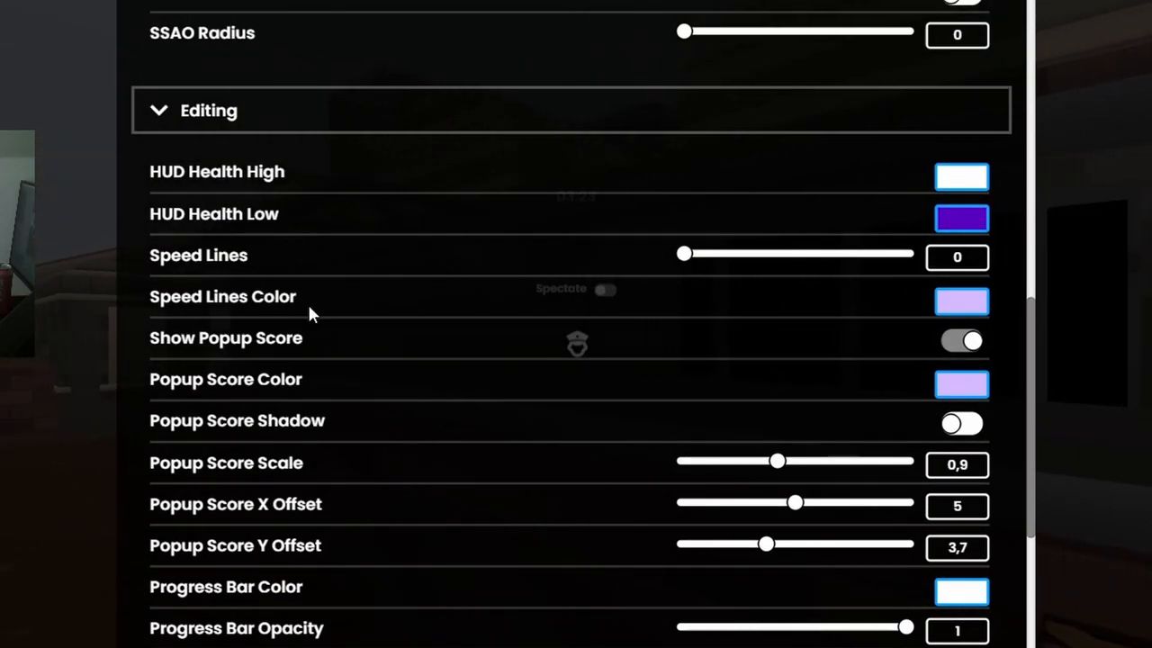
{"action": "scroll", "scroll_direction": "down", "scroll_amount": 3}
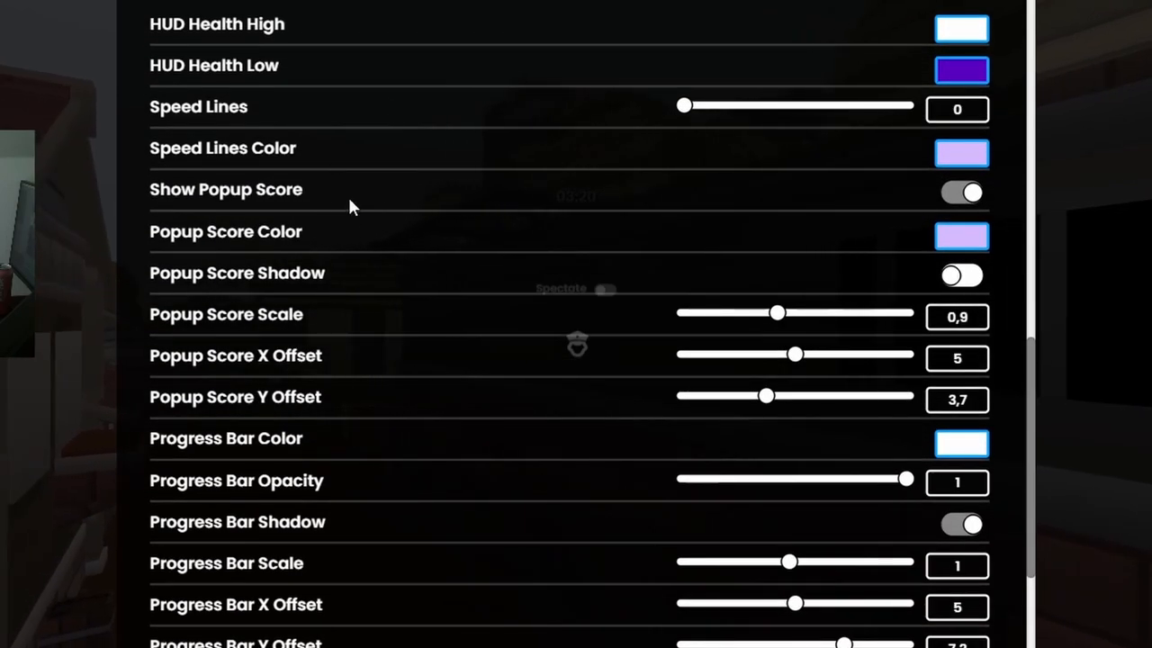
{"action": "scroll", "scroll_direction": "down", "scroll_amount": 3}
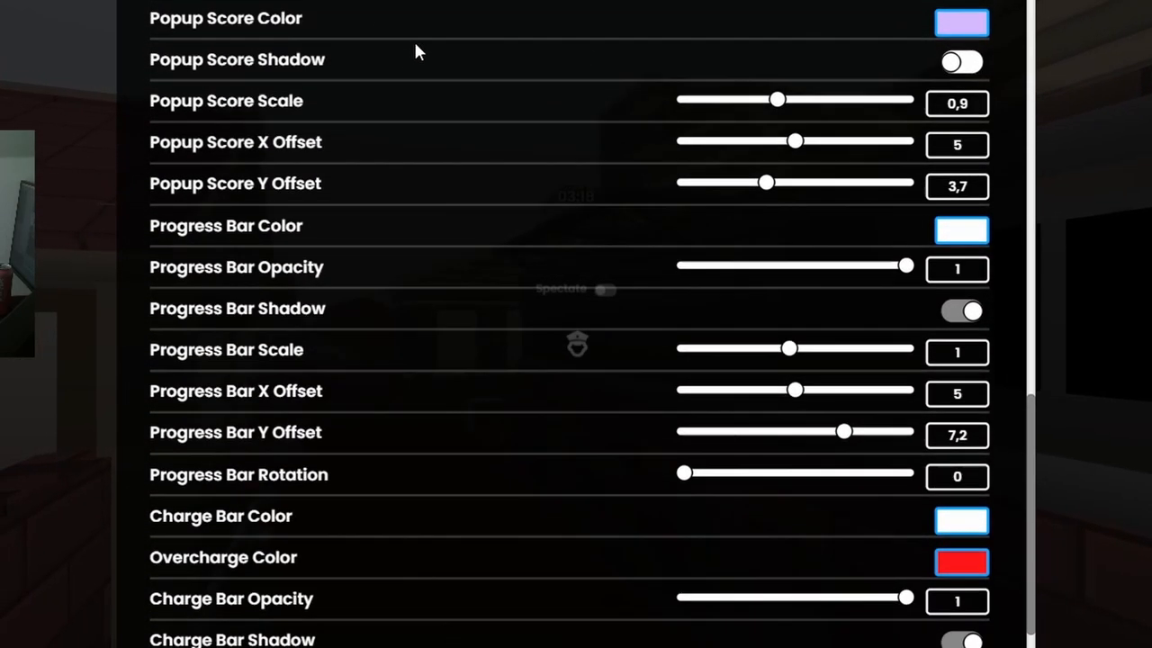
{"action": "scroll", "scroll_direction": "down", "scroll_amount": 3}
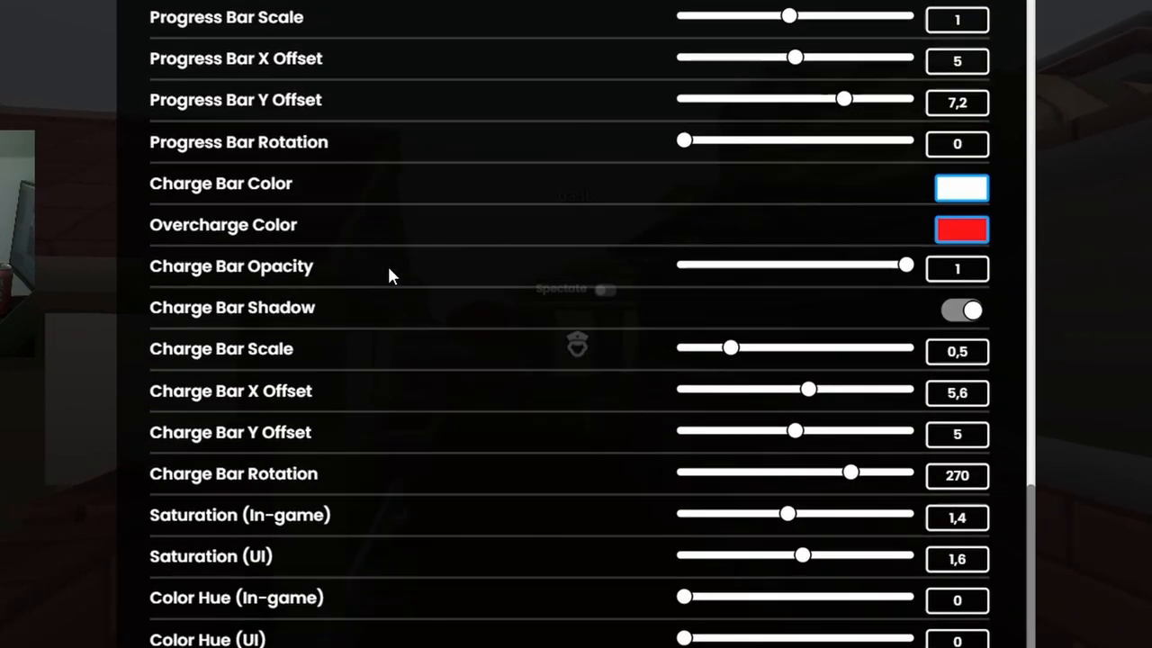
{"action": "scroll", "scroll_direction": "down", "scroll_amount": 3}
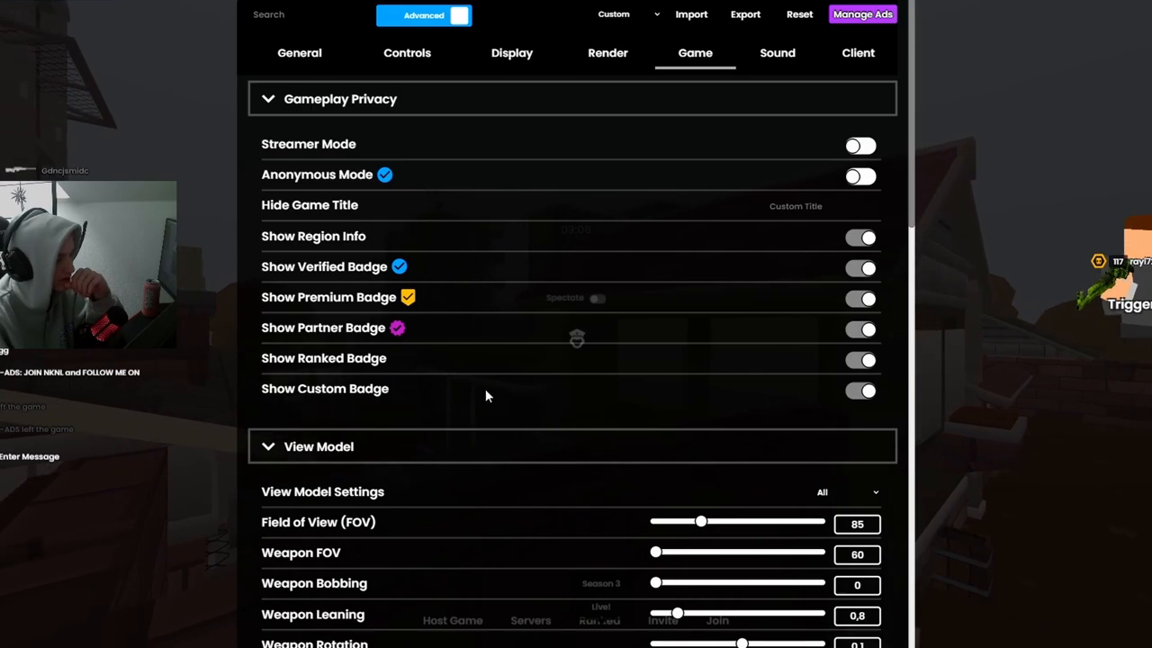
{"action": "scroll", "scroll_direction": "down", "scroll_amount": 3}
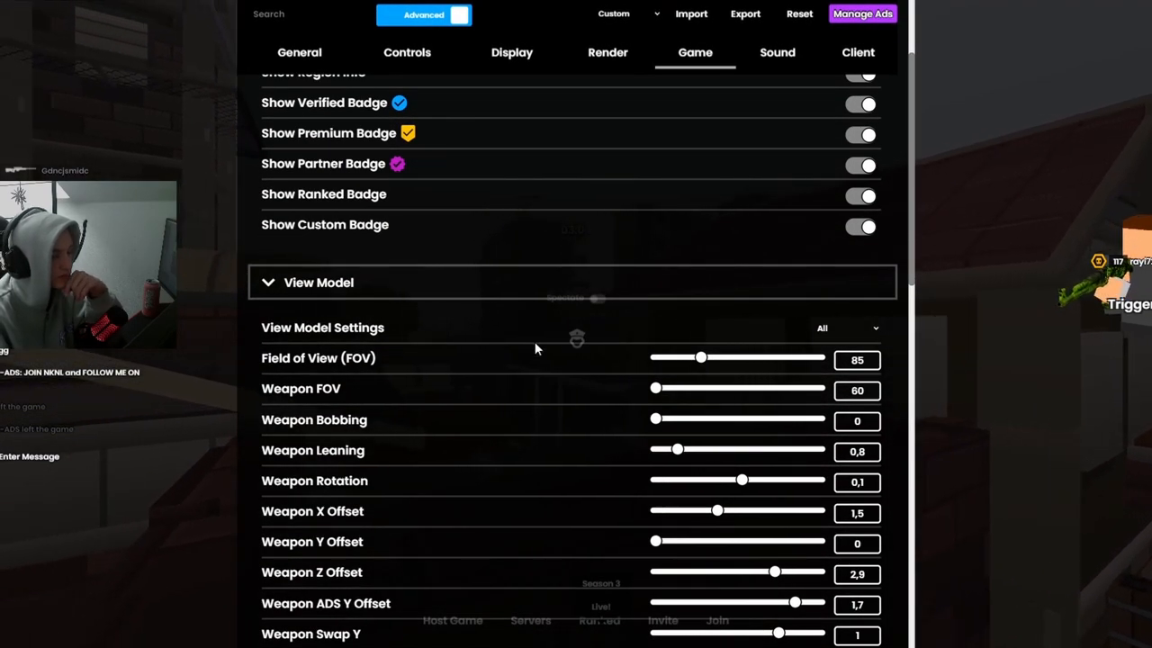
{"action": "mouse_move", "coordinate": [678, 373]}
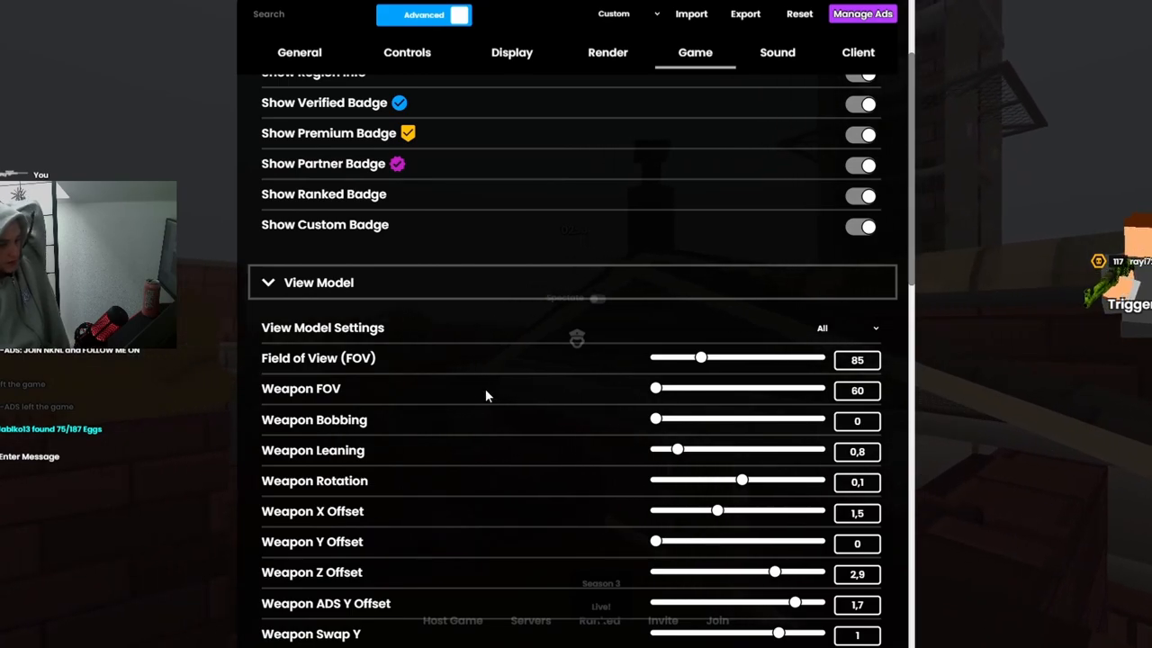
{"action": "scroll", "scroll_direction": "down", "scroll_amount": 3}
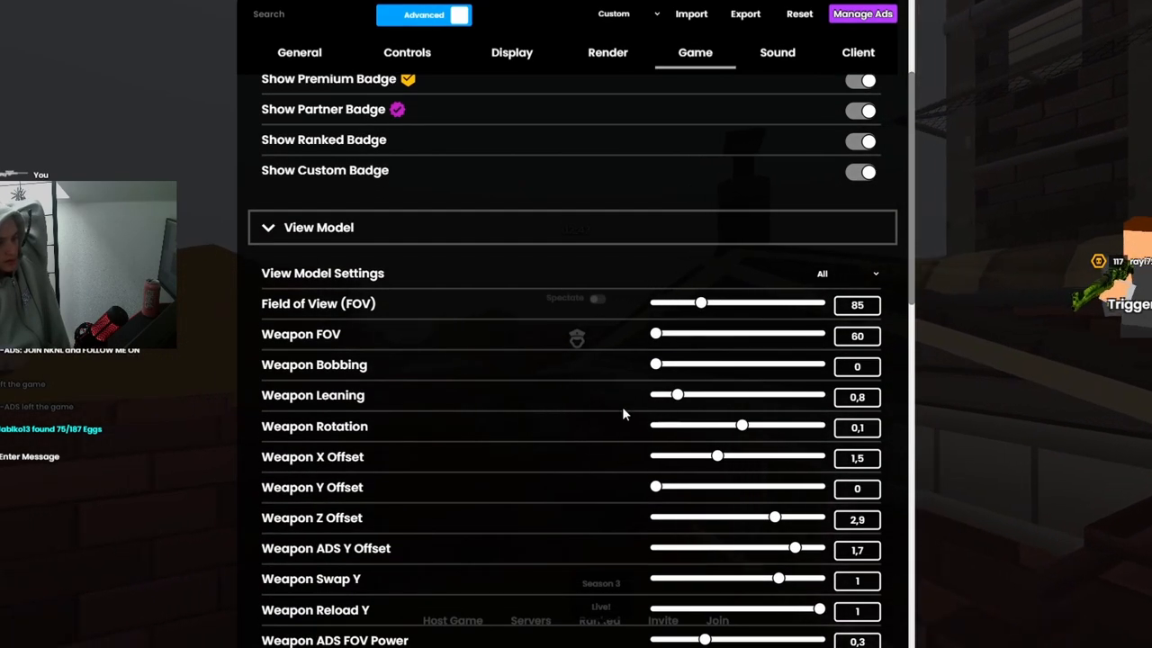
{"action": "mouse_move", "coordinate": [644, 387]}
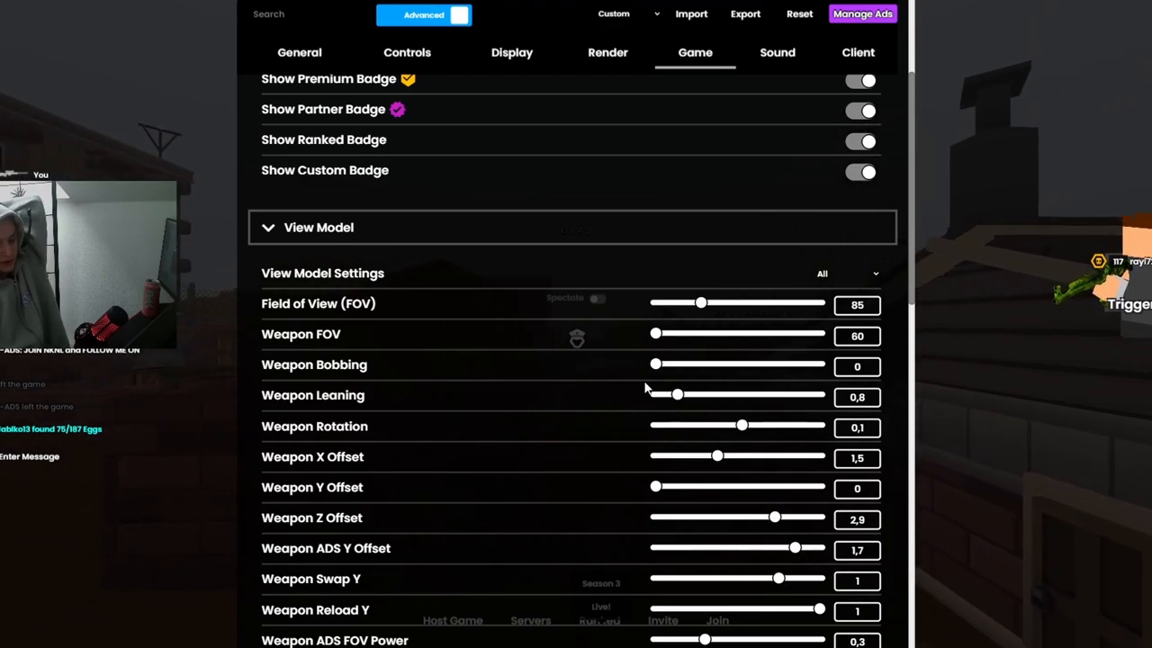
{"action": "scroll", "scroll_direction": "down", "scroll_amount": 3}
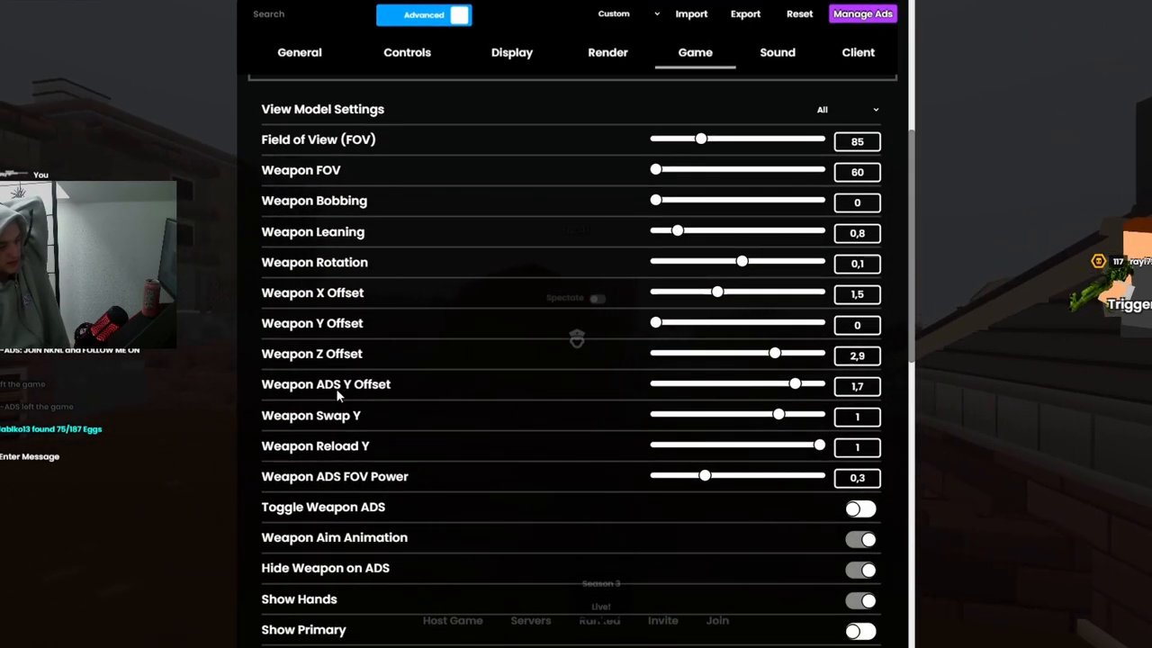
{"action": "scroll", "scroll_direction": "down", "scroll_amount": 3}
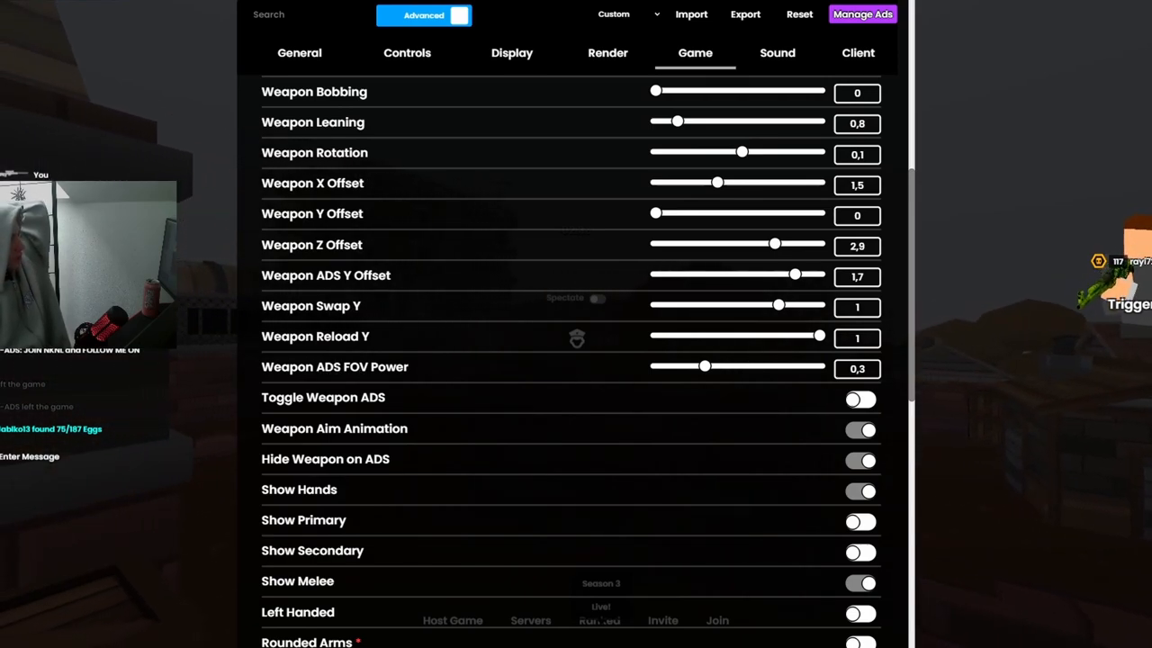
{"action": "mouse_move", "coordinate": [705, 313]}
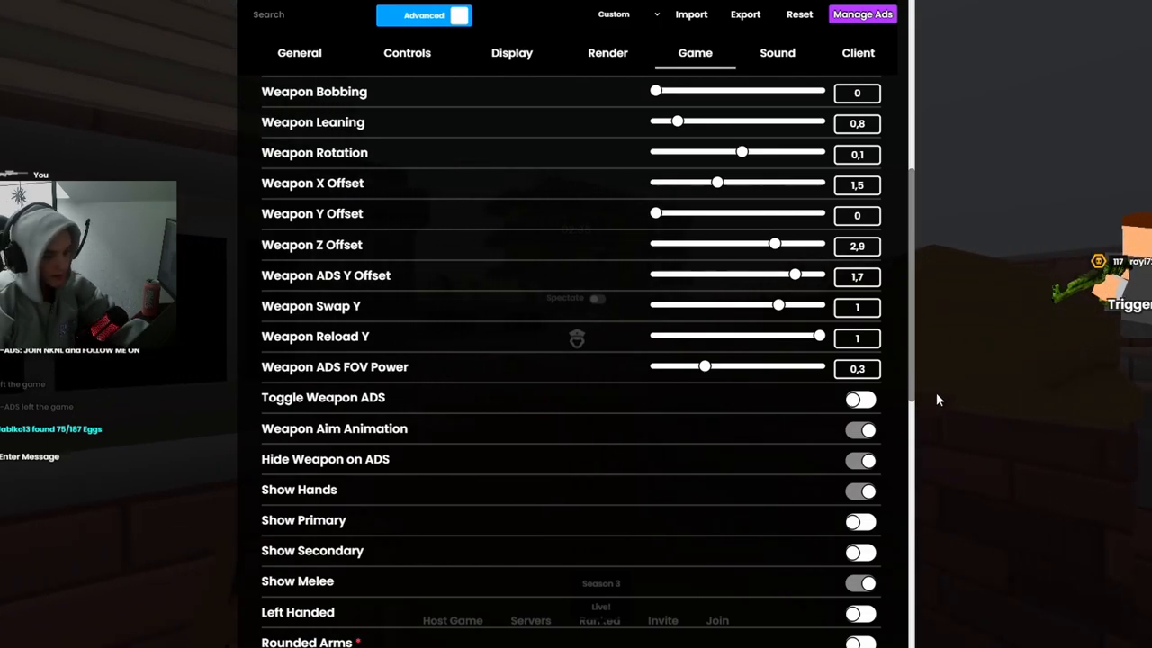
{"action": "left_click", "coordinate": [860, 428]}
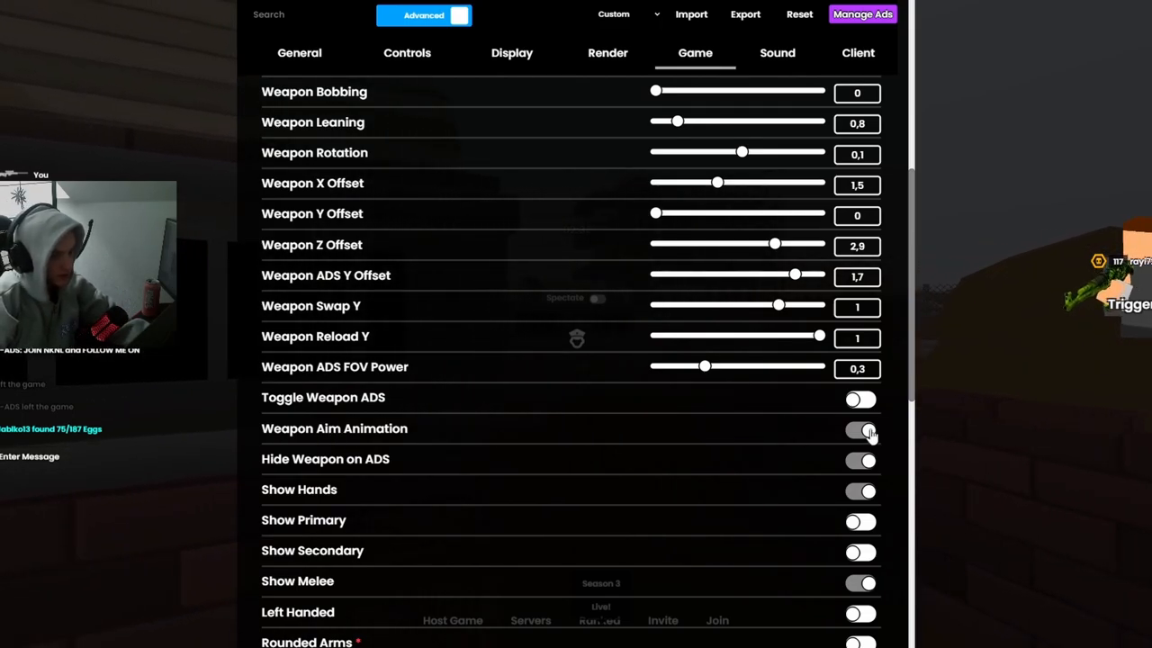
{"action": "scroll", "scroll_direction": "down", "scroll_amount": 3}
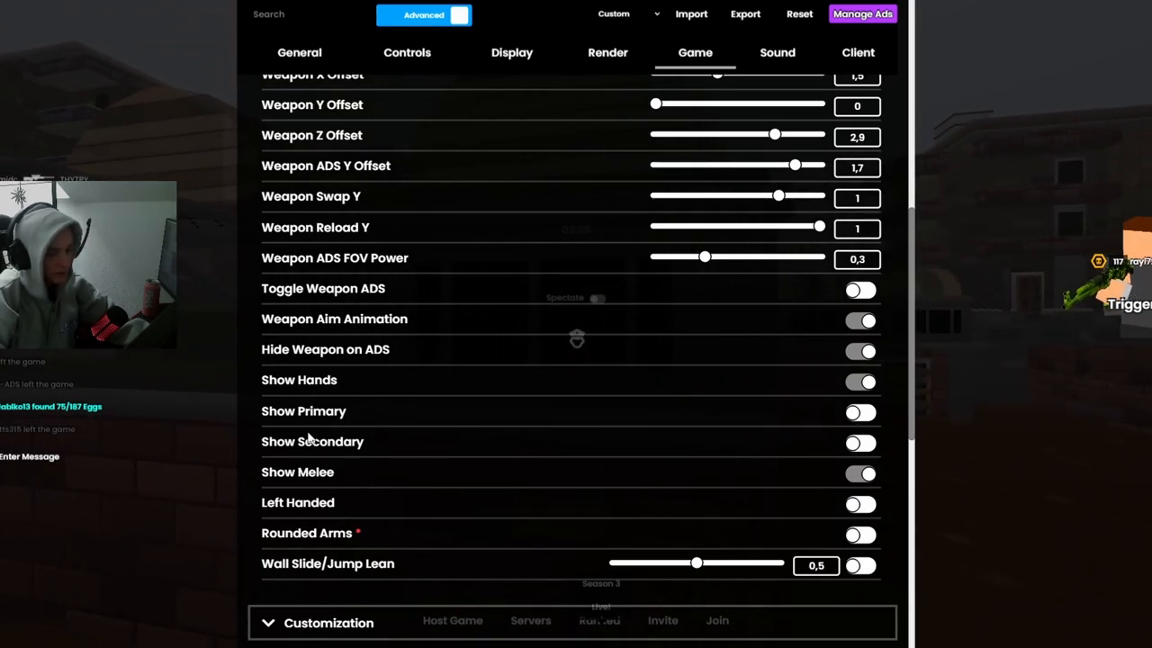
{"action": "mouse_move", "coordinate": [575, 493]}
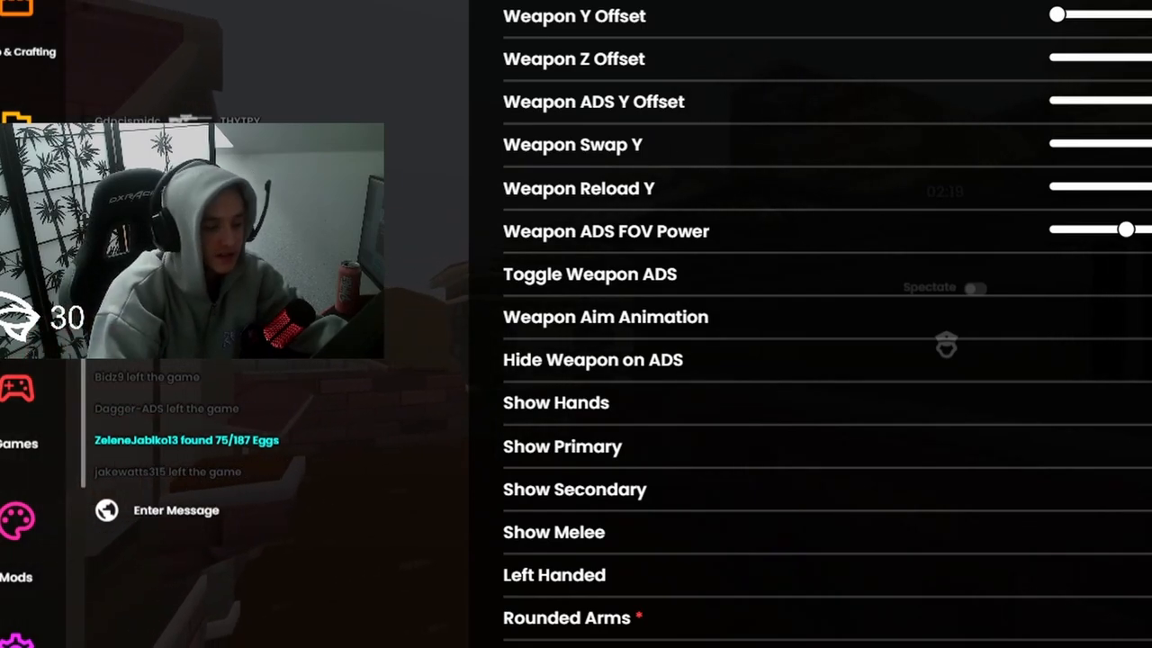
{"action": "mouse_move", "coordinate": [961, 583]}
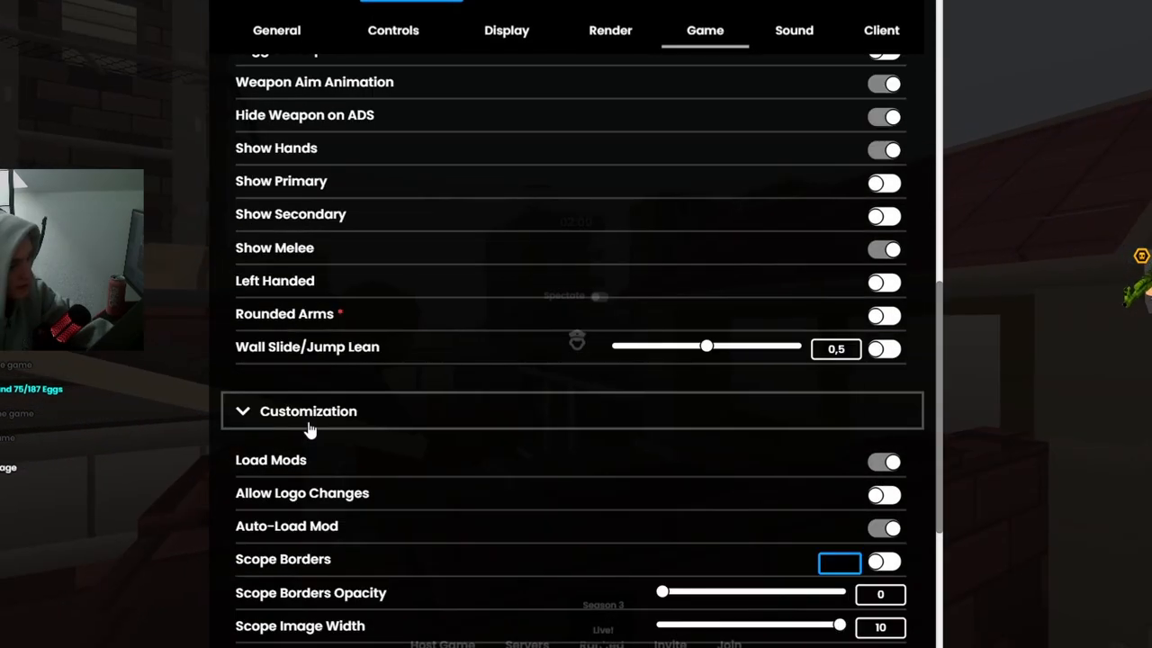
{"action": "mouse_move", "coordinate": [279, 497]}
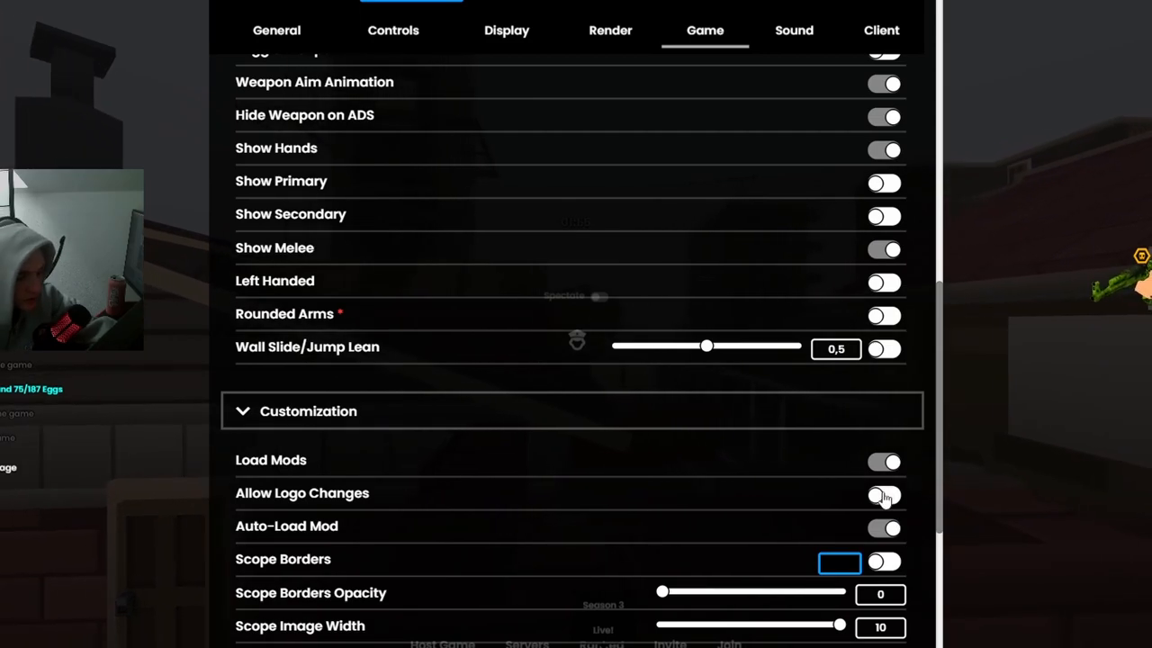
Review Customization, view the Sound volume settings, then bring up the Client settings
{"action": "scroll", "scroll_direction": "down", "scroll_amount": 3}
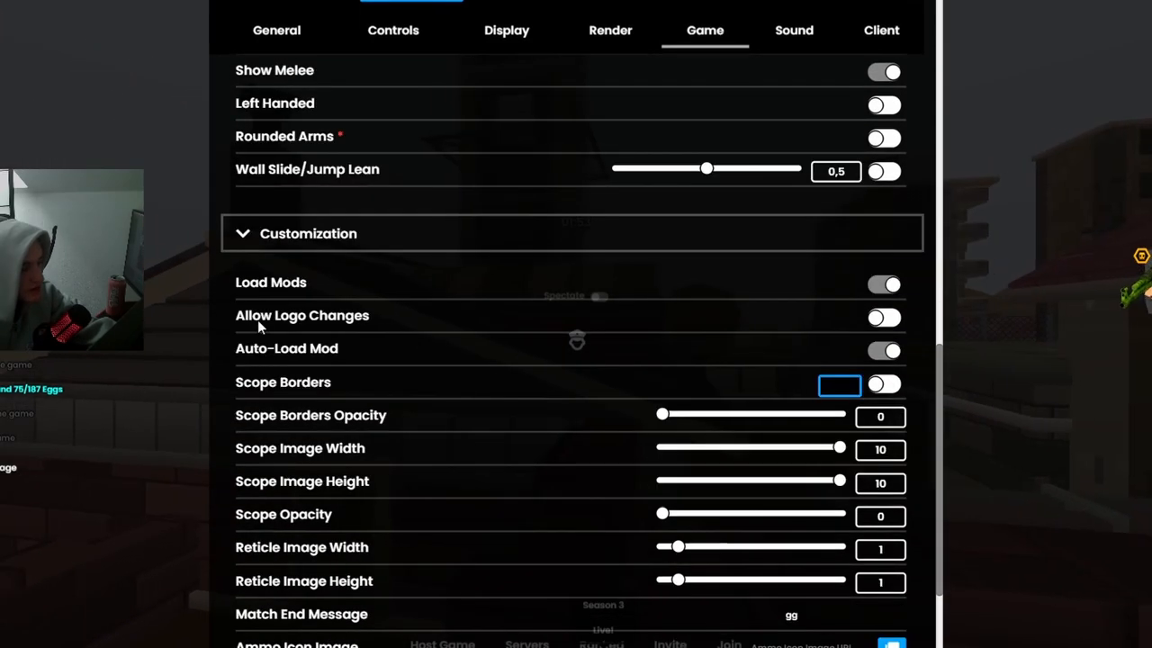
{"action": "scroll", "scroll_direction": "down", "scroll_amount": 3}
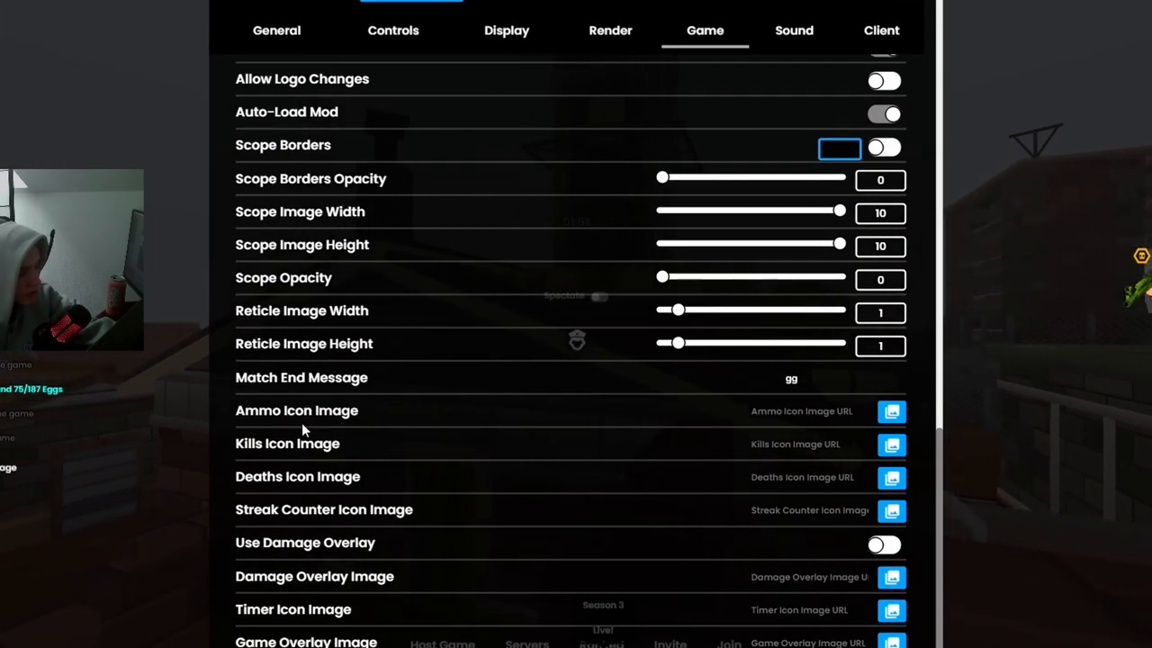
{"action": "left_click", "coordinate": [794, 28]}
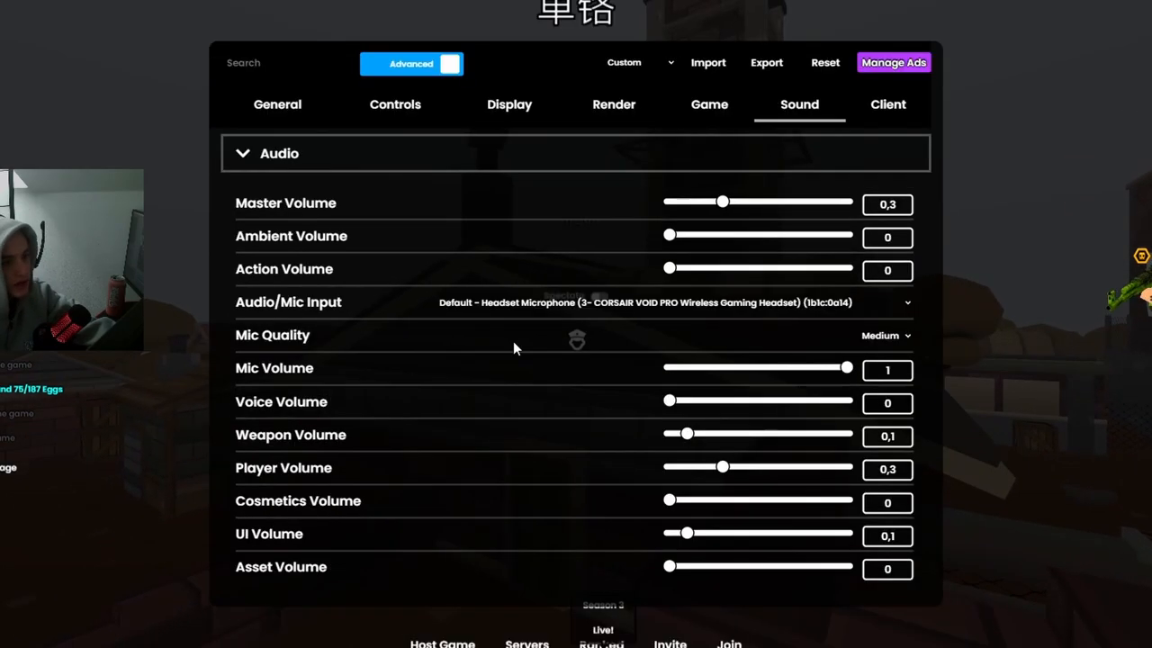
{"action": "mouse_move", "coordinate": [675, 399]}
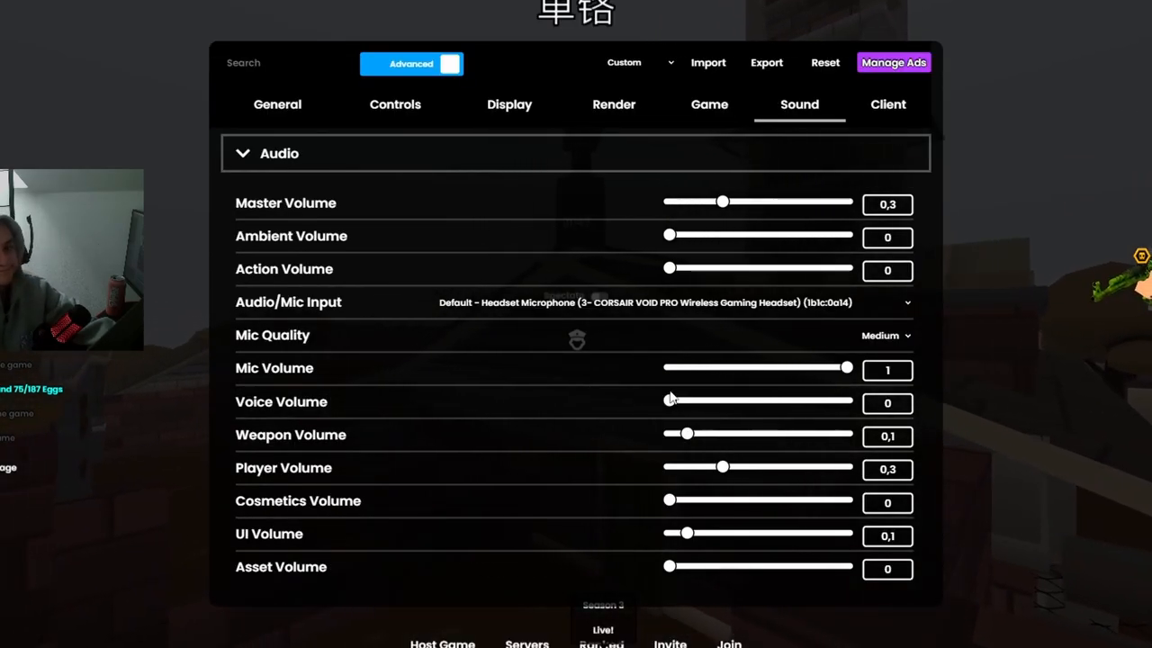
{"action": "left_click", "coordinate": [887, 105]}
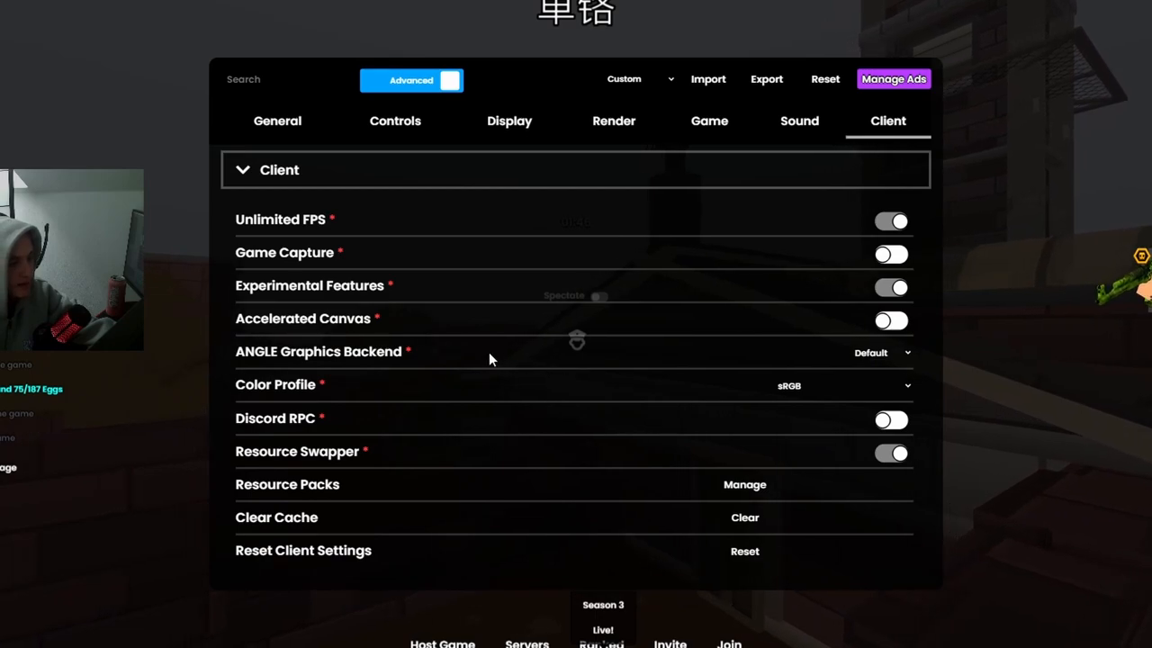
{"action": "mouse_move", "coordinate": [561, 328]}
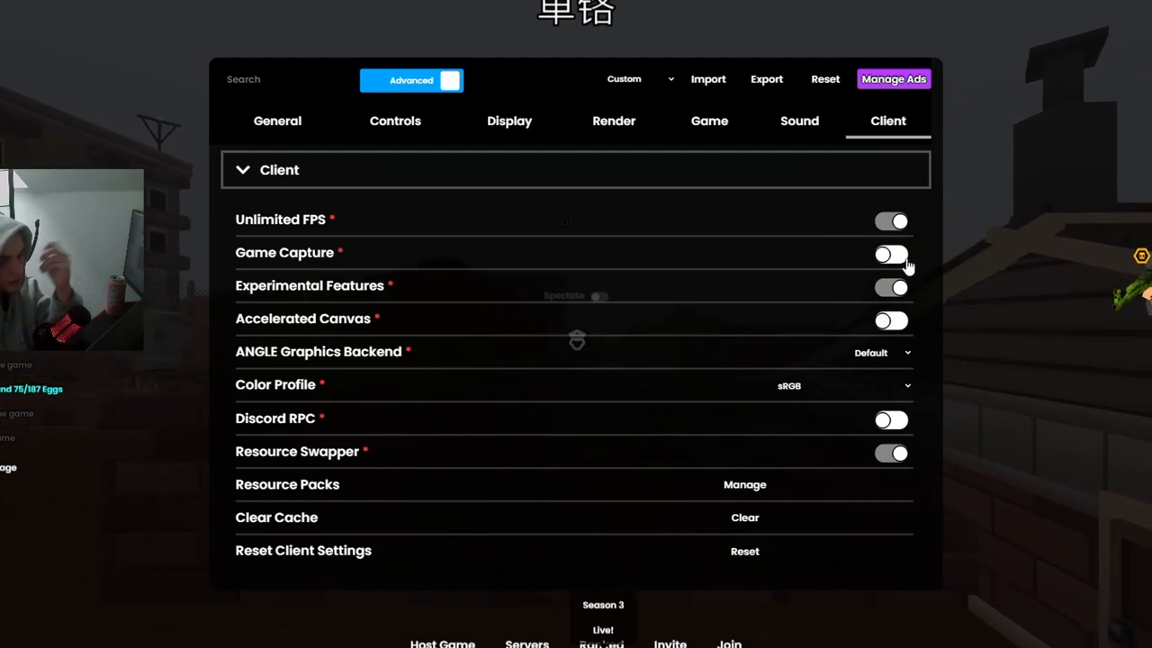
{"action": "mouse_move", "coordinate": [843, 256]}
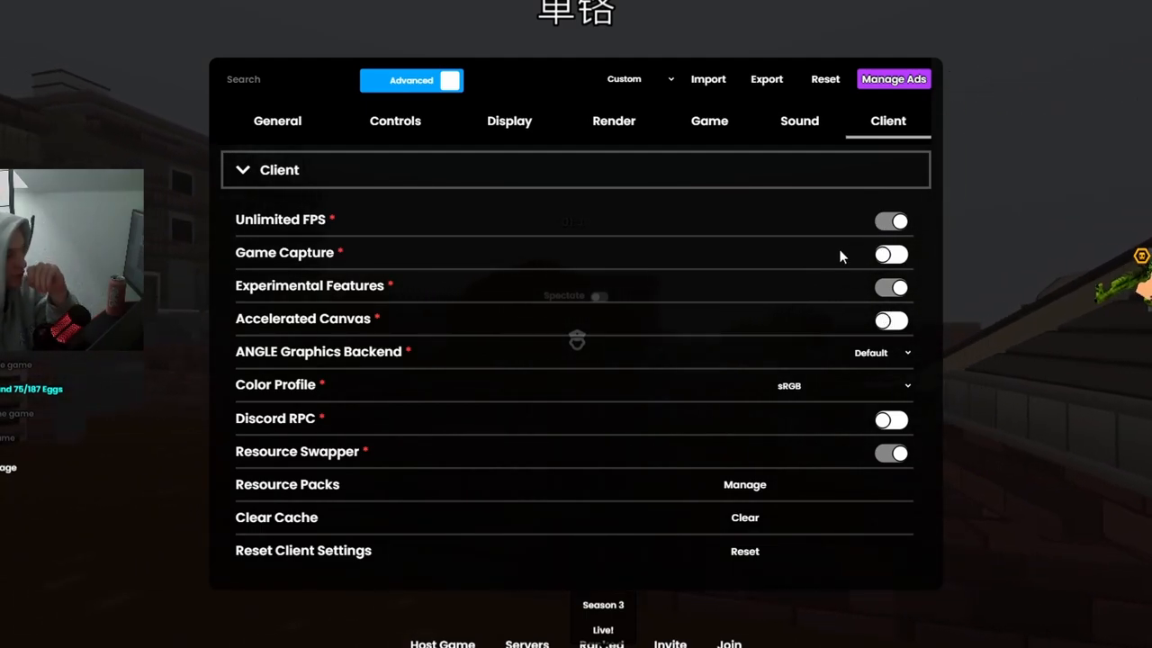